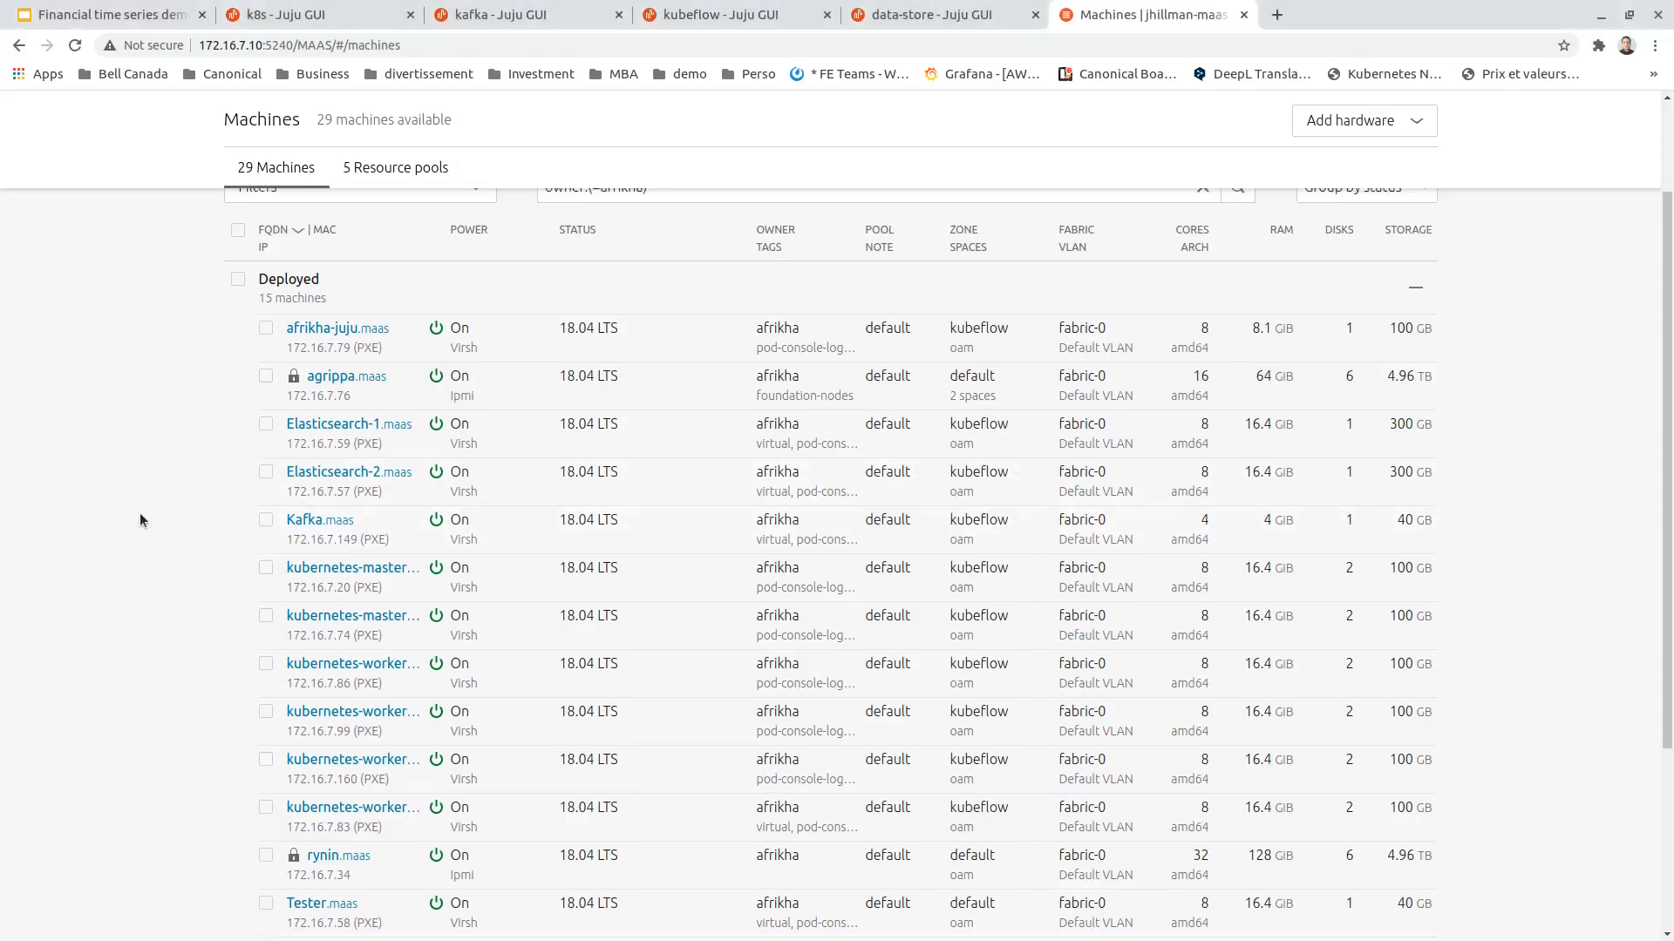
Inspect kubernetes-worker, ceph-mon, ceph-osd and ceph-radosgw in the k8s model, then switch to kafka.
{"action": "scroll", "scroll_direction": "down", "scroll_amount": 3}
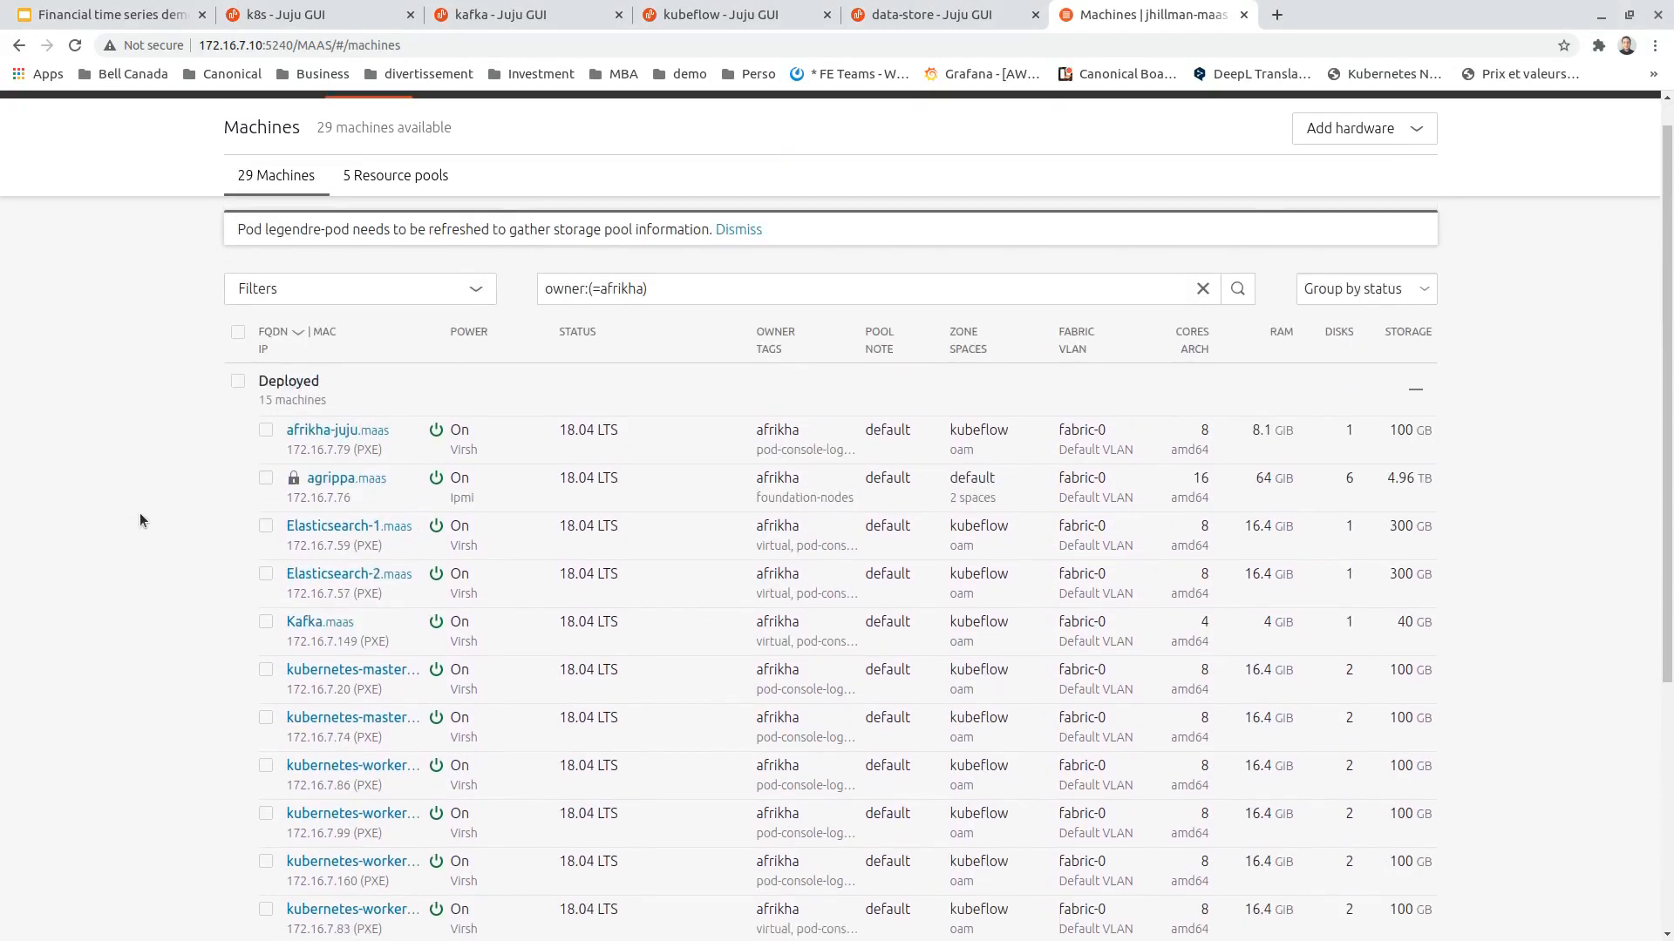
{"action": "scroll", "scroll_direction": "down", "scroll_amount": 3}
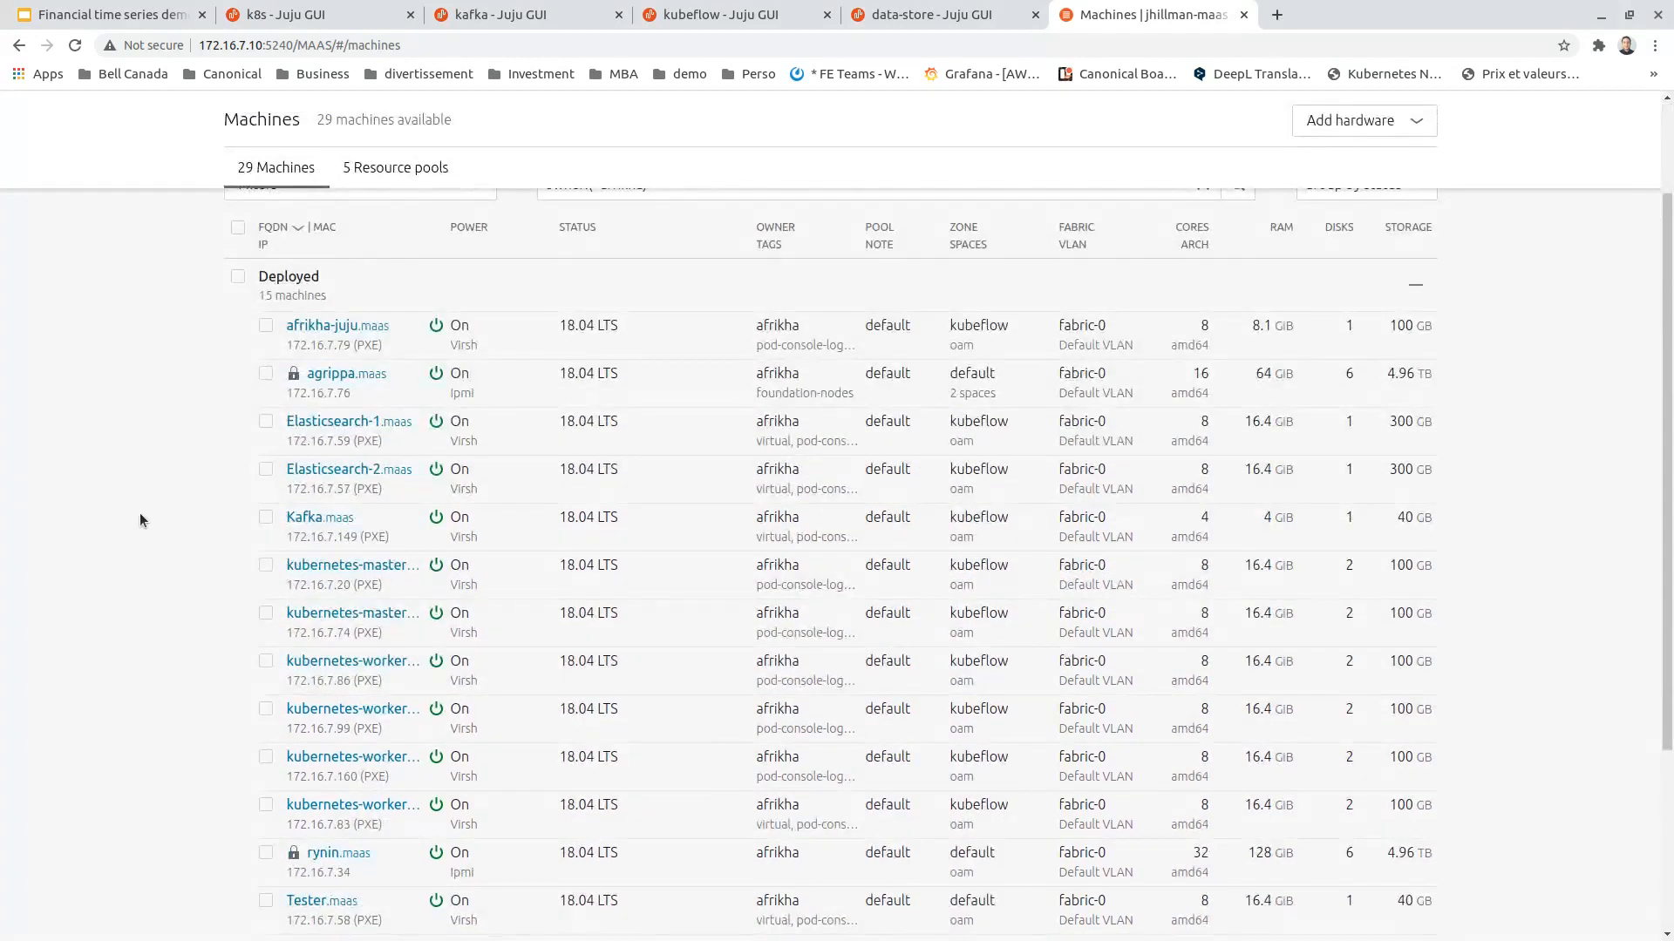
{"action": "mouse_move", "coordinate": [186, 402]}
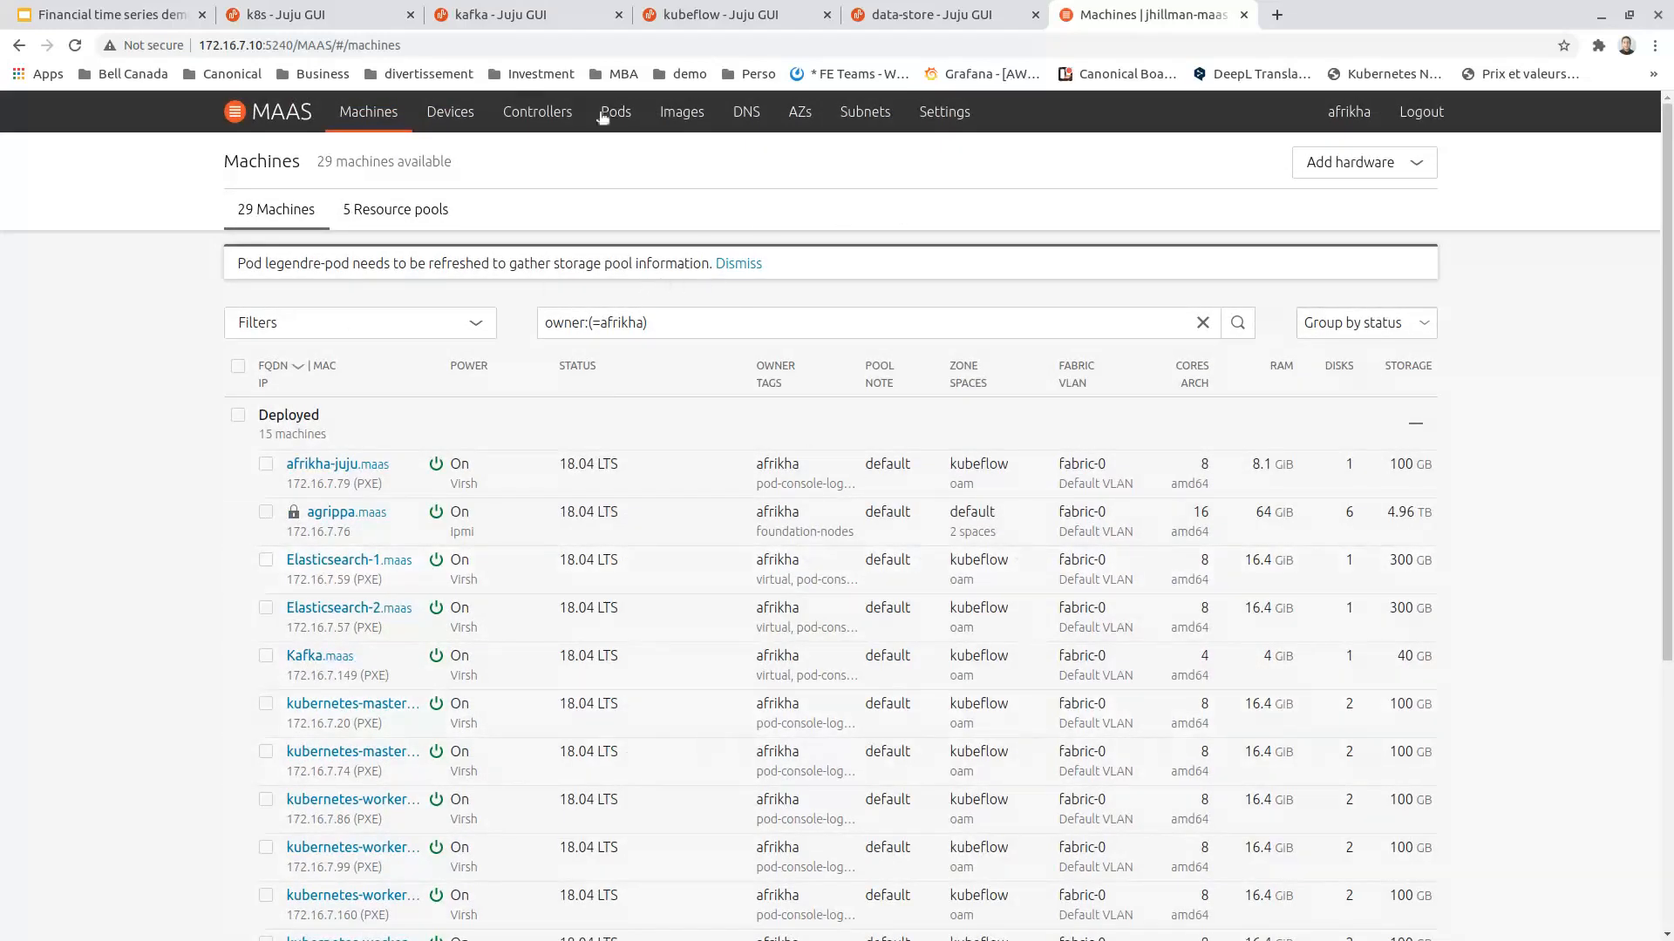
{"action": "left_click", "coordinate": [309, 14]}
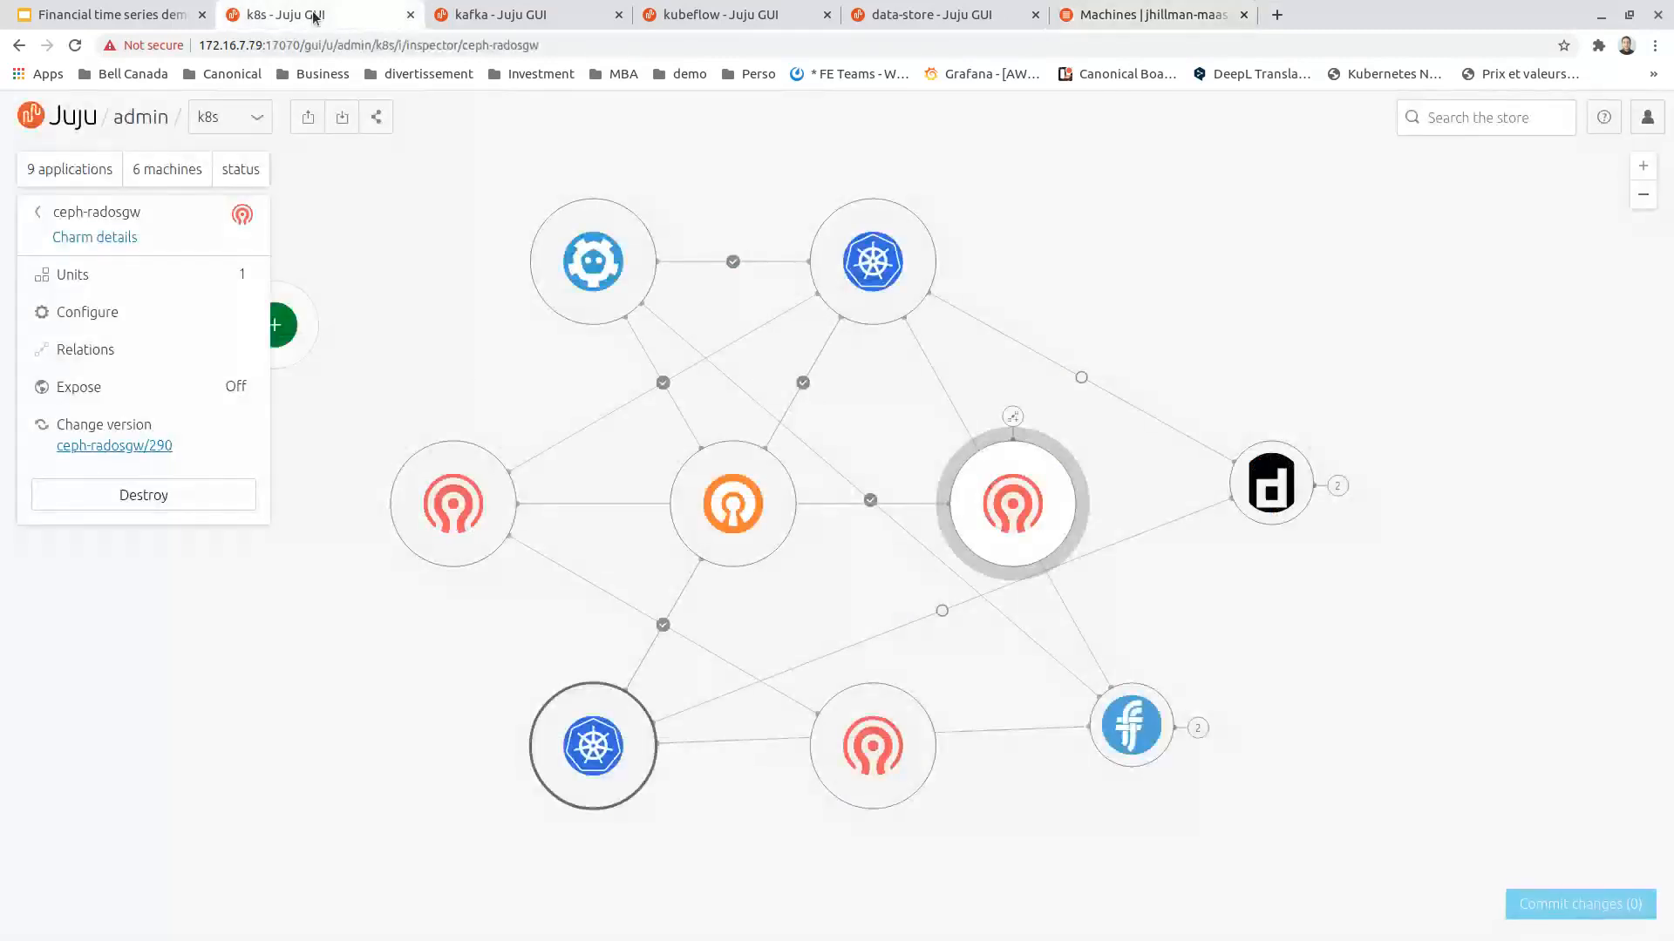
{"action": "mouse_move", "coordinate": [420, 335]}
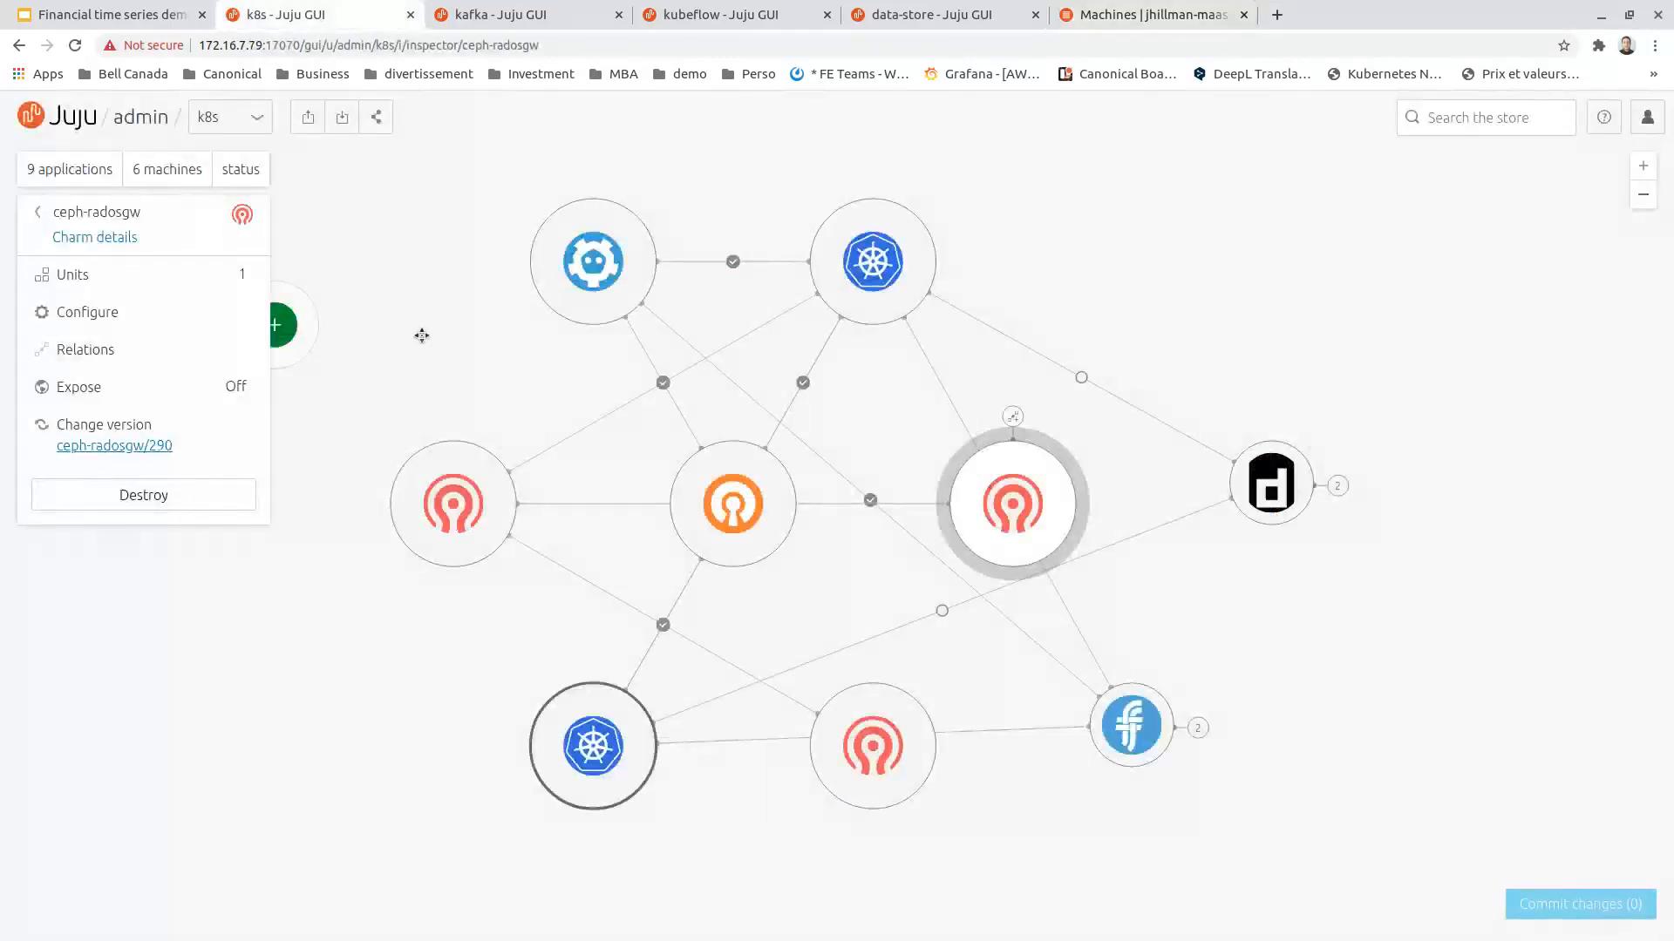
{"action": "mouse_move", "coordinate": [446, 396]}
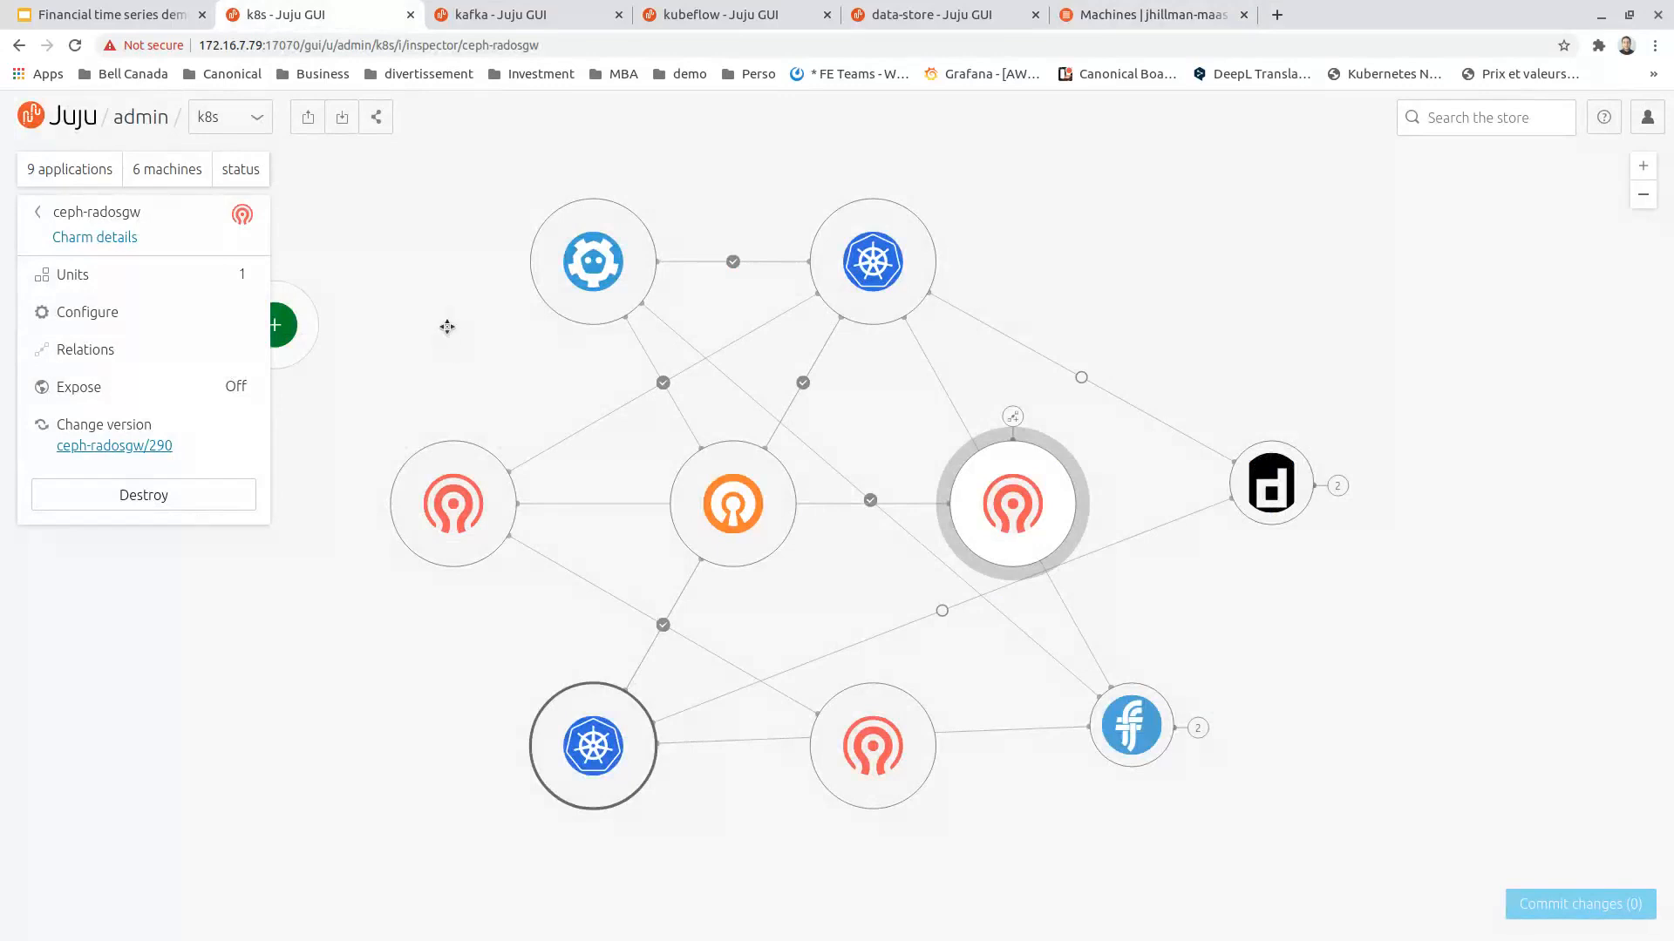
{"action": "mouse_move", "coordinate": [516, 704]}
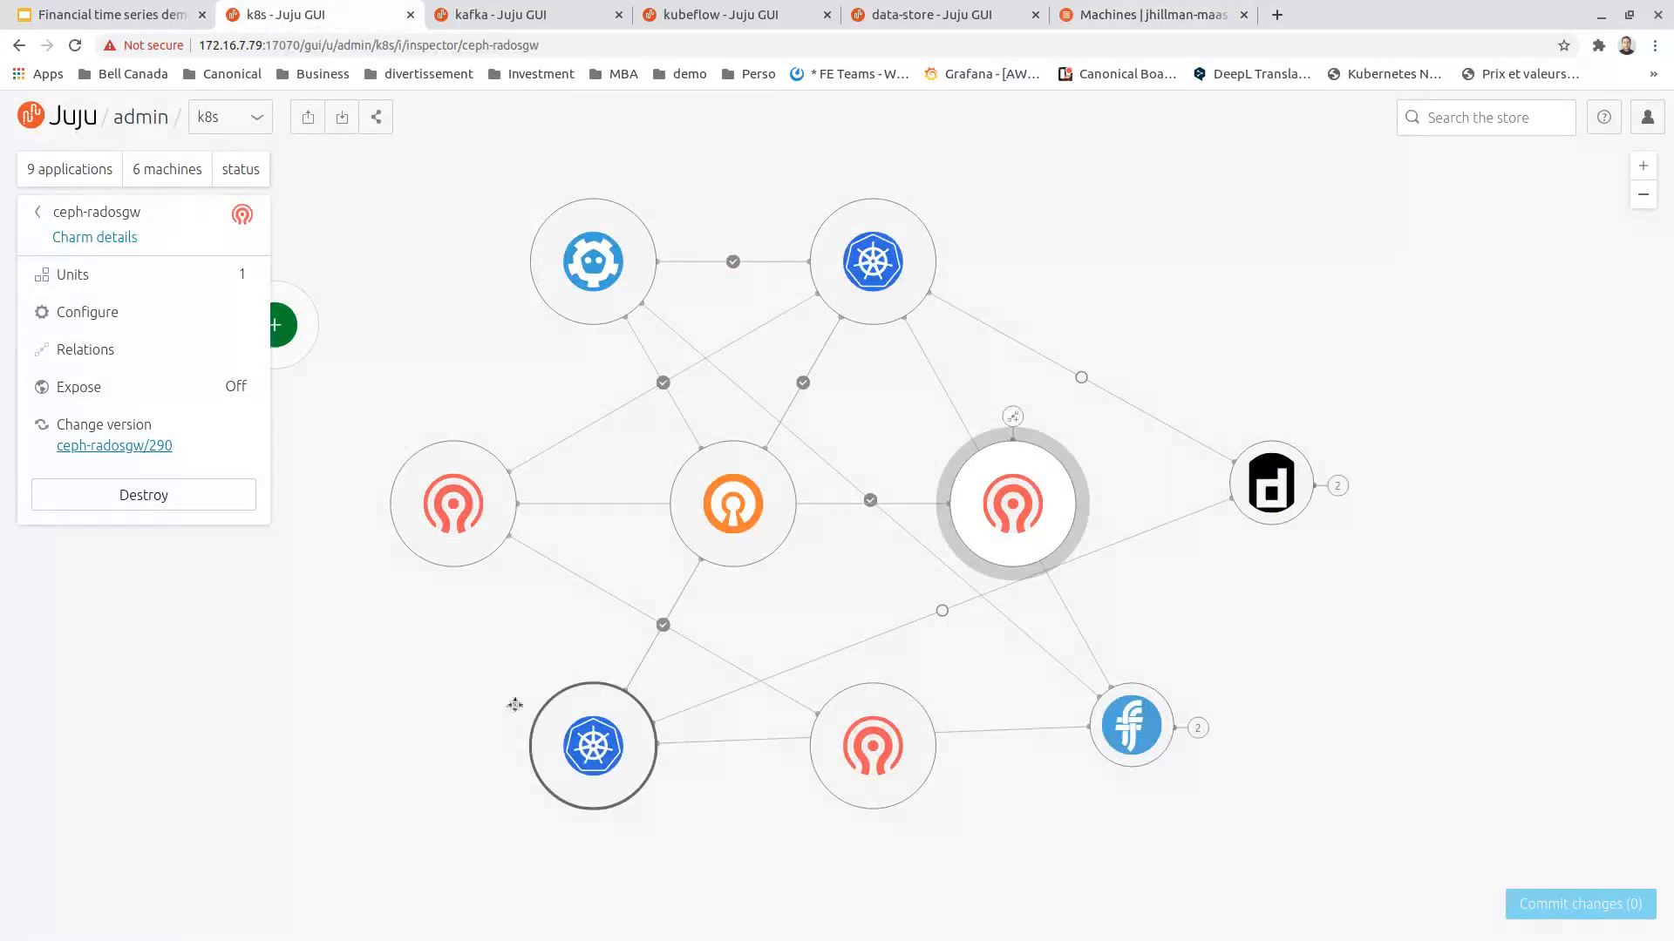
{"action": "left_click", "coordinate": [593, 745]}
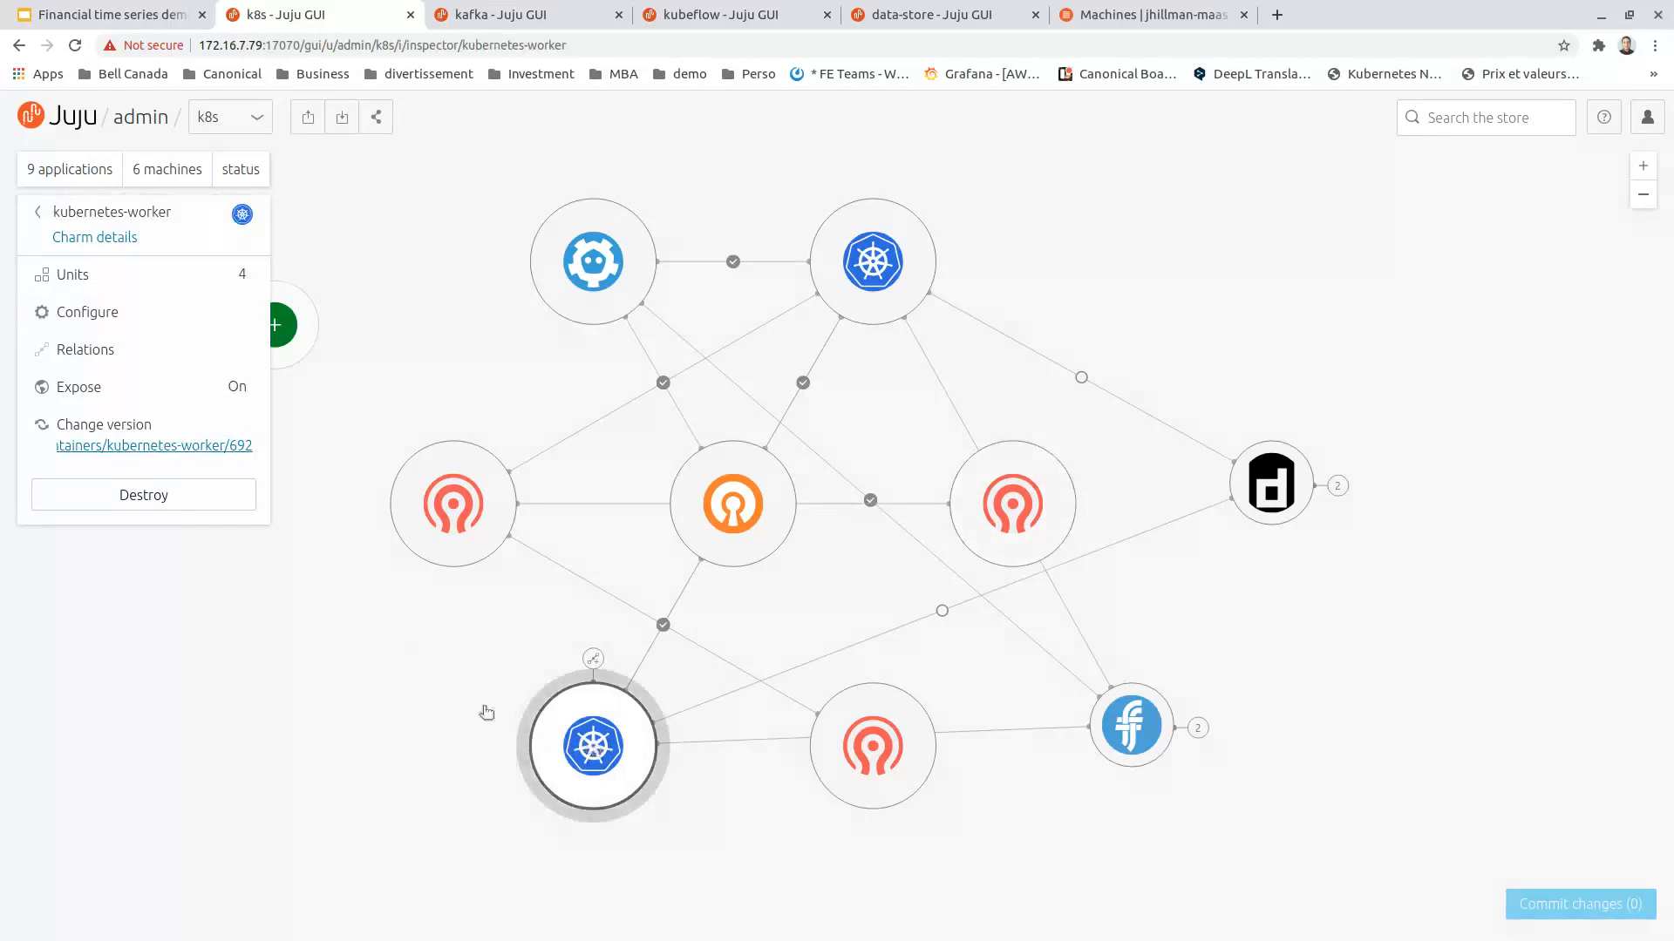
{"action": "mouse_move", "coordinate": [392, 608]}
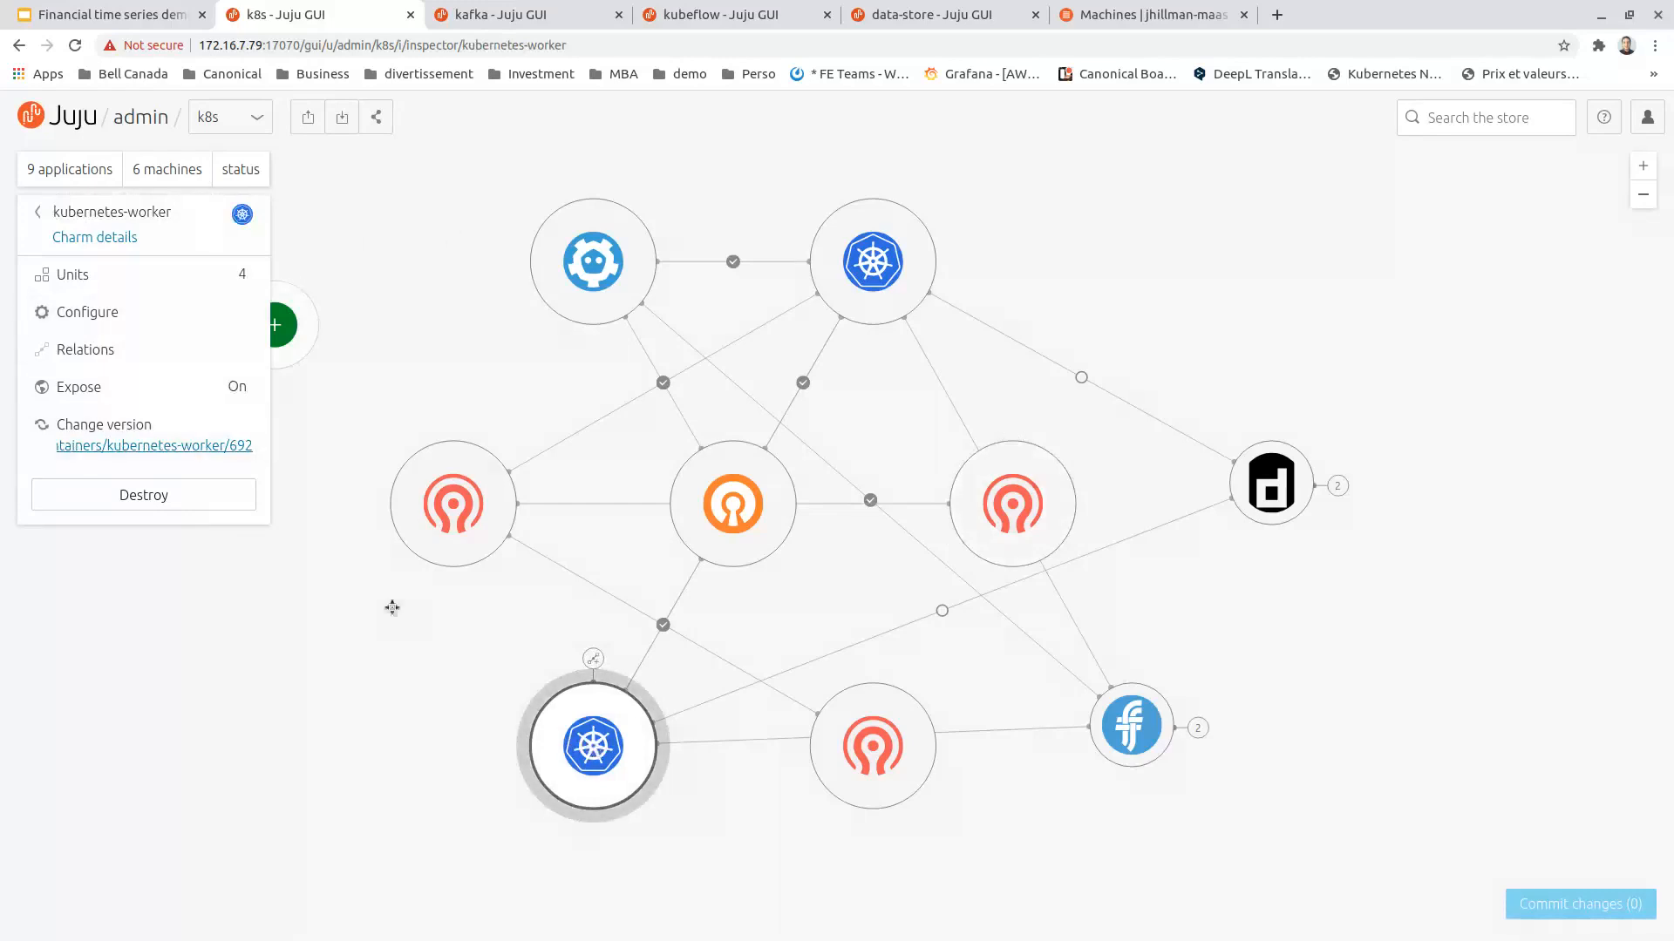
{"action": "left_click", "coordinate": [452, 503]}
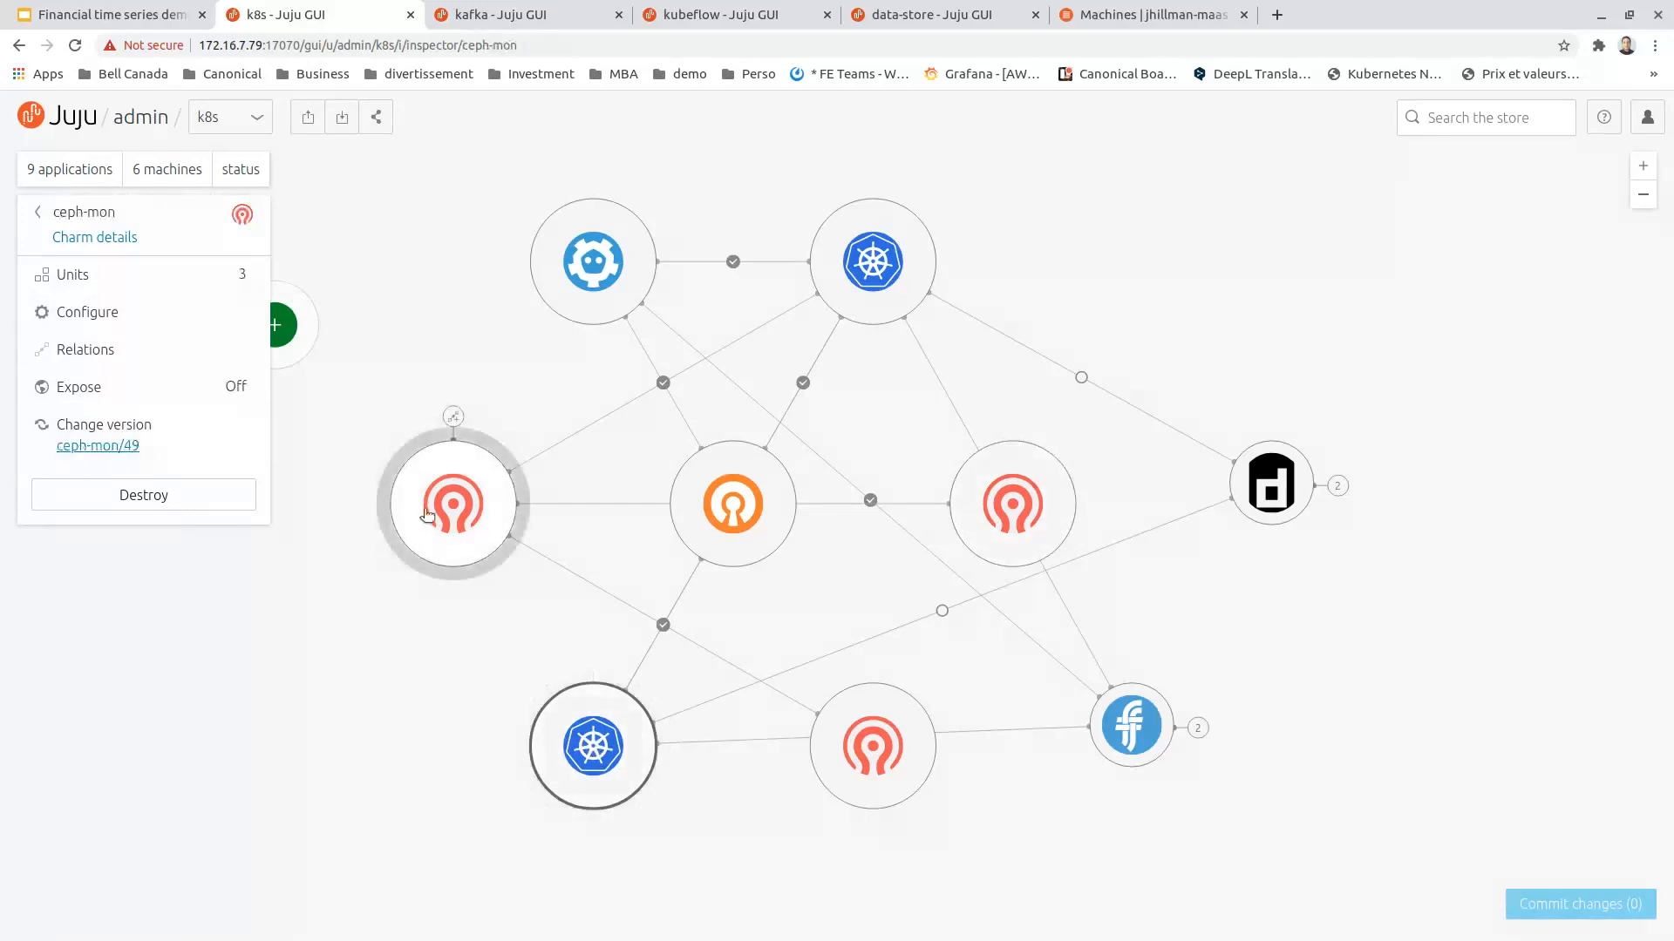
{"action": "left_click", "coordinate": [1011, 503]}
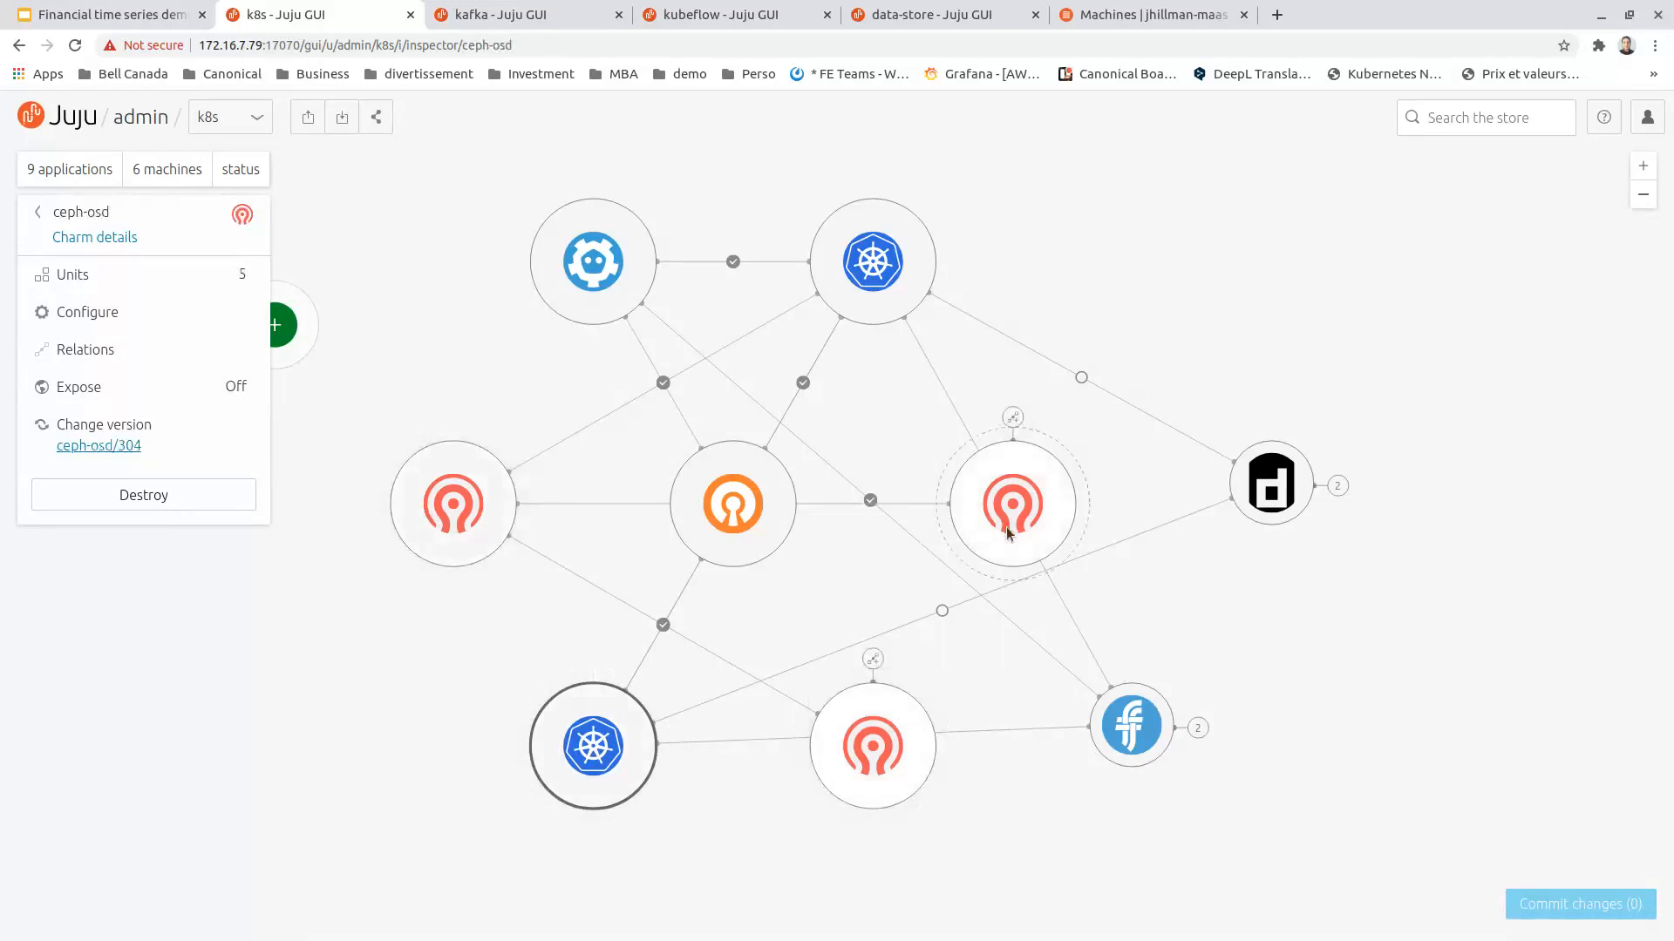
{"action": "left_click", "coordinate": [1012, 503]}
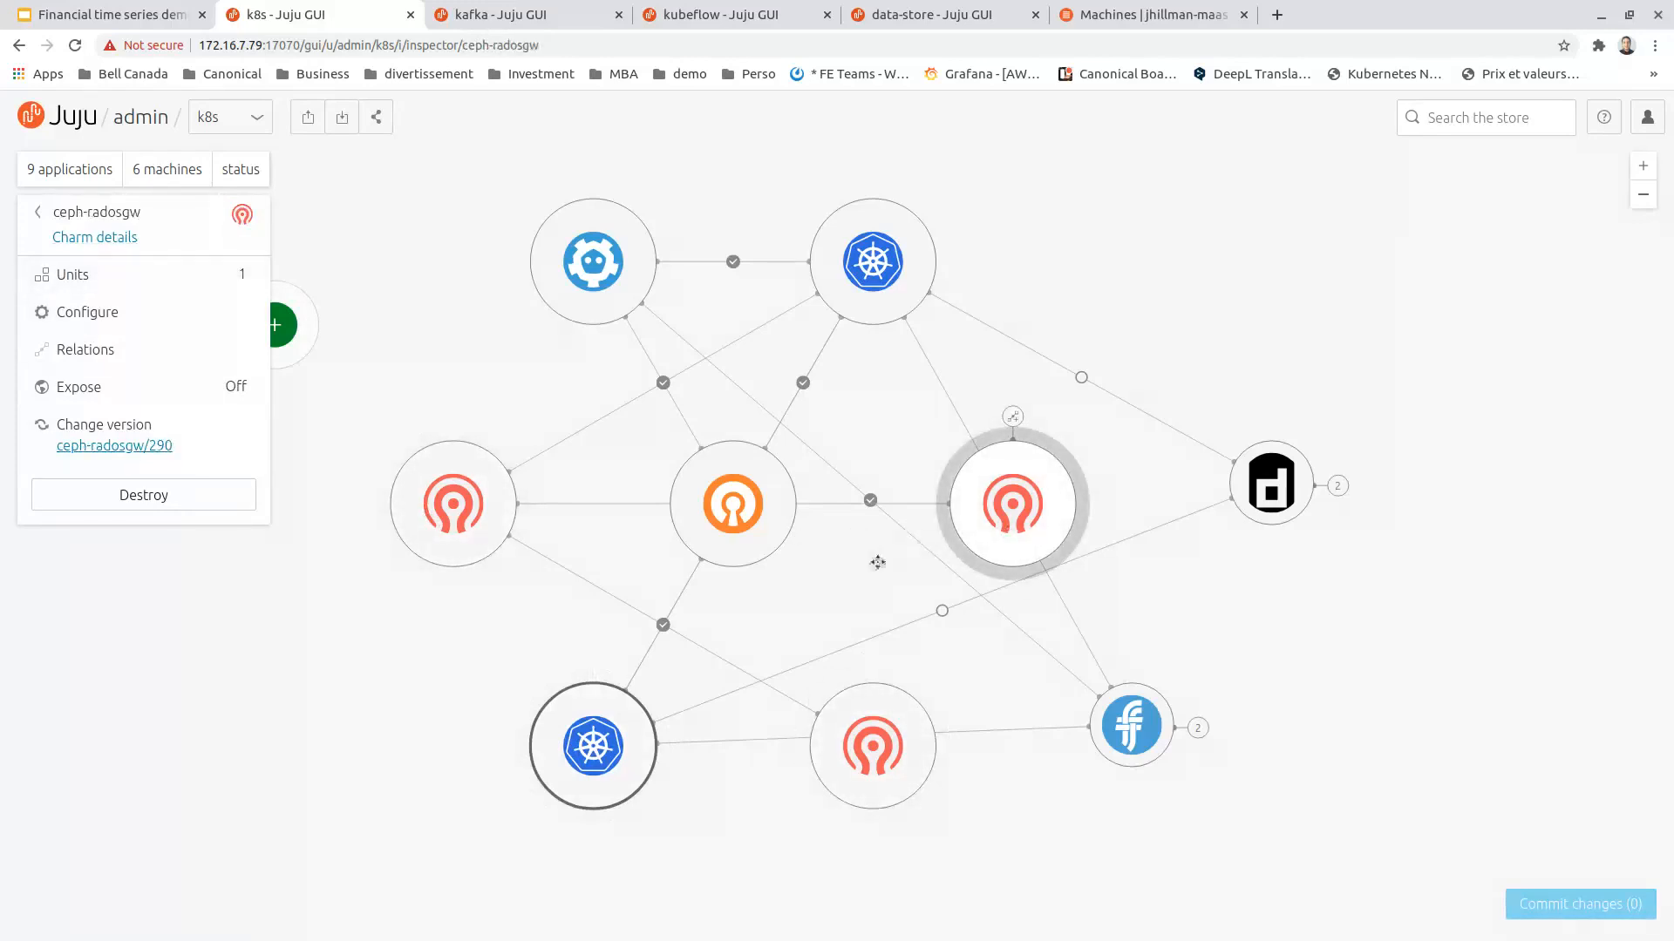
{"action": "mouse_move", "coordinate": [838, 613]}
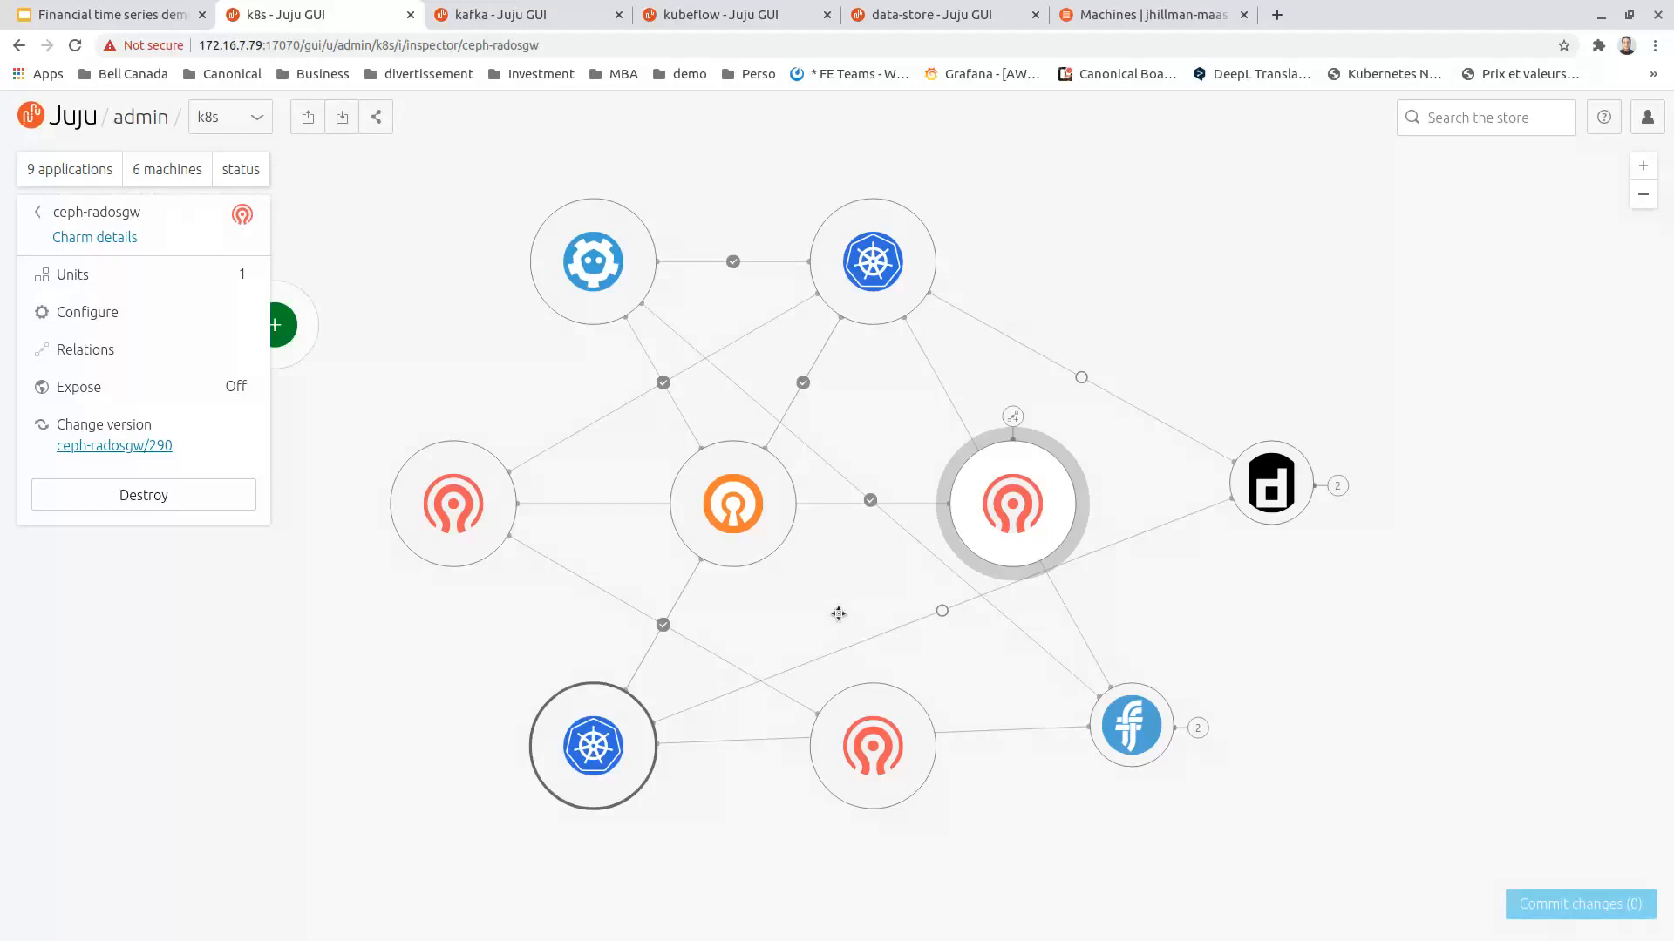
{"action": "mouse_move", "coordinate": [490, 121]}
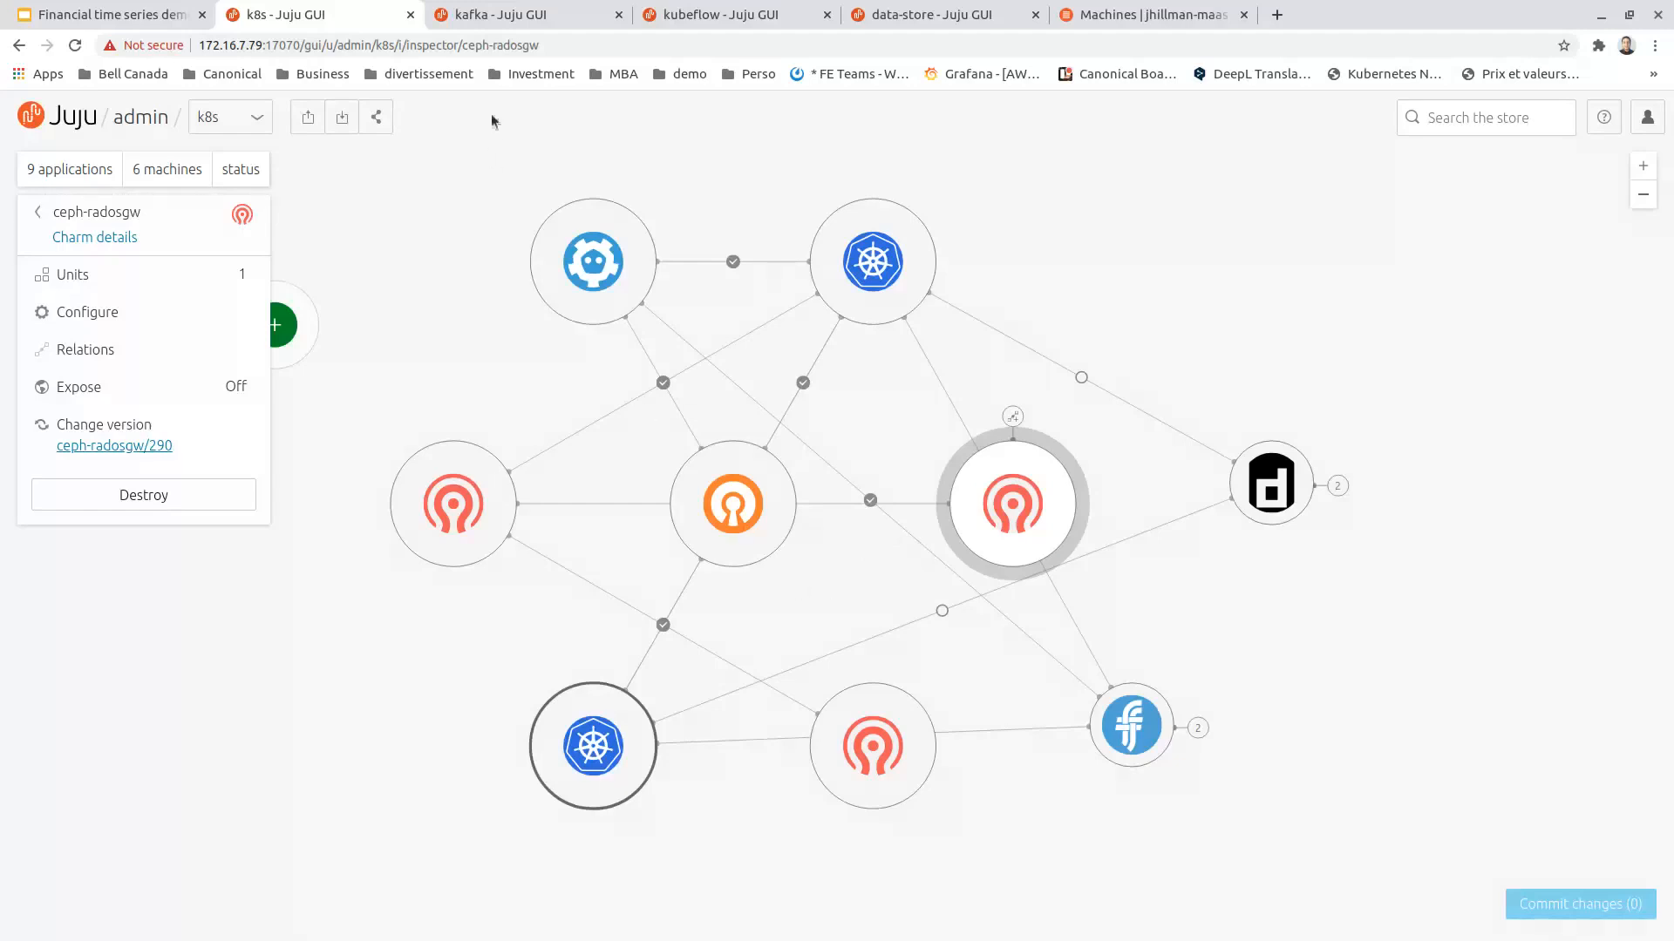
{"action": "left_click", "coordinate": [523, 15]}
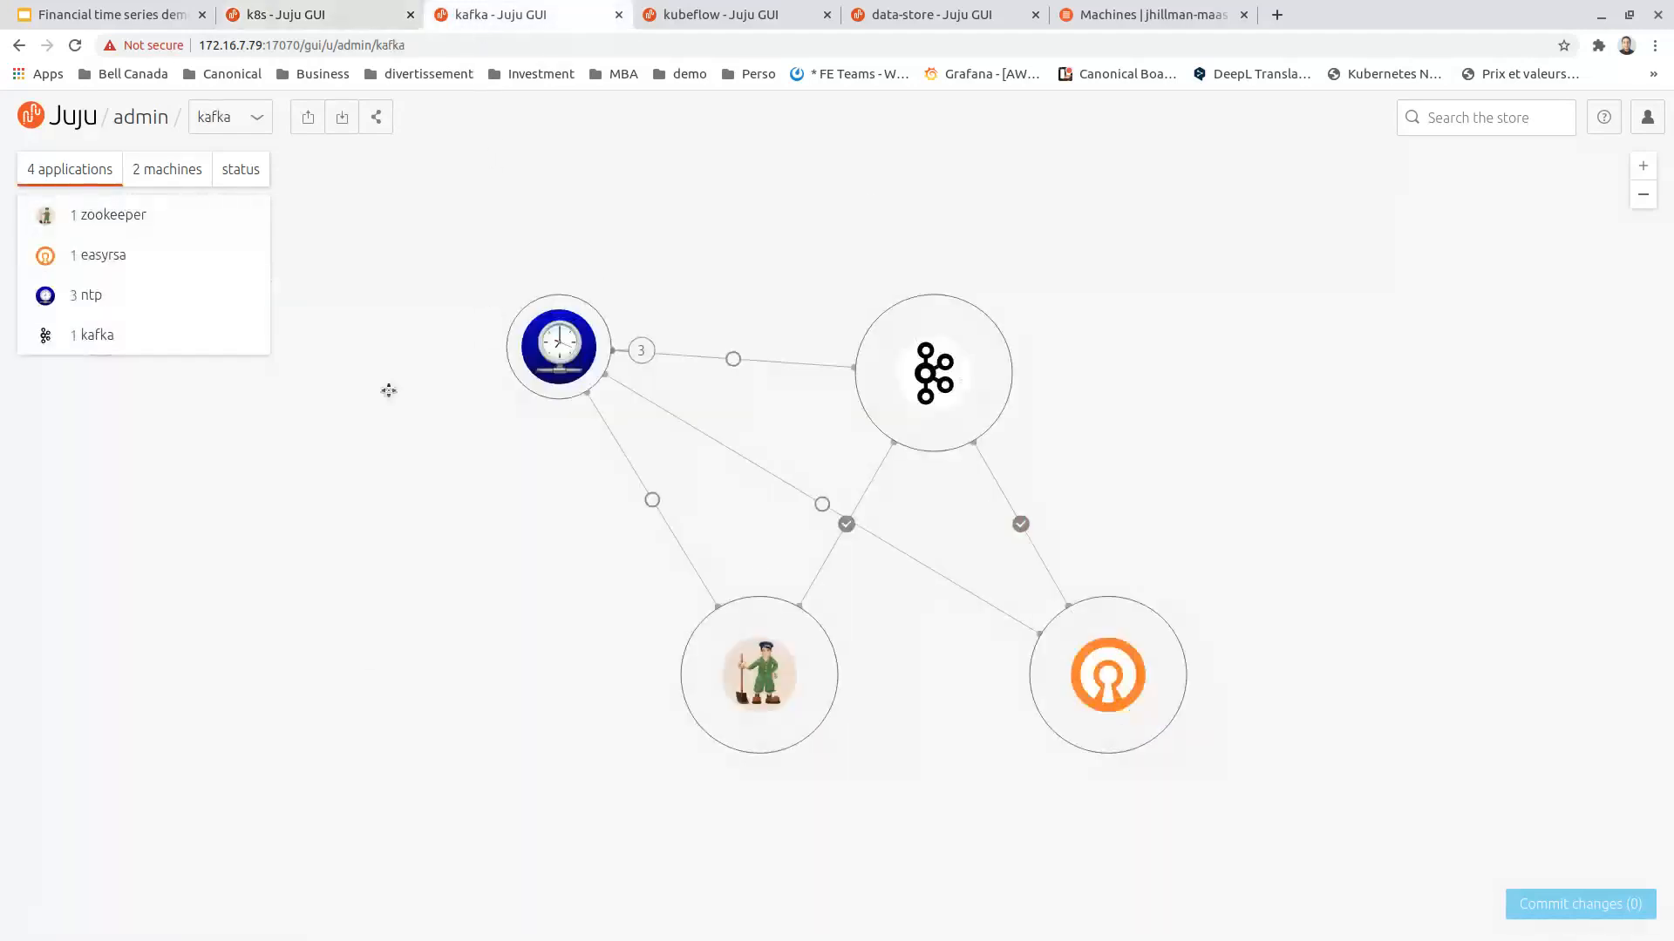
View the kafka and zookeeper application details, then switch to the kubeflow model.
{"action": "left_click", "coordinate": [932, 371]}
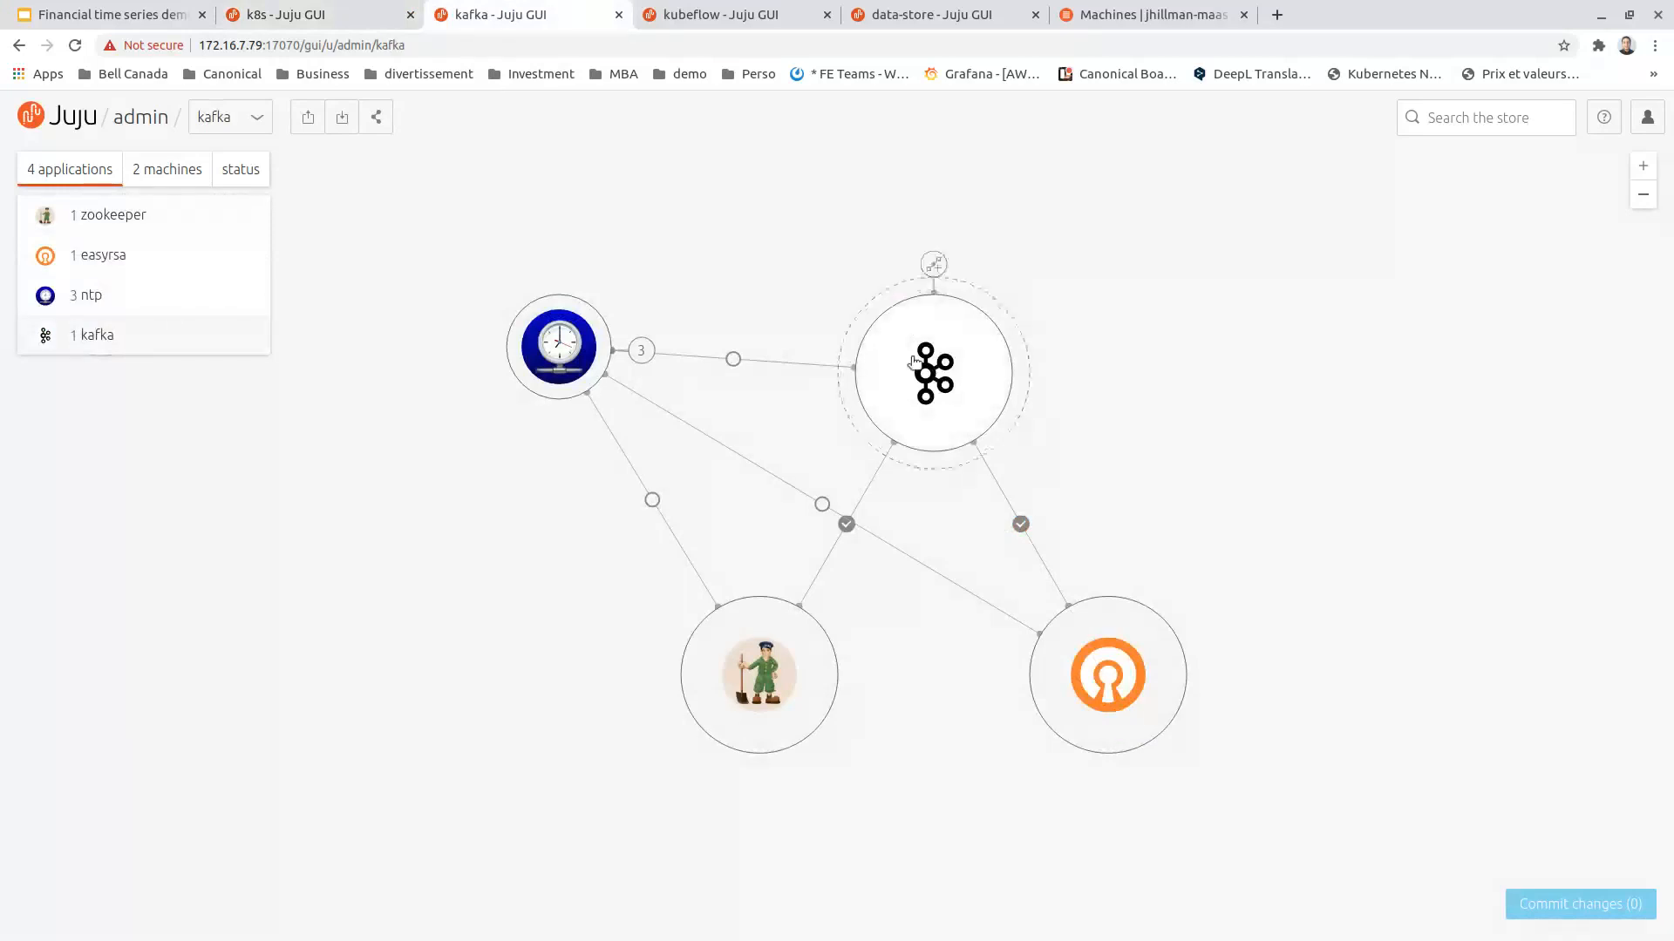
{"action": "left_click", "coordinate": [932, 372]}
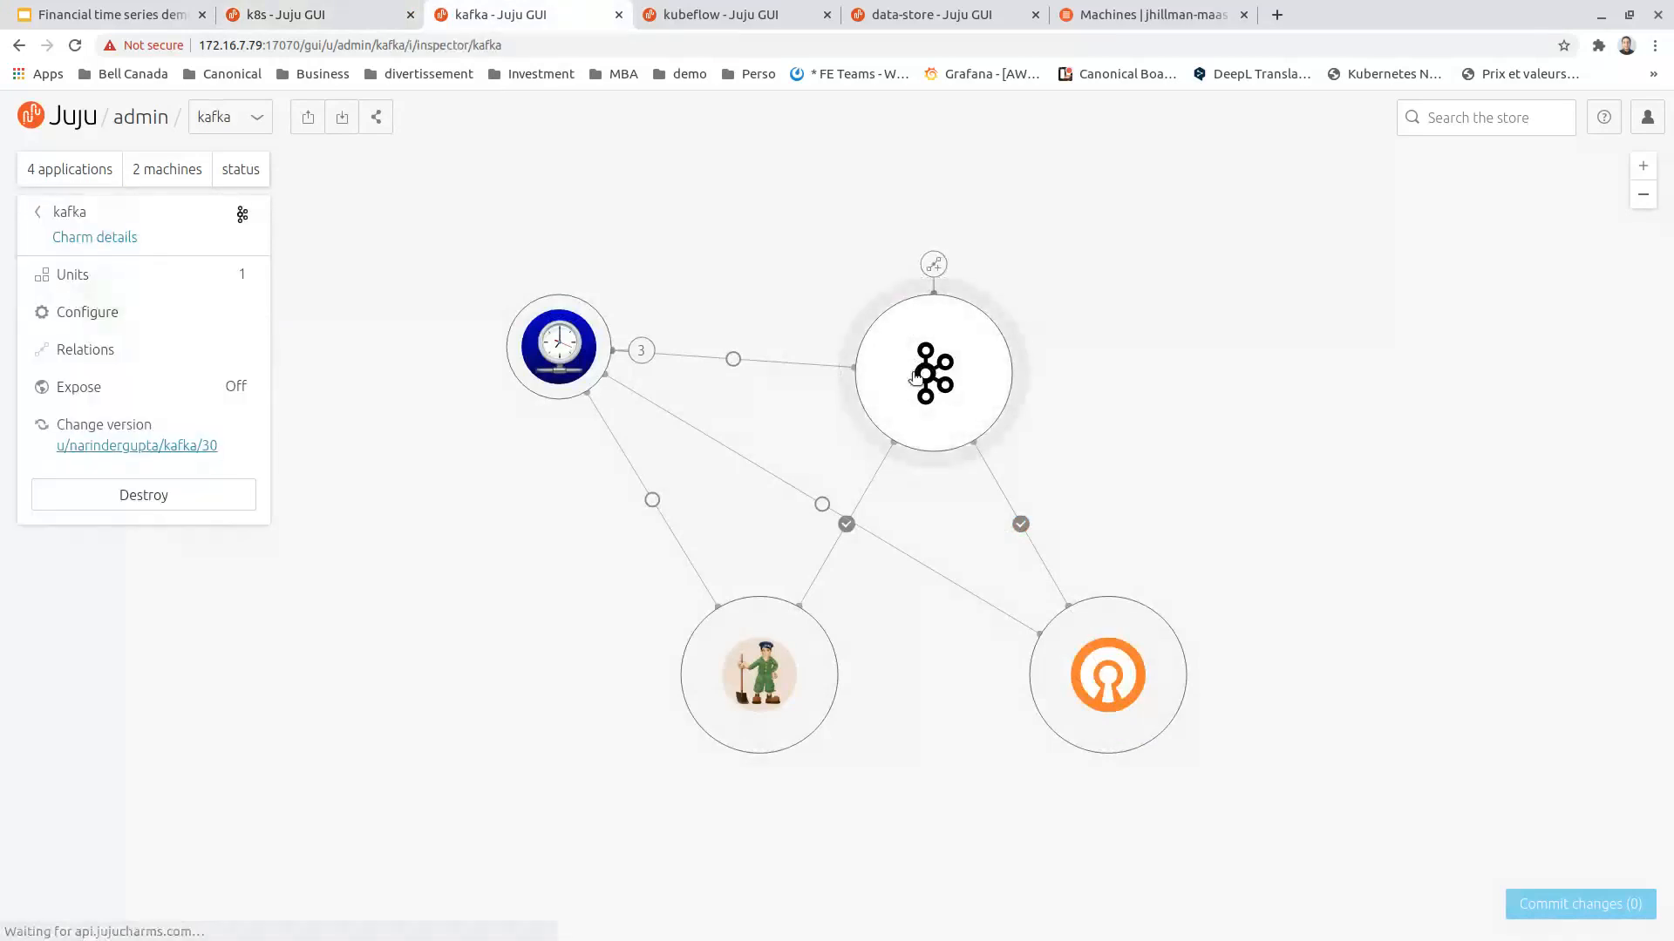
{"action": "left_click", "coordinate": [759, 675]}
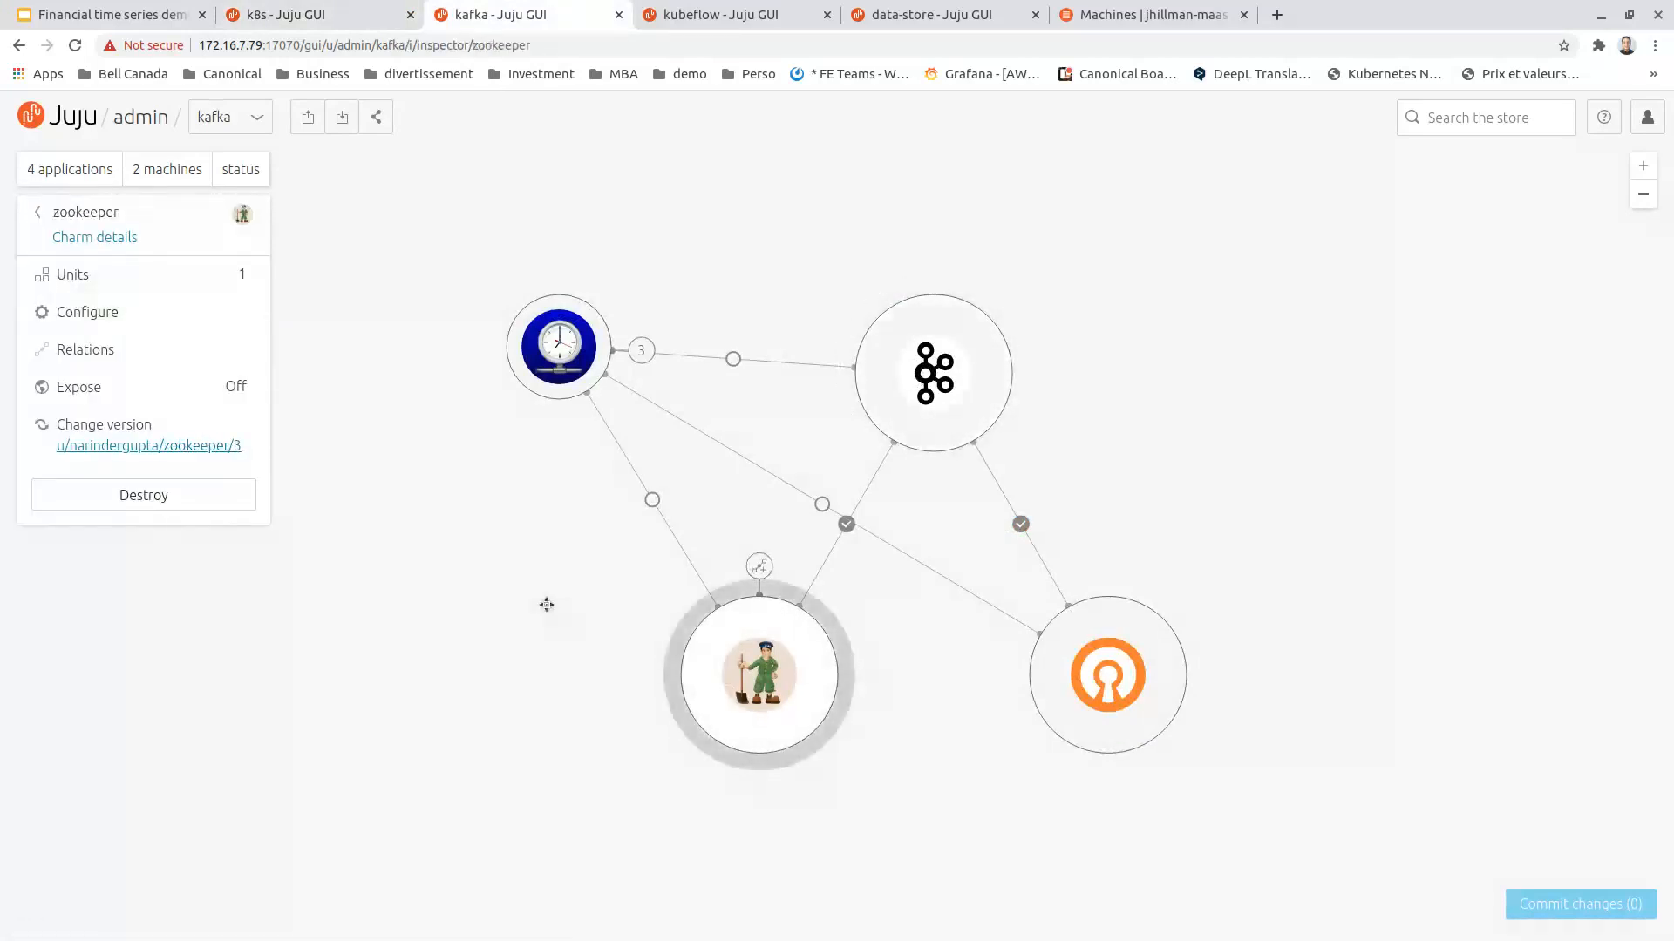
{"action": "left_click", "coordinate": [734, 15]}
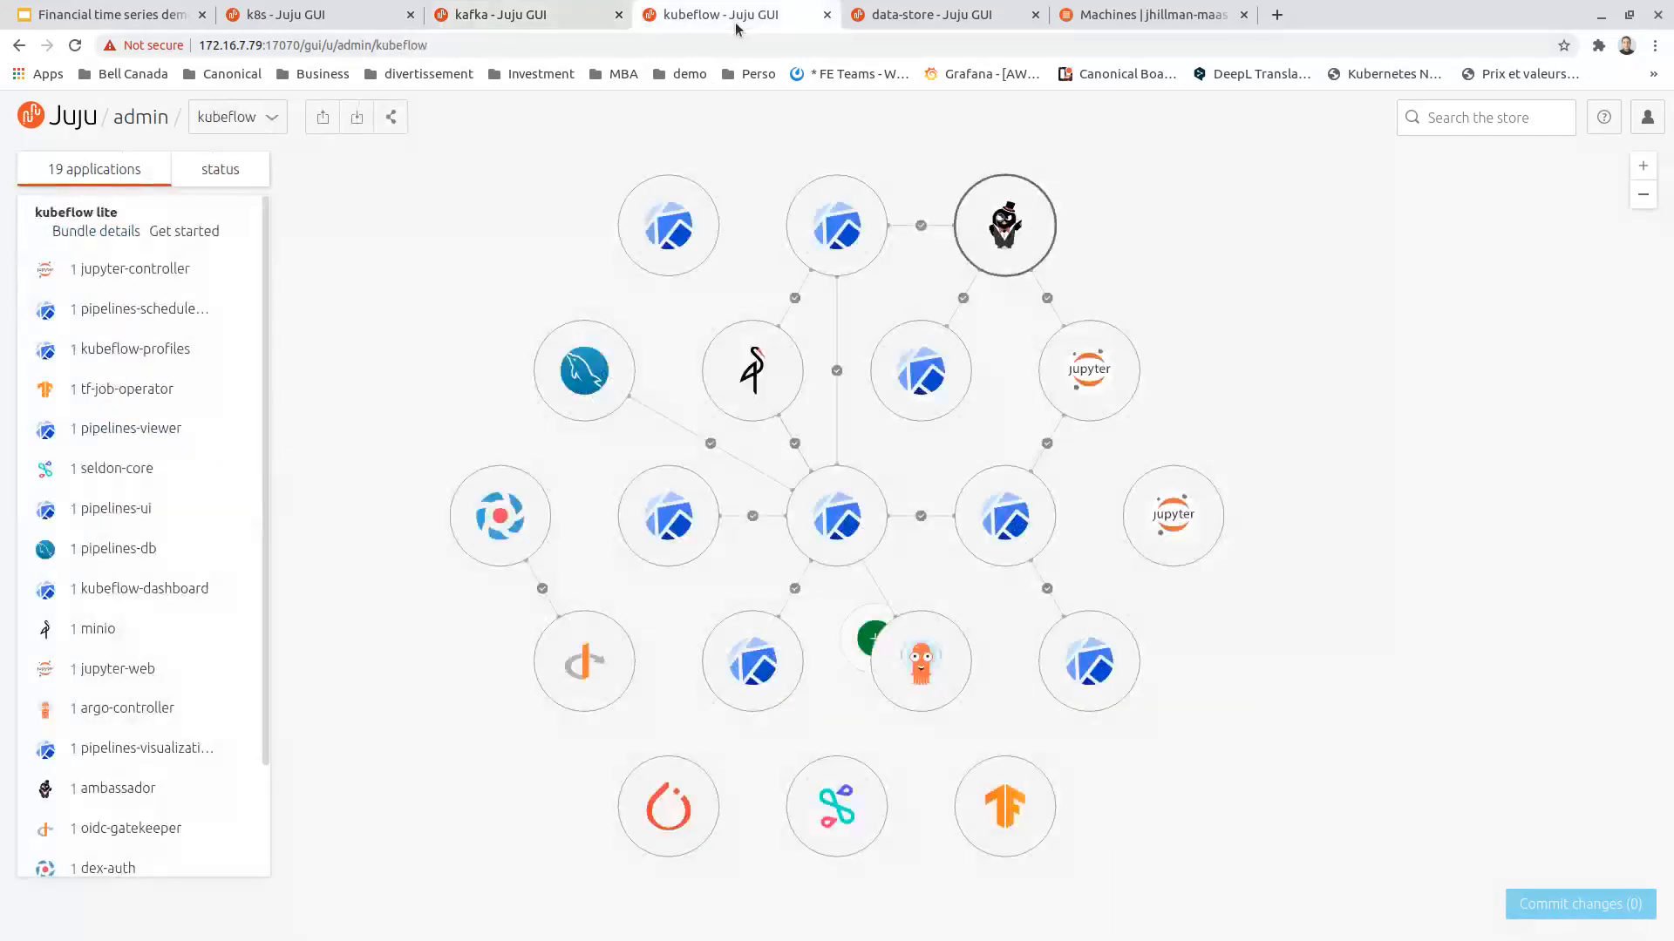
{"action": "mouse_move", "coordinate": [1297, 670]}
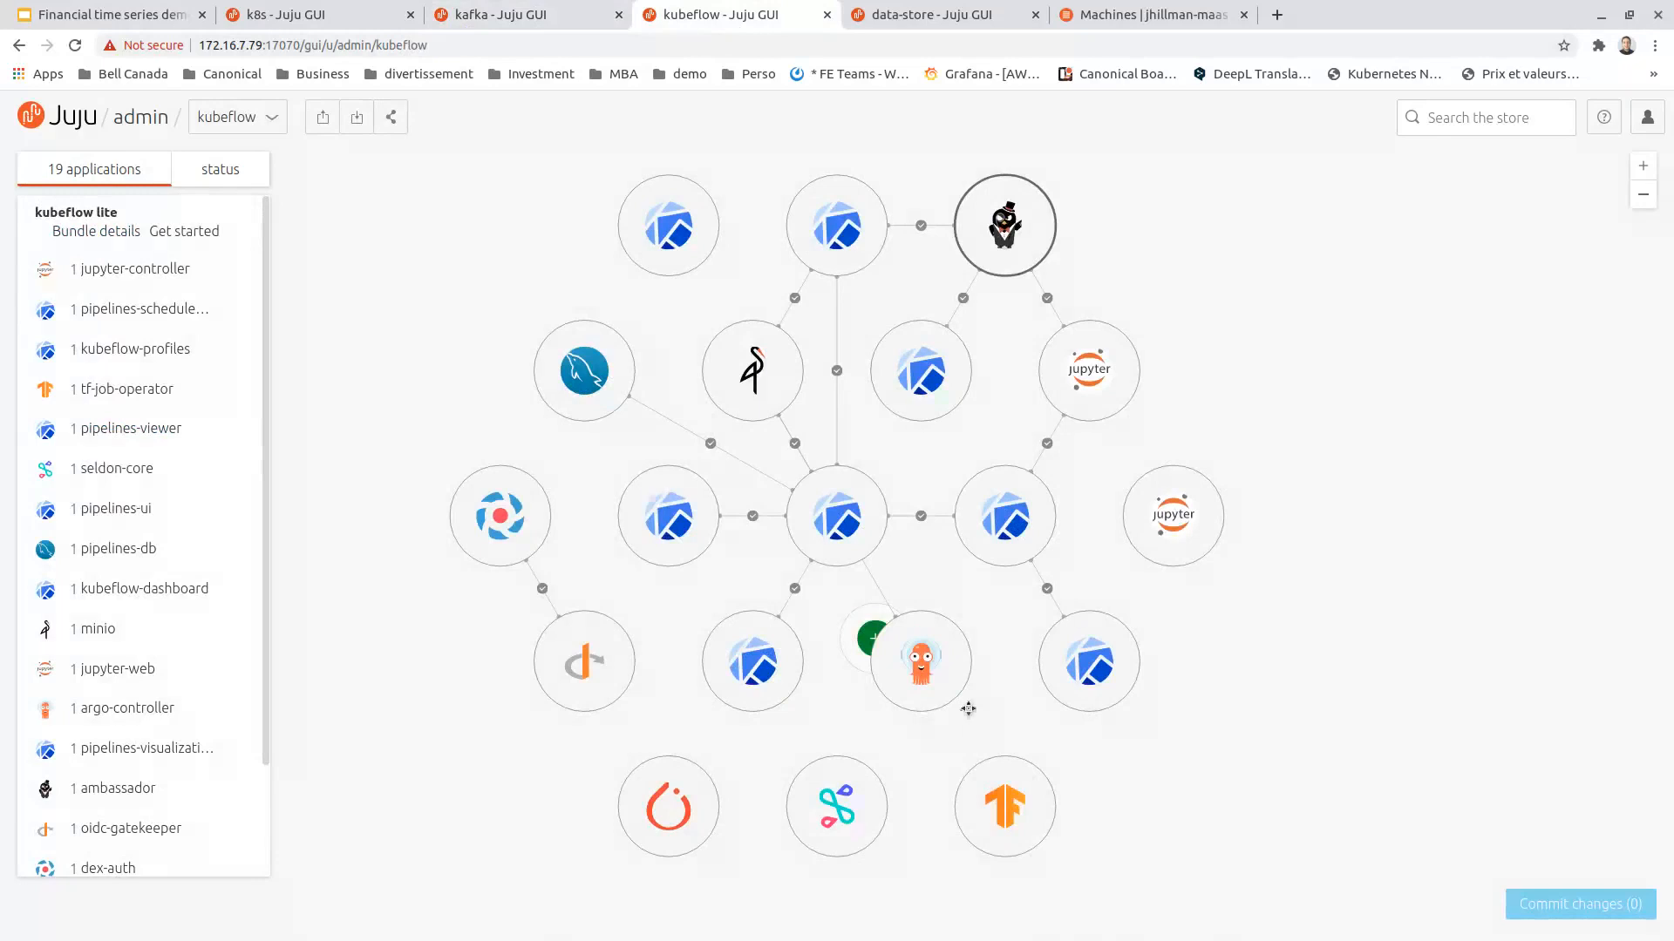
{"action": "mouse_move", "coordinate": [936, 264]}
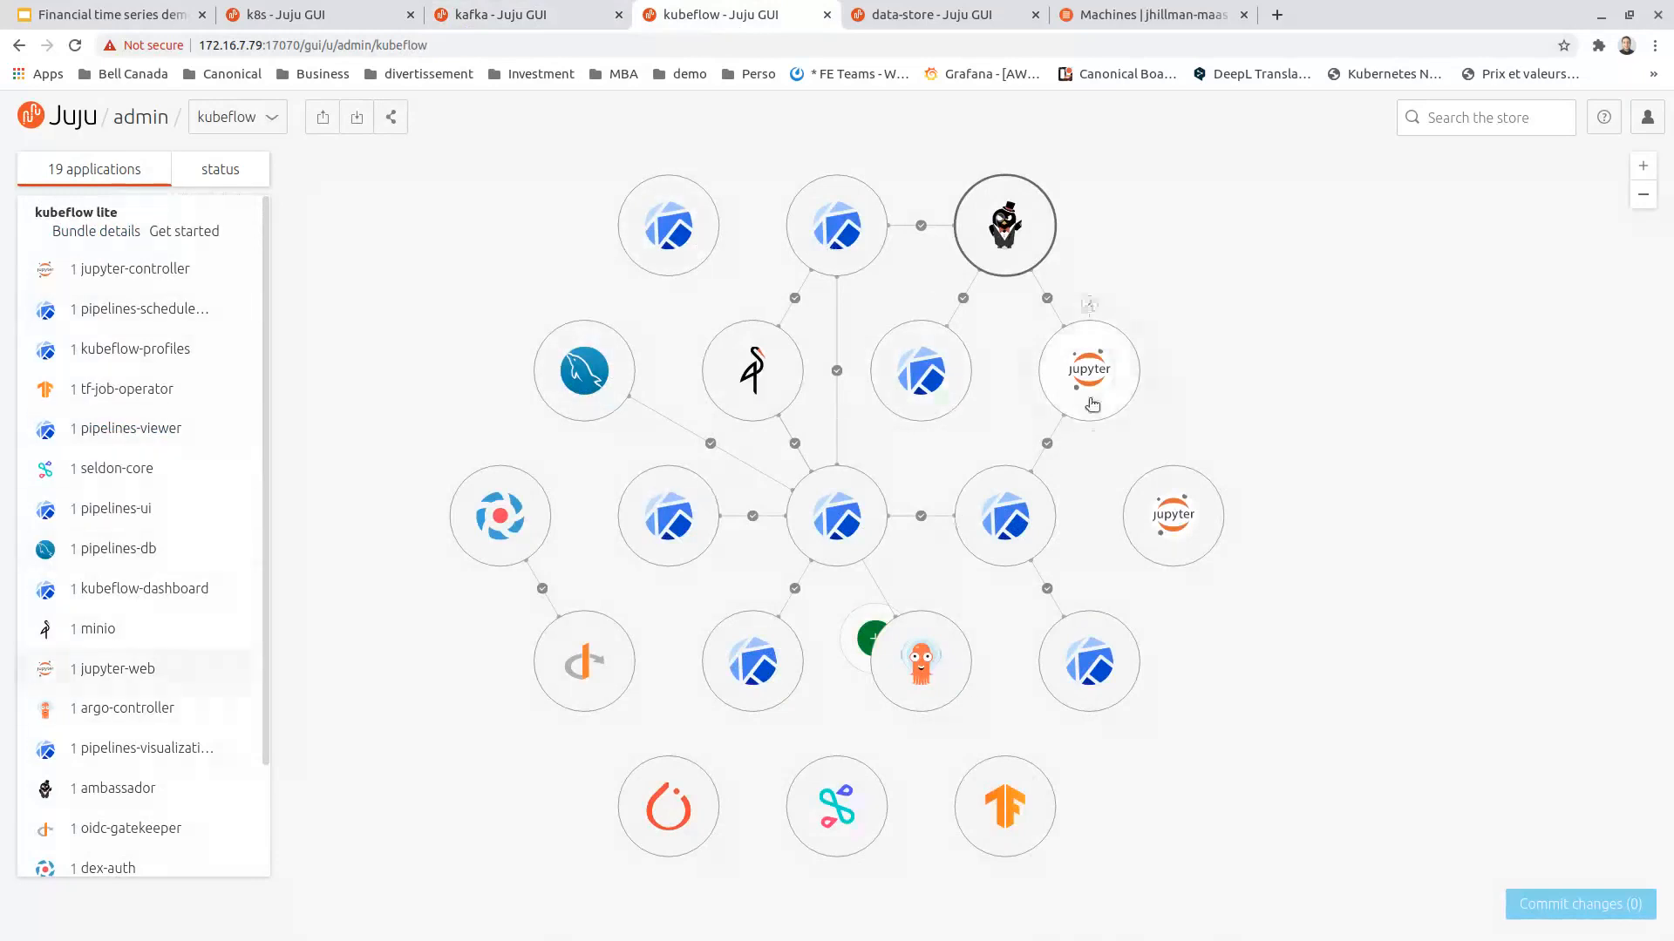
View jupyter-web, pipelines-api and dex-auth details, then switch to the data-store model.
{"action": "left_click", "coordinate": [836, 515]}
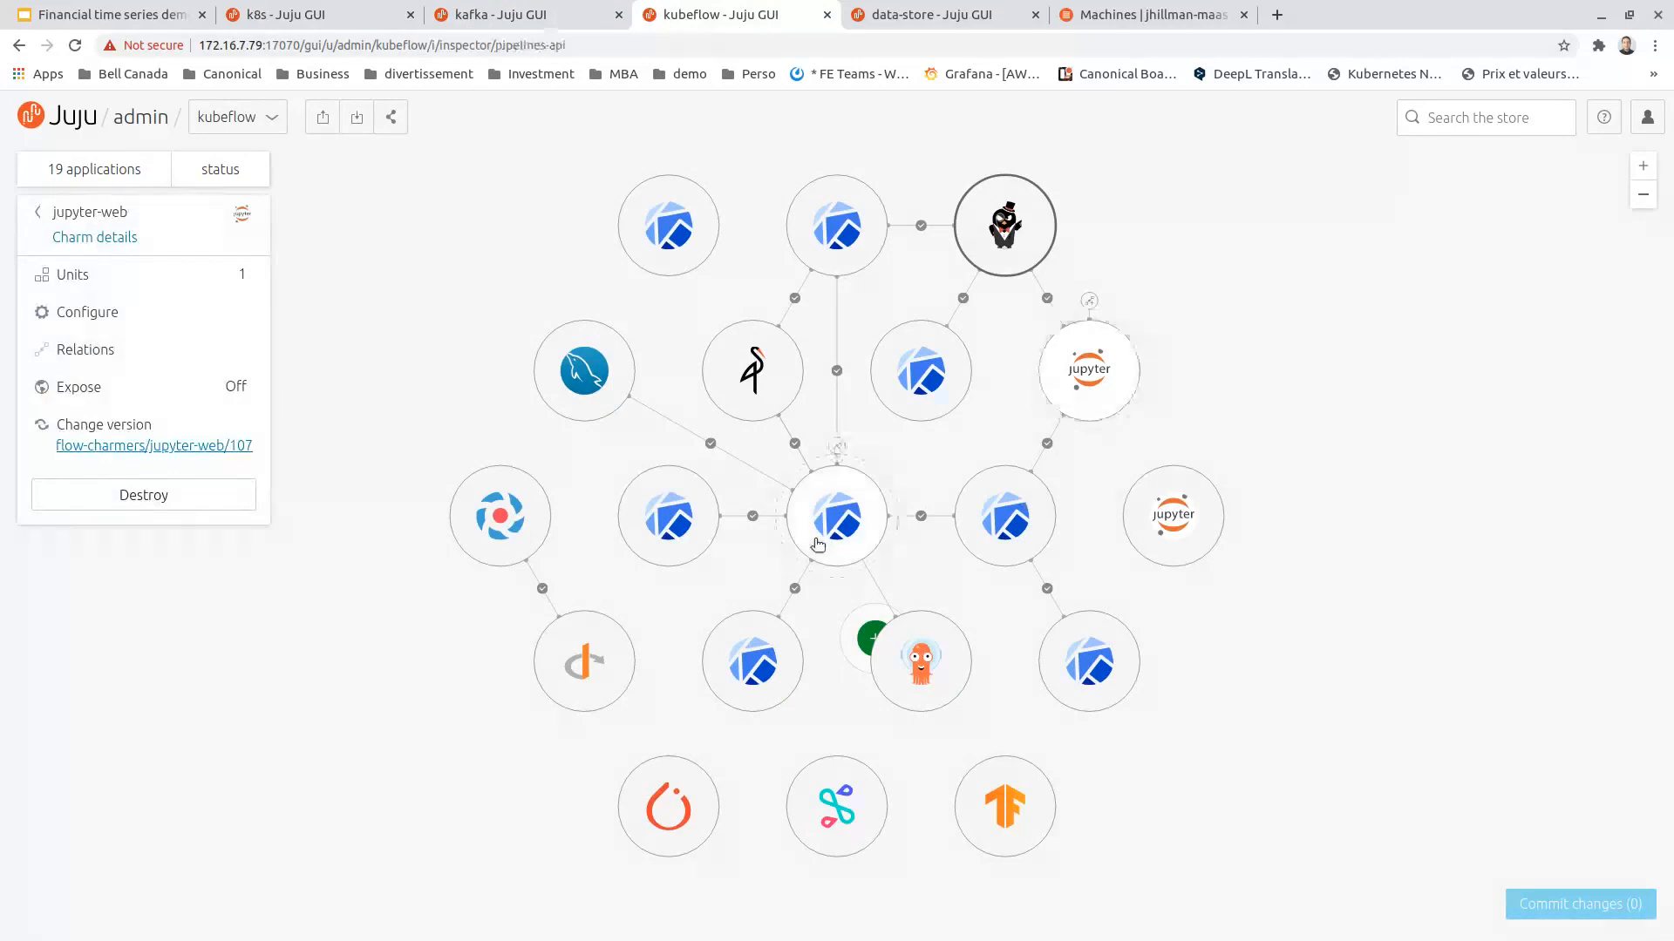
{"action": "left_click", "coordinate": [837, 515]}
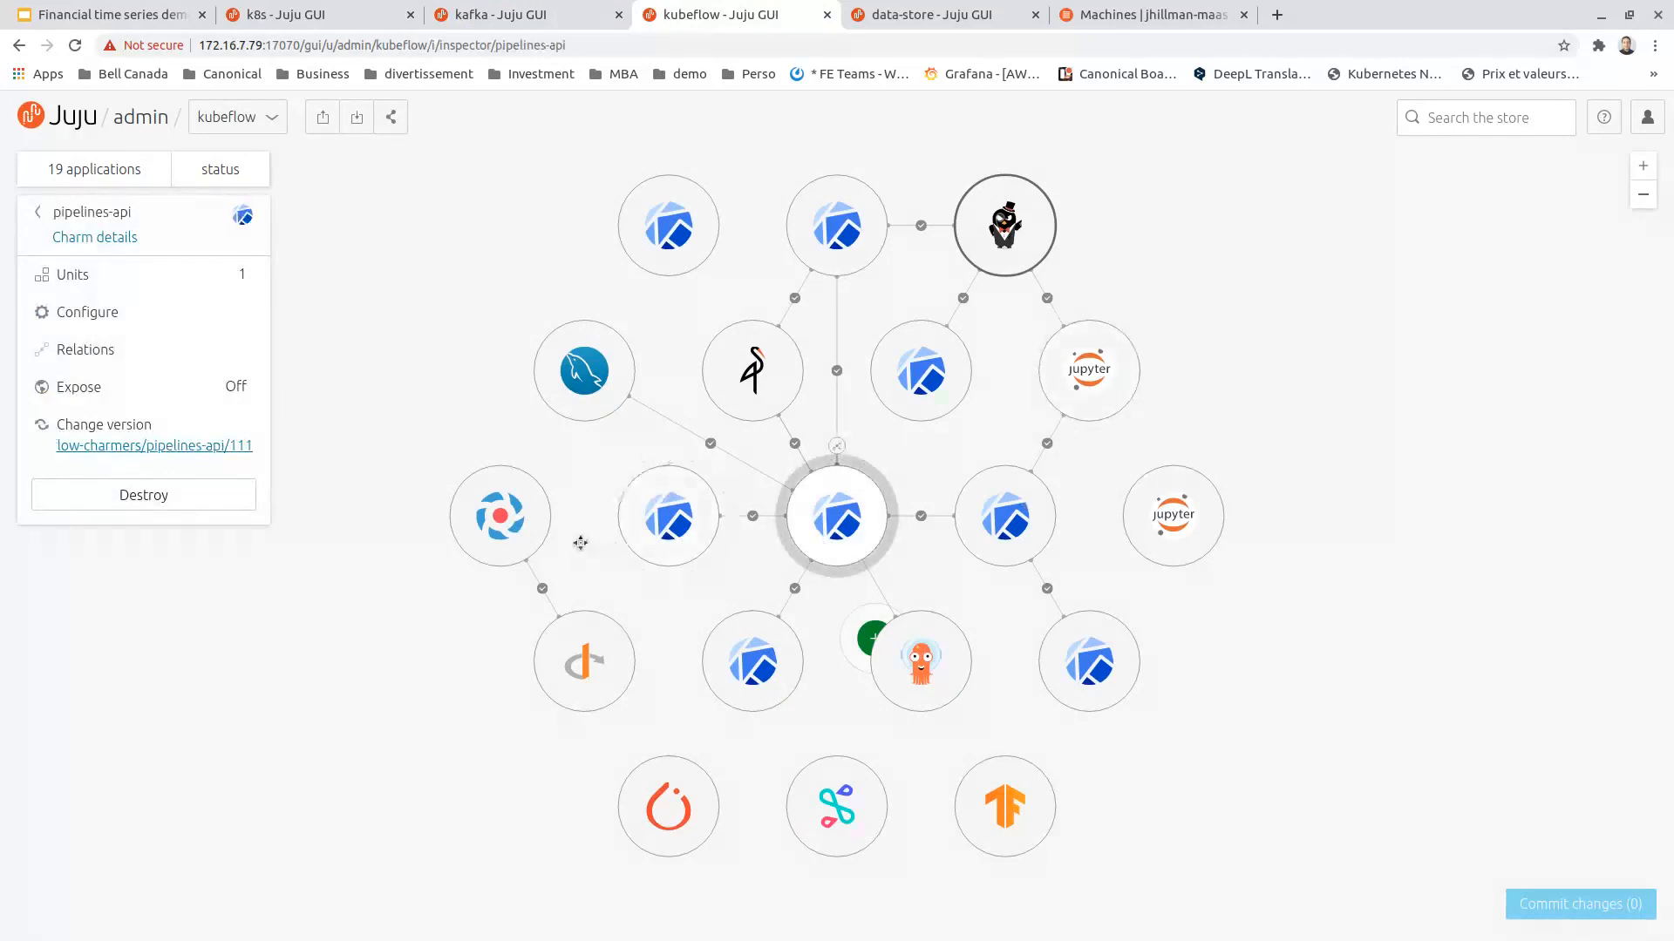
{"action": "left_click", "coordinate": [499, 515]}
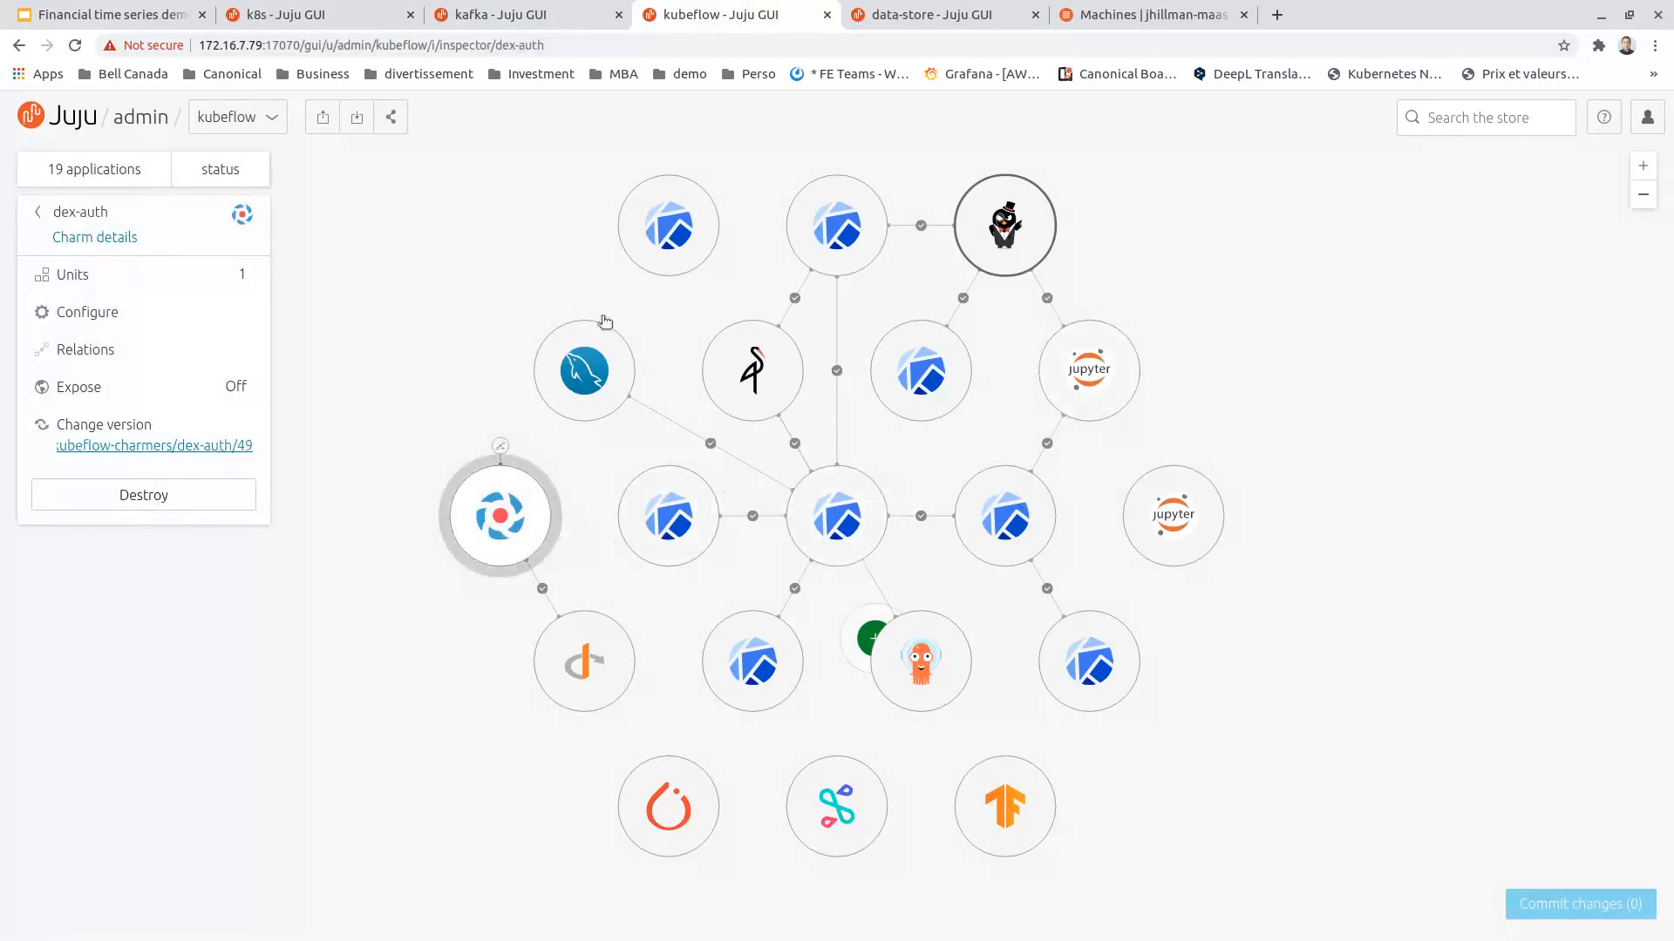
{"action": "left_click", "coordinate": [944, 14]}
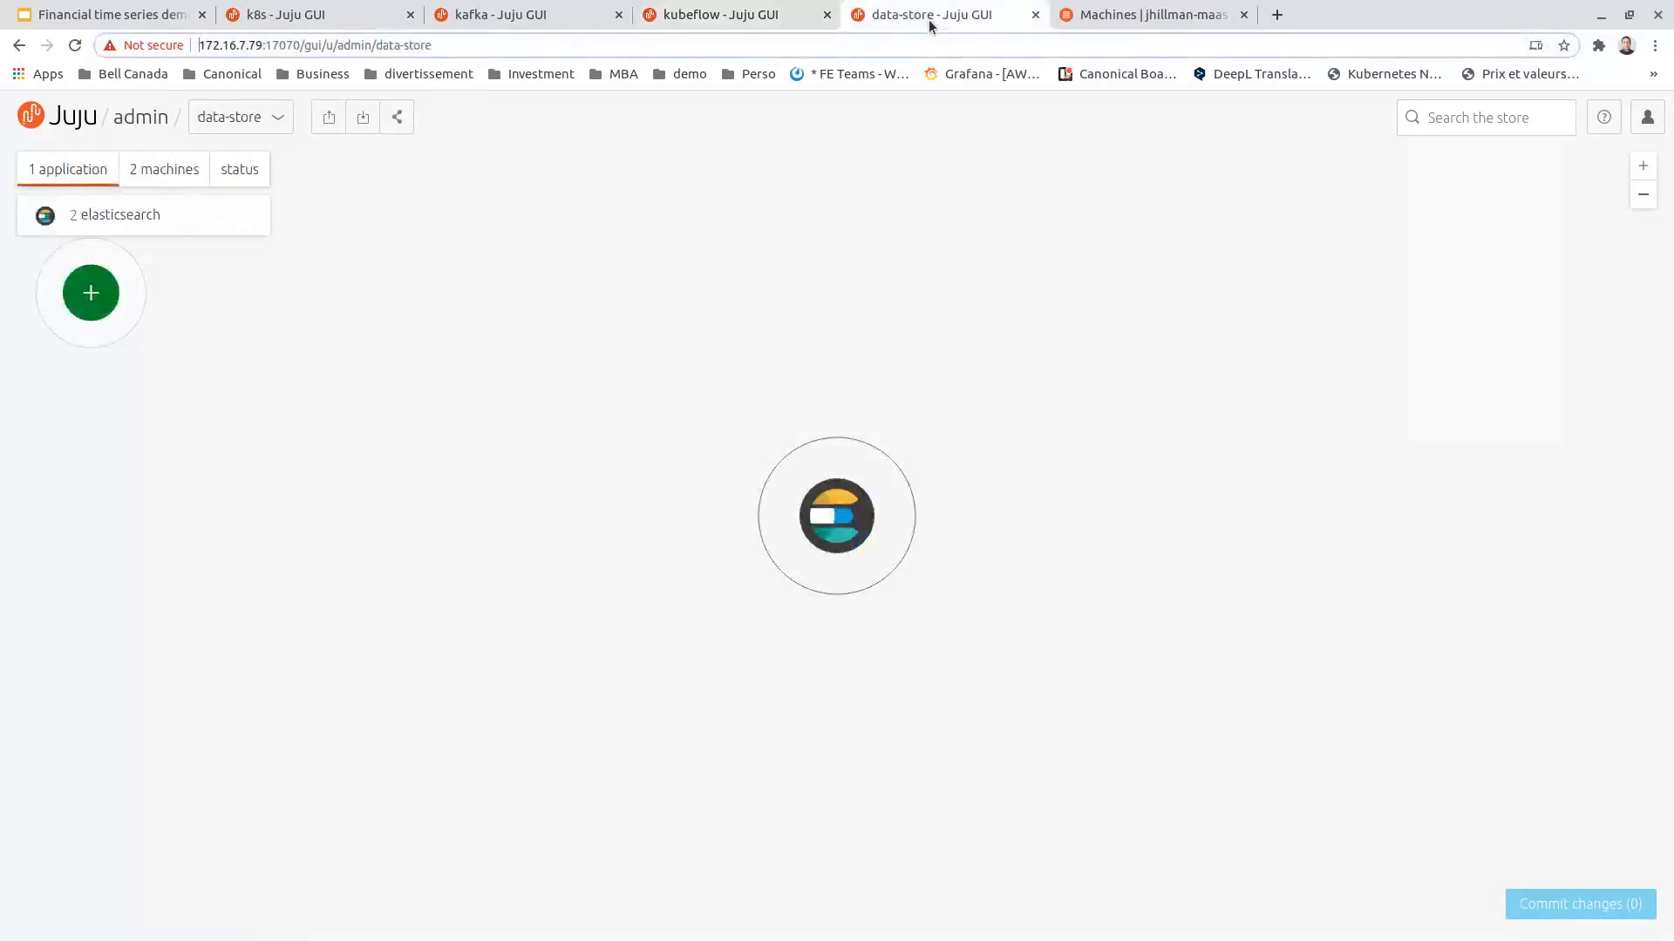
{"action": "mouse_move", "coordinate": [72, 407]}
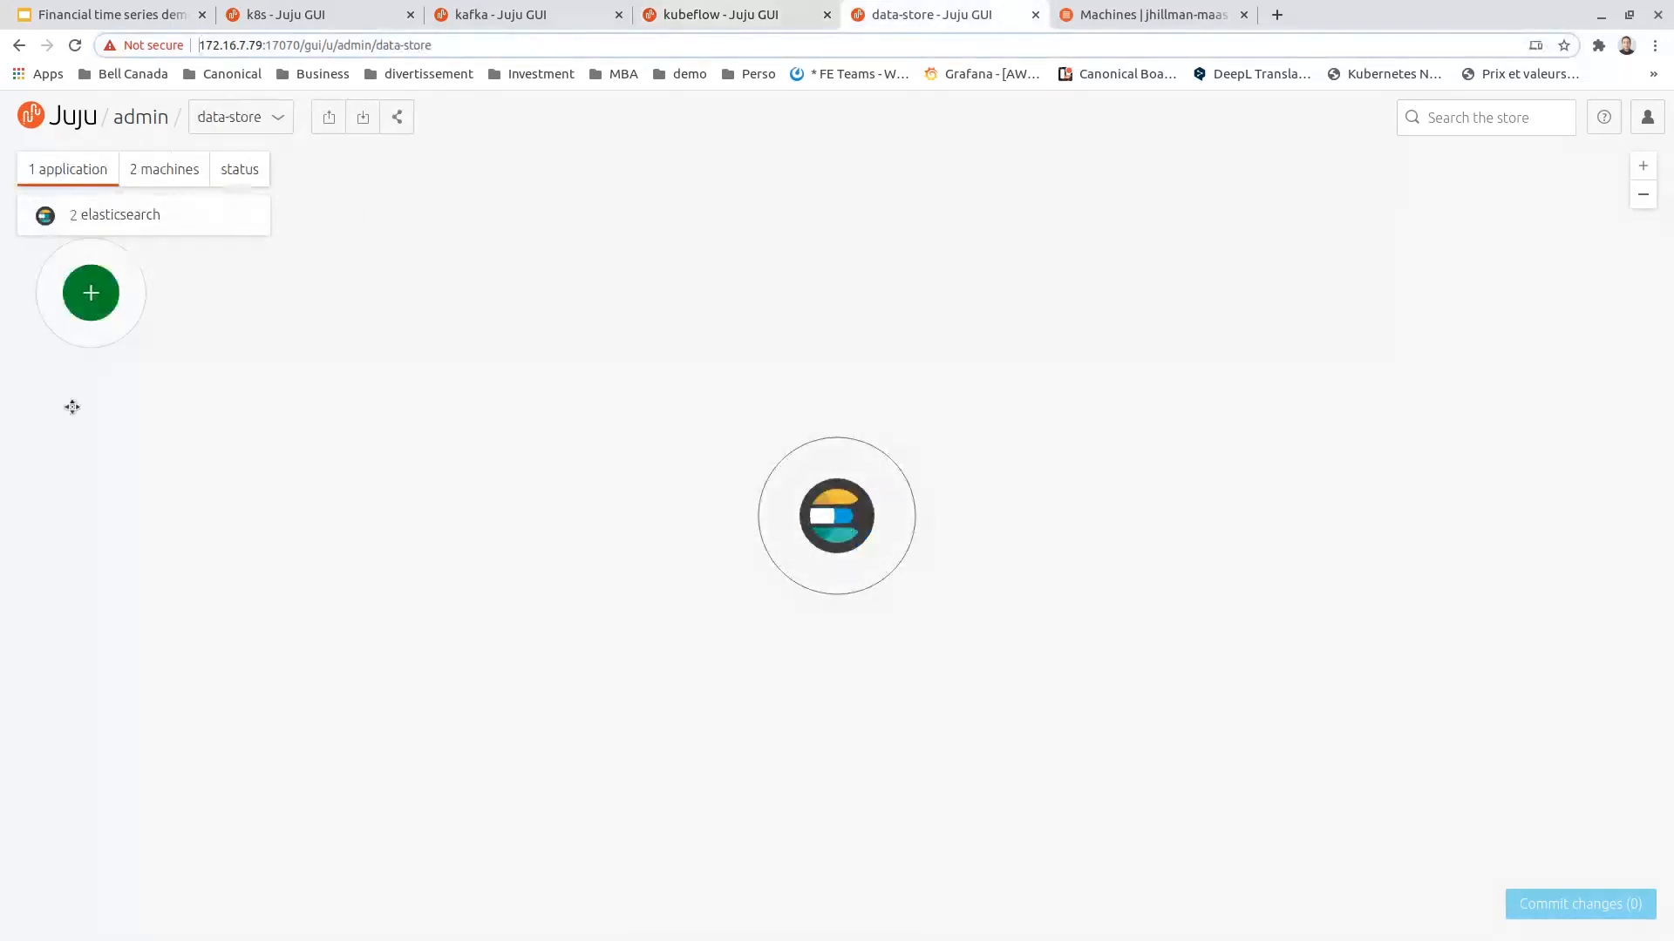
{"action": "mouse_move", "coordinate": [709, 357]}
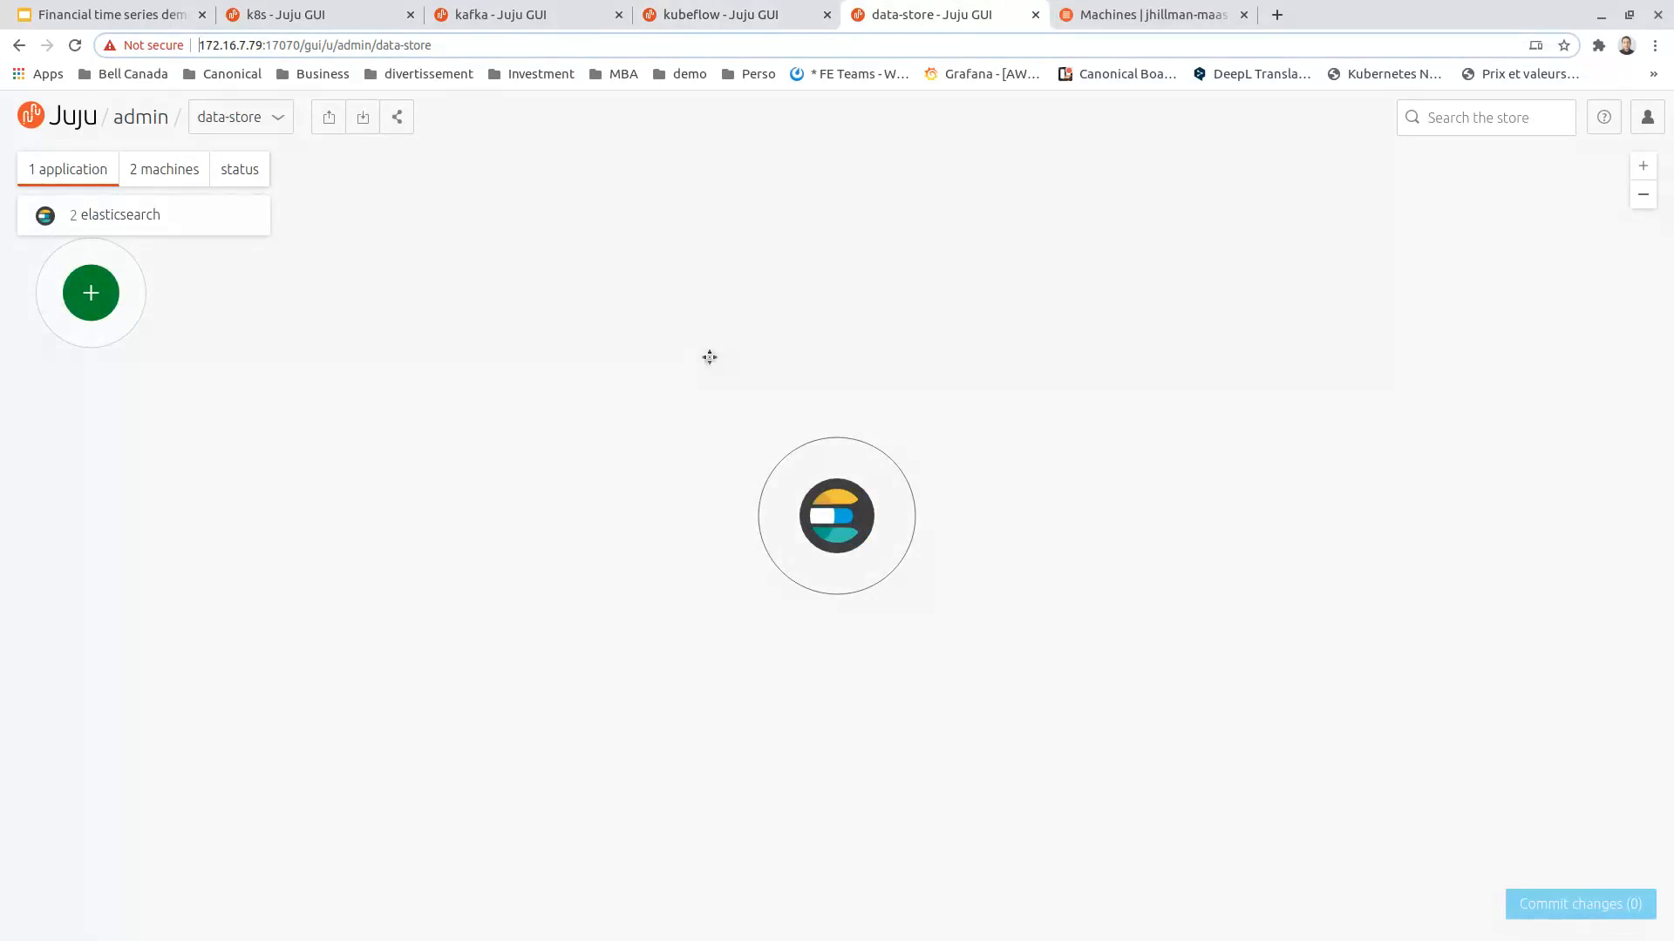
{"action": "mouse_move", "coordinate": [1114, 577]}
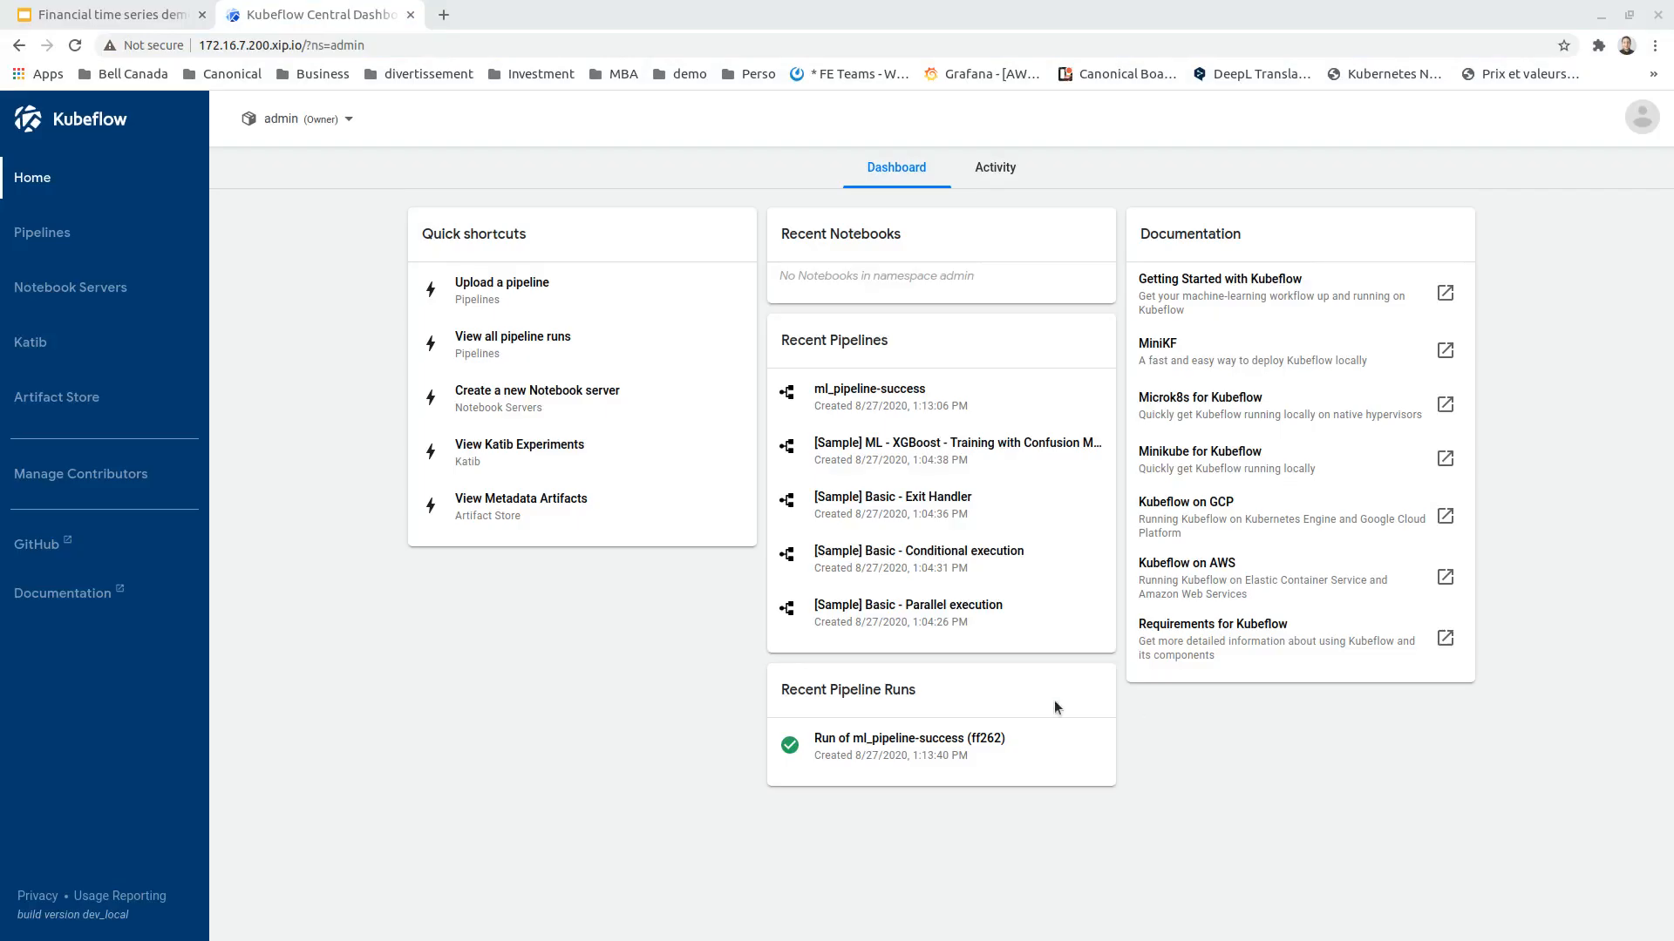
{"action": "mouse_move", "coordinate": [436, 698]}
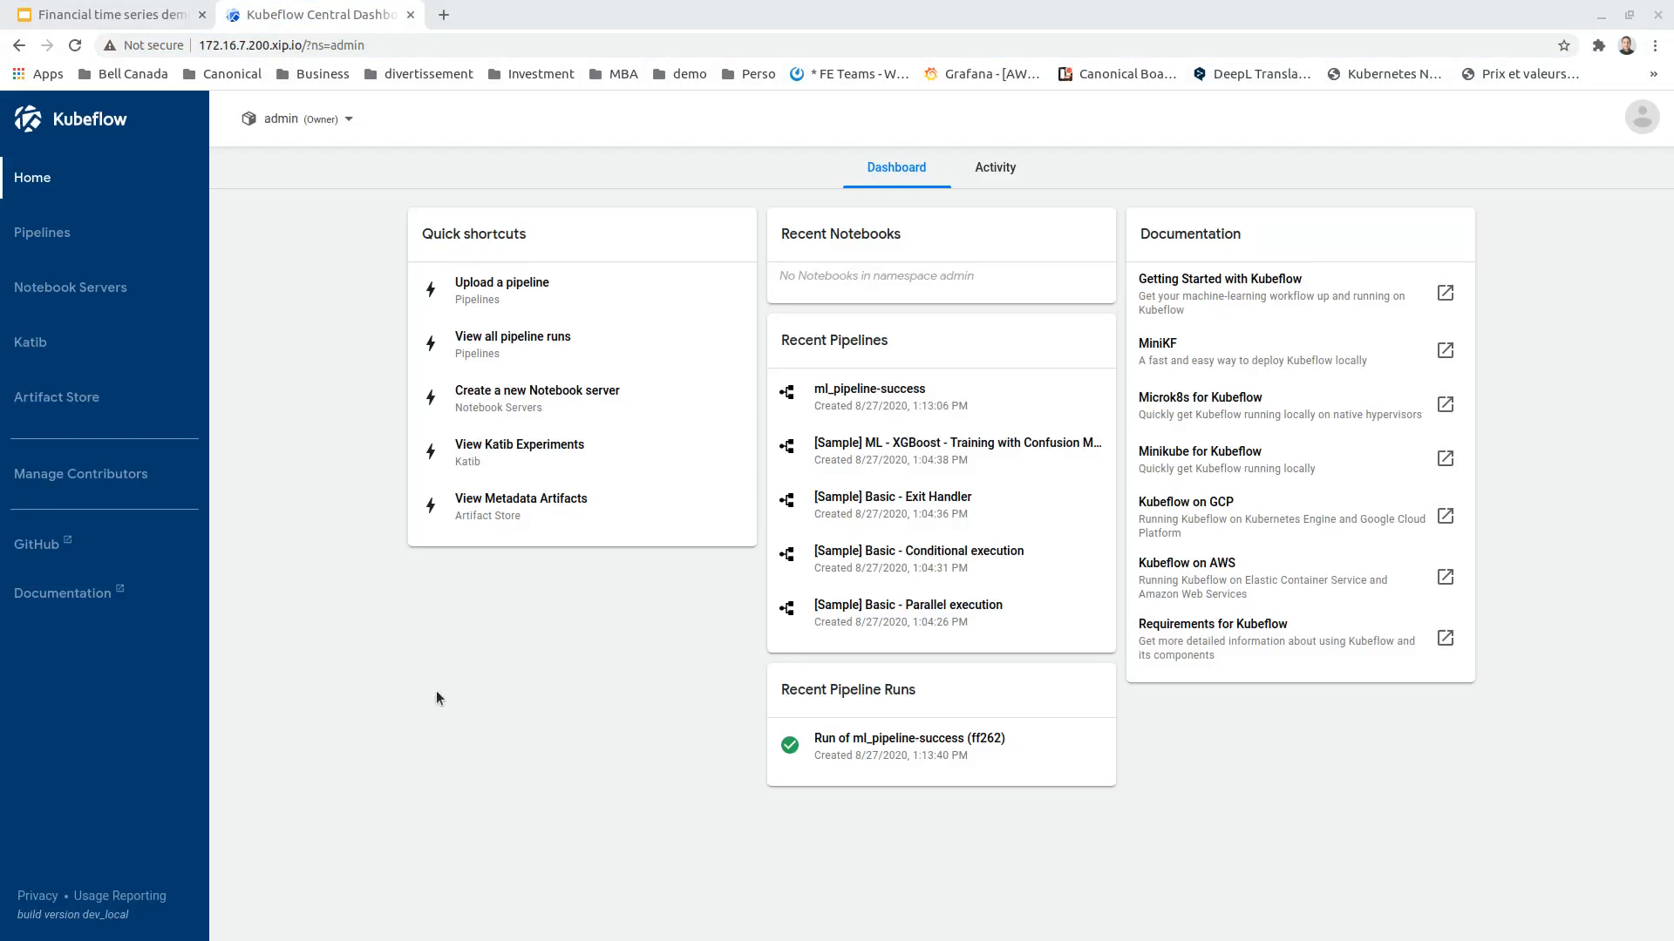
{"action": "mouse_move", "coordinate": [343, 537]}
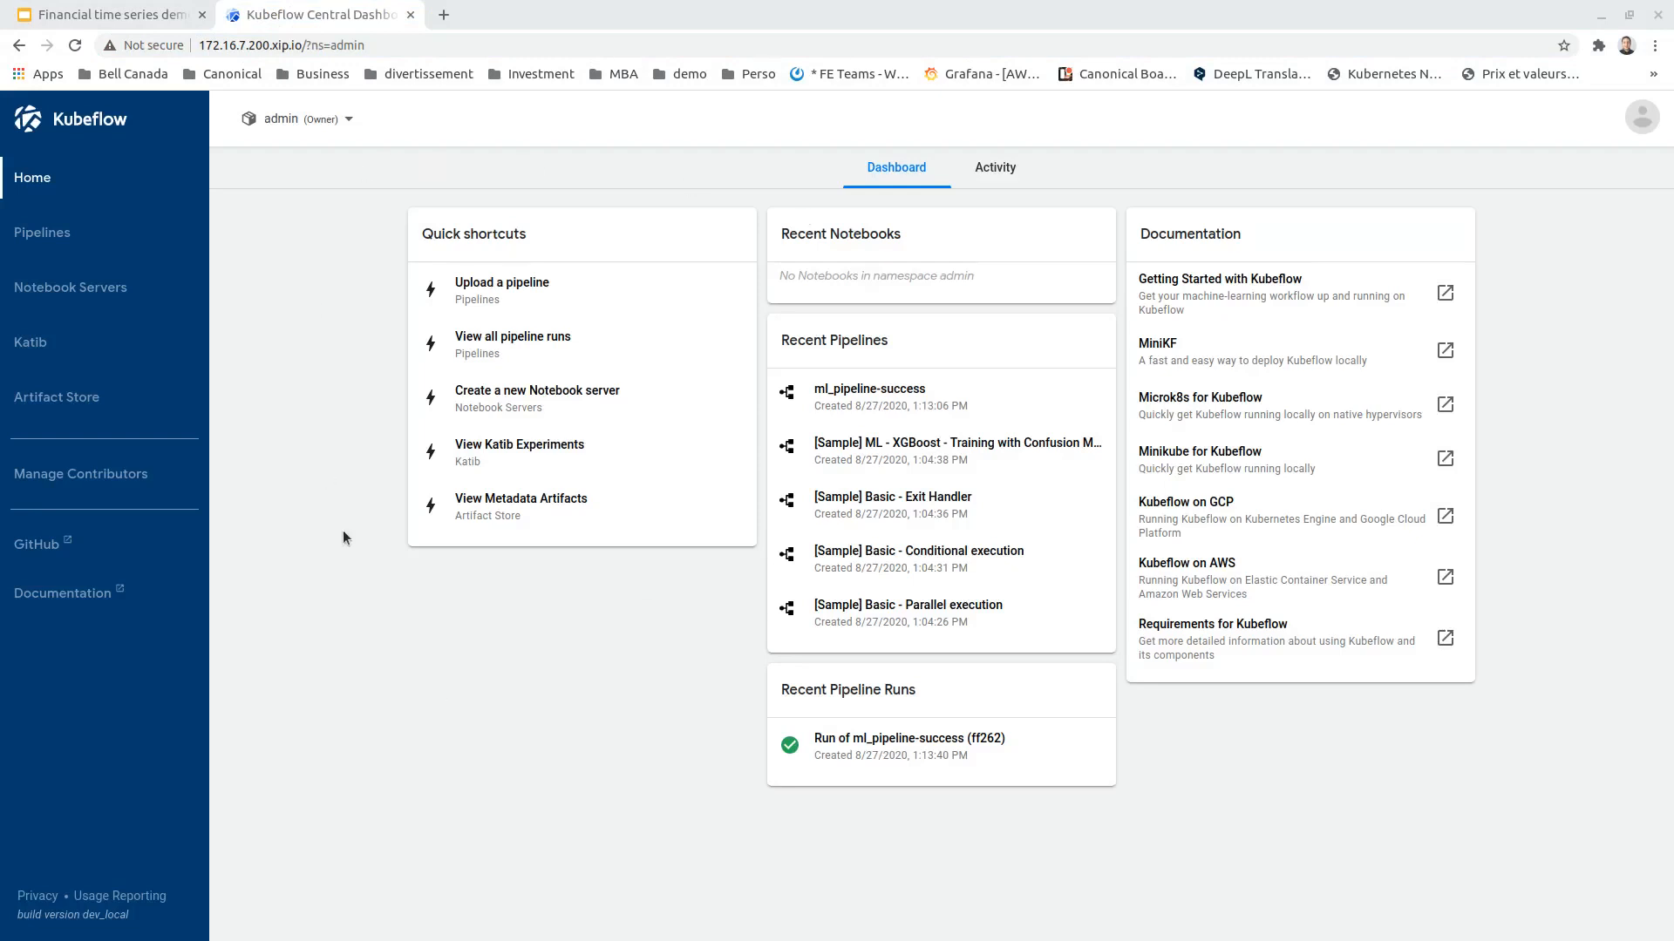
{"action": "mouse_move", "coordinate": [228, 64]}
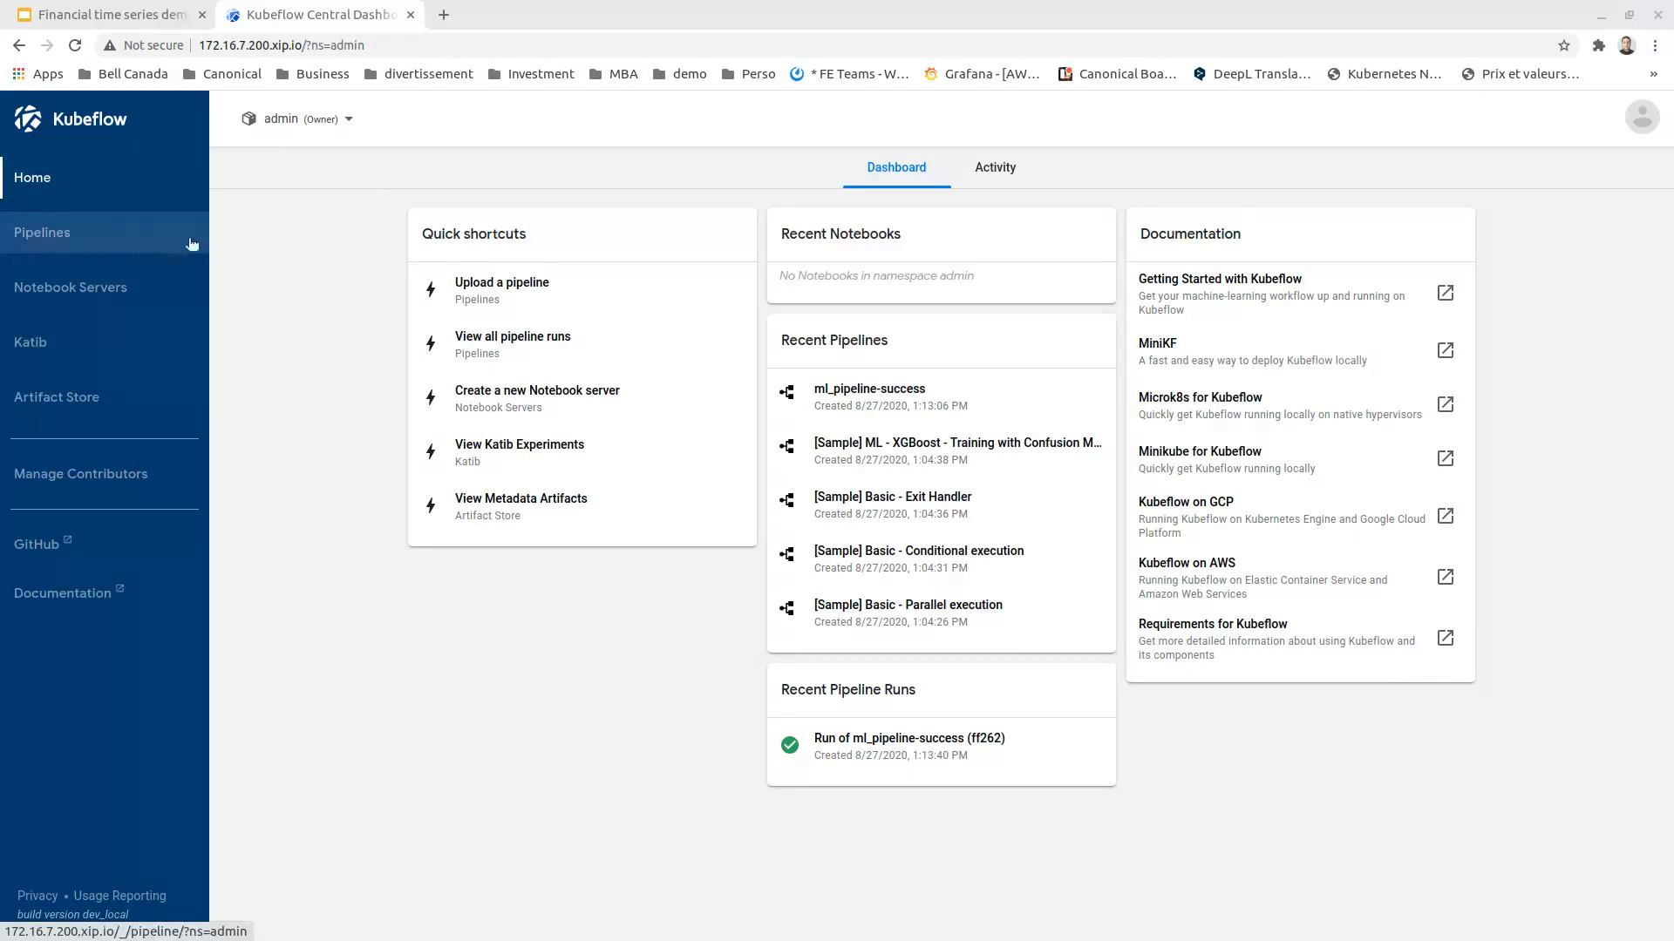
{"action": "mouse_move", "coordinate": [53, 232]}
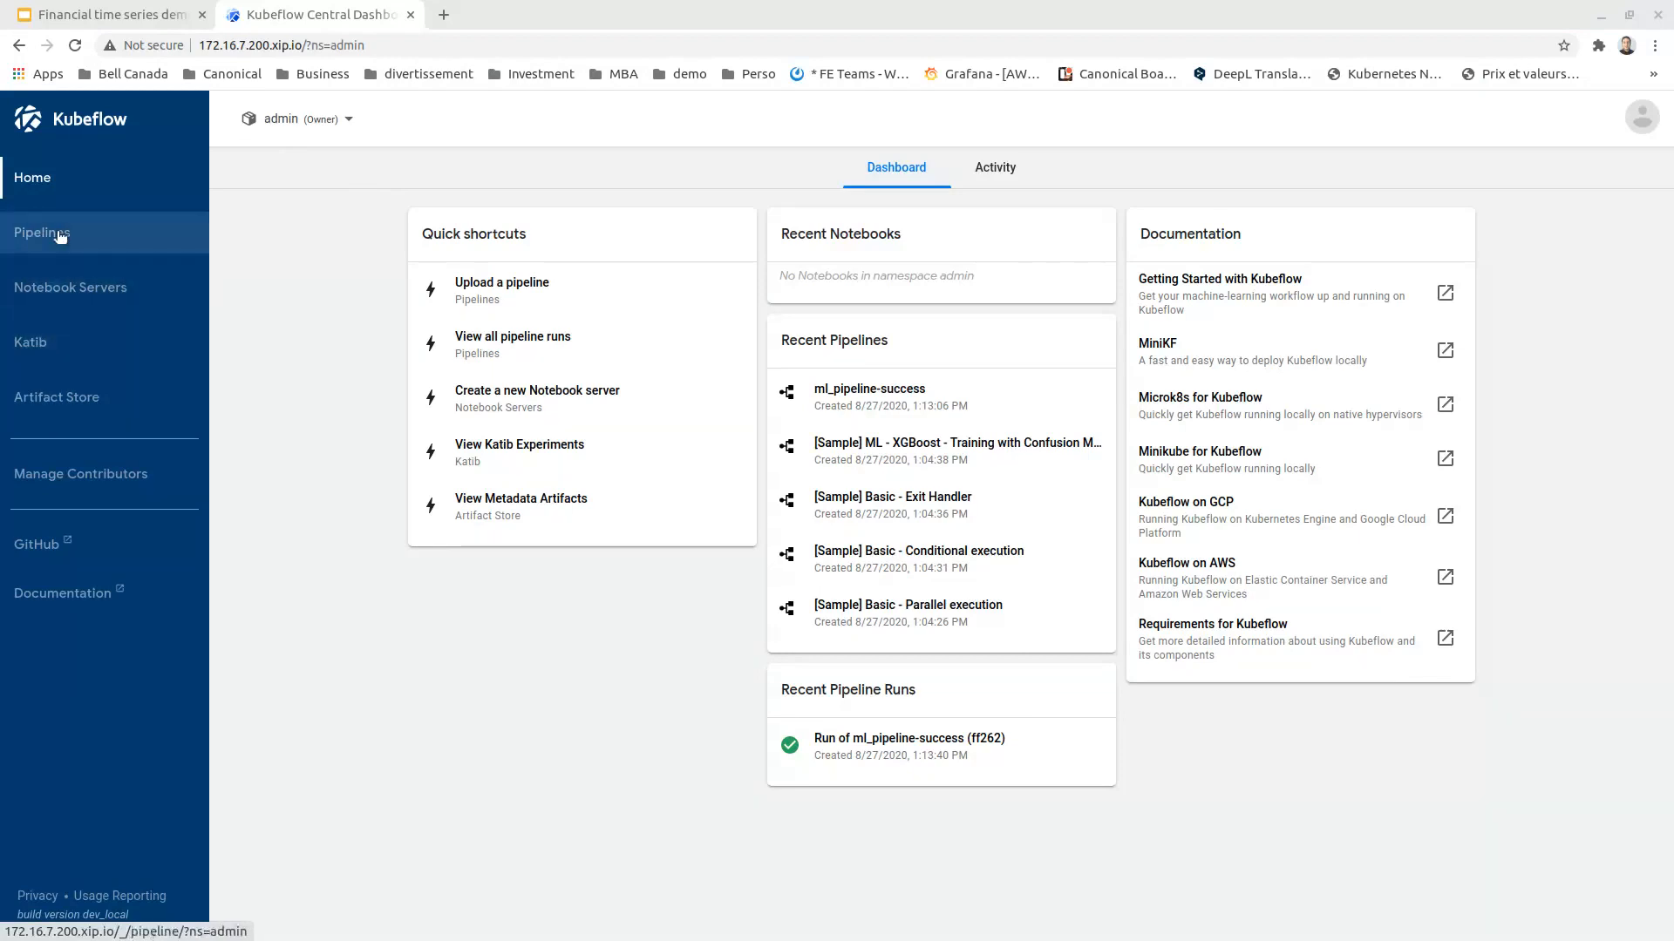
Show the Pipelines list containing the financial time series pipeline.
{"action": "left_click", "coordinate": [42, 232]}
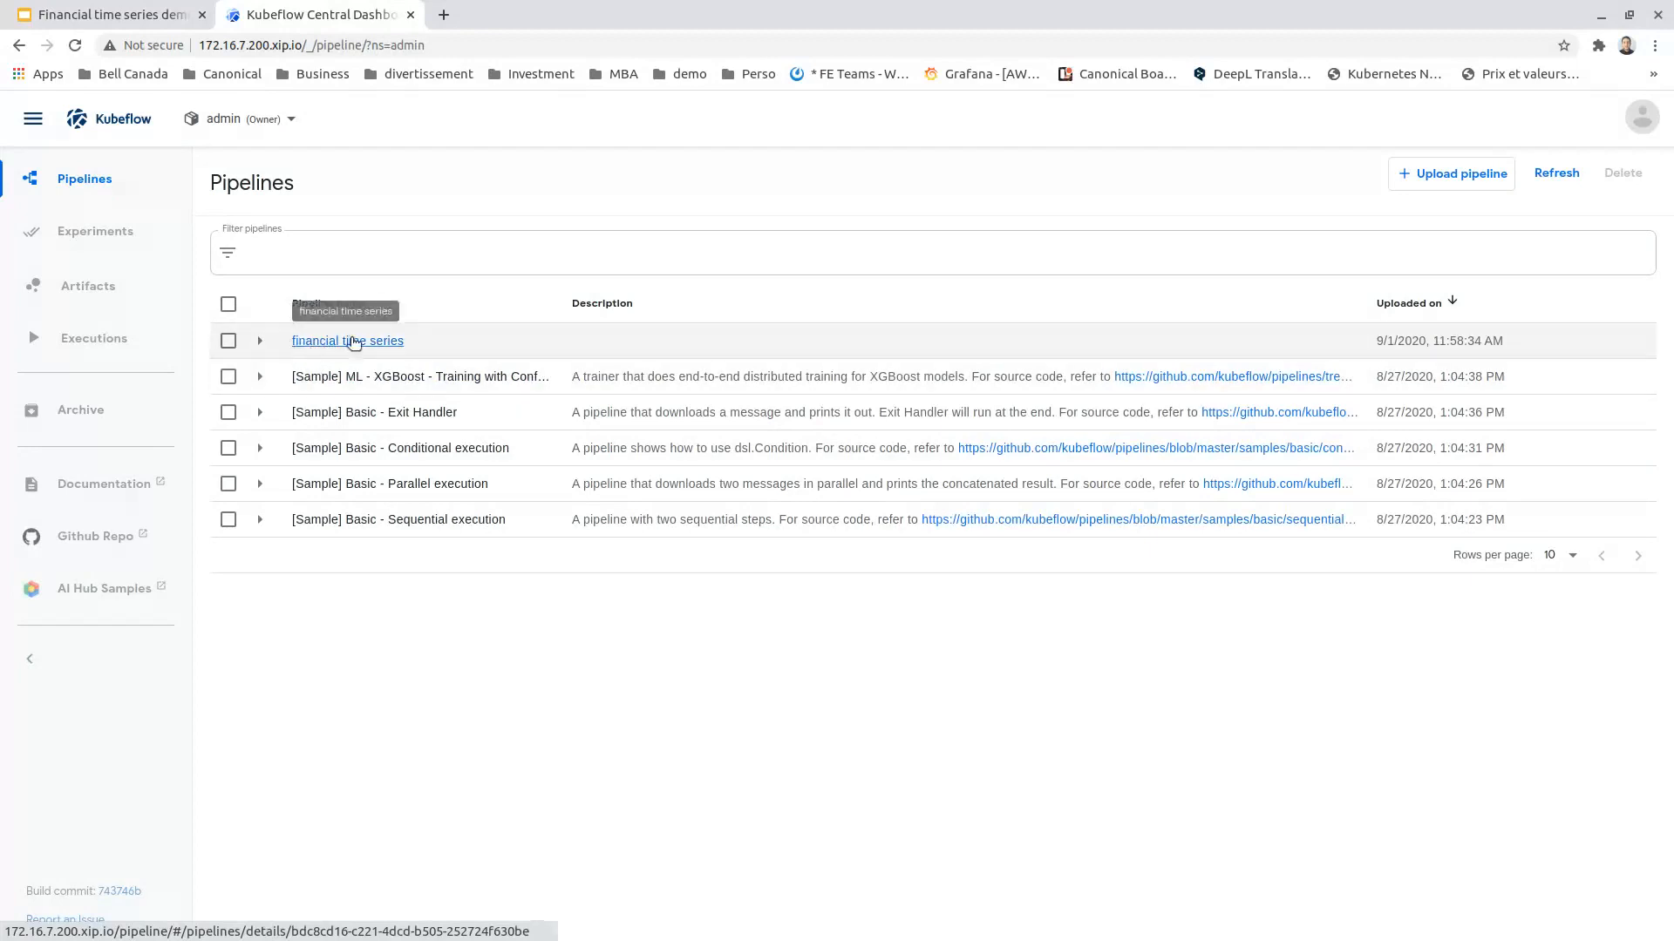
Start creating a new run from the financial time series pipeline page.
{"action": "left_click", "coordinate": [347, 341]}
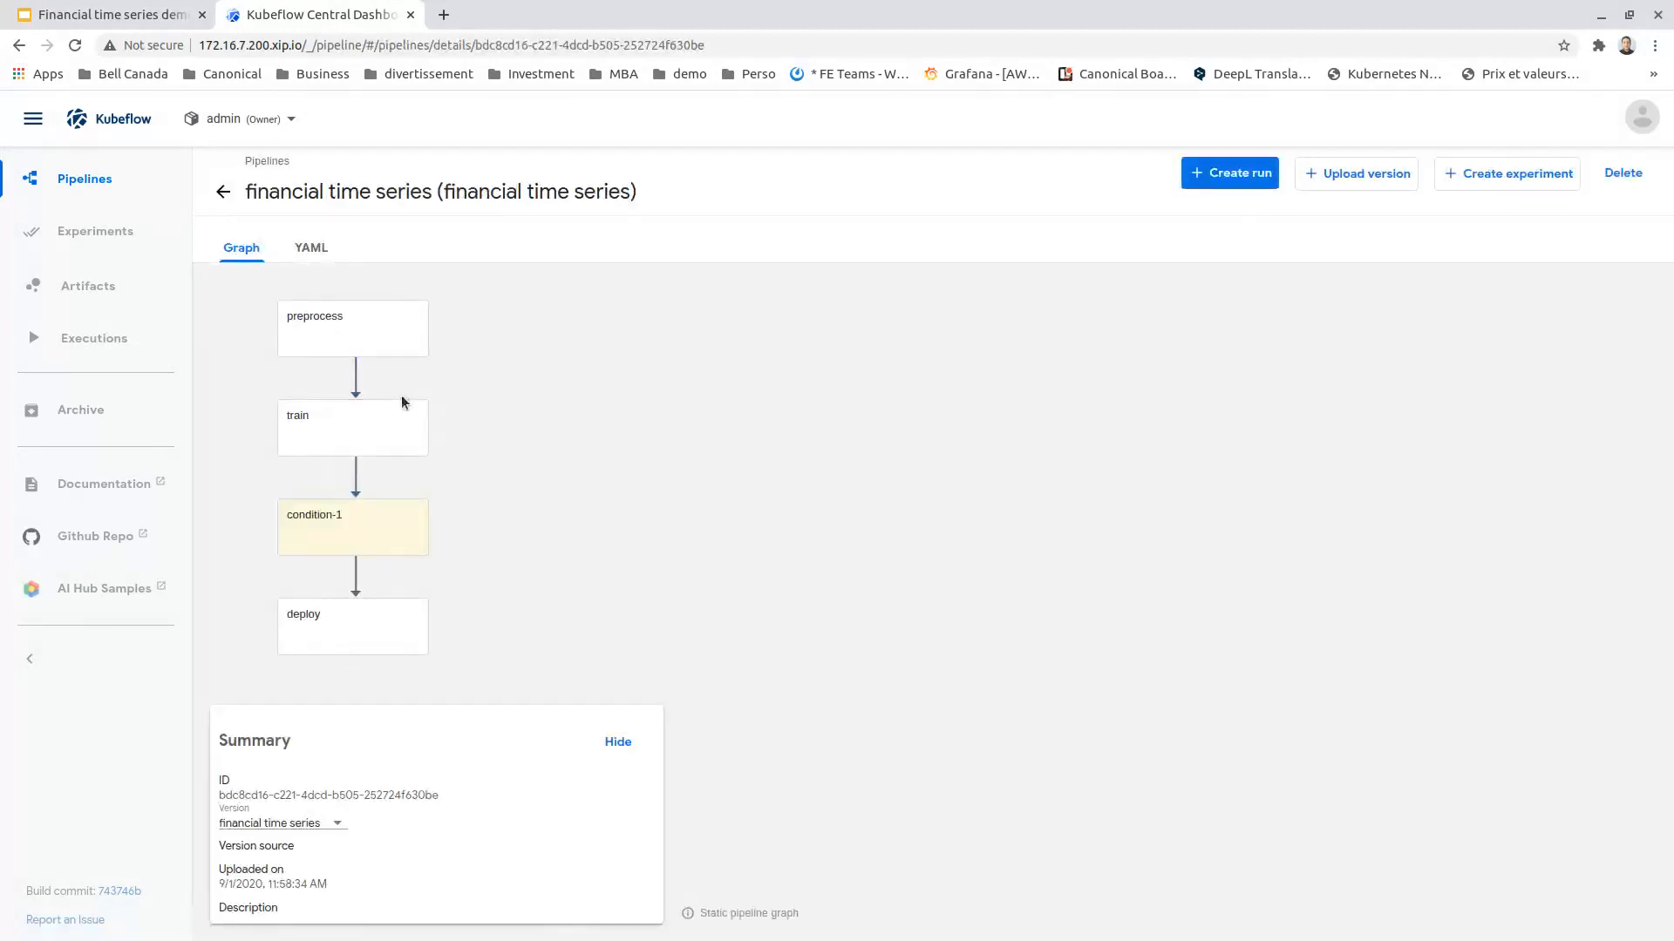
{"action": "left_click", "coordinate": [1228, 173]}
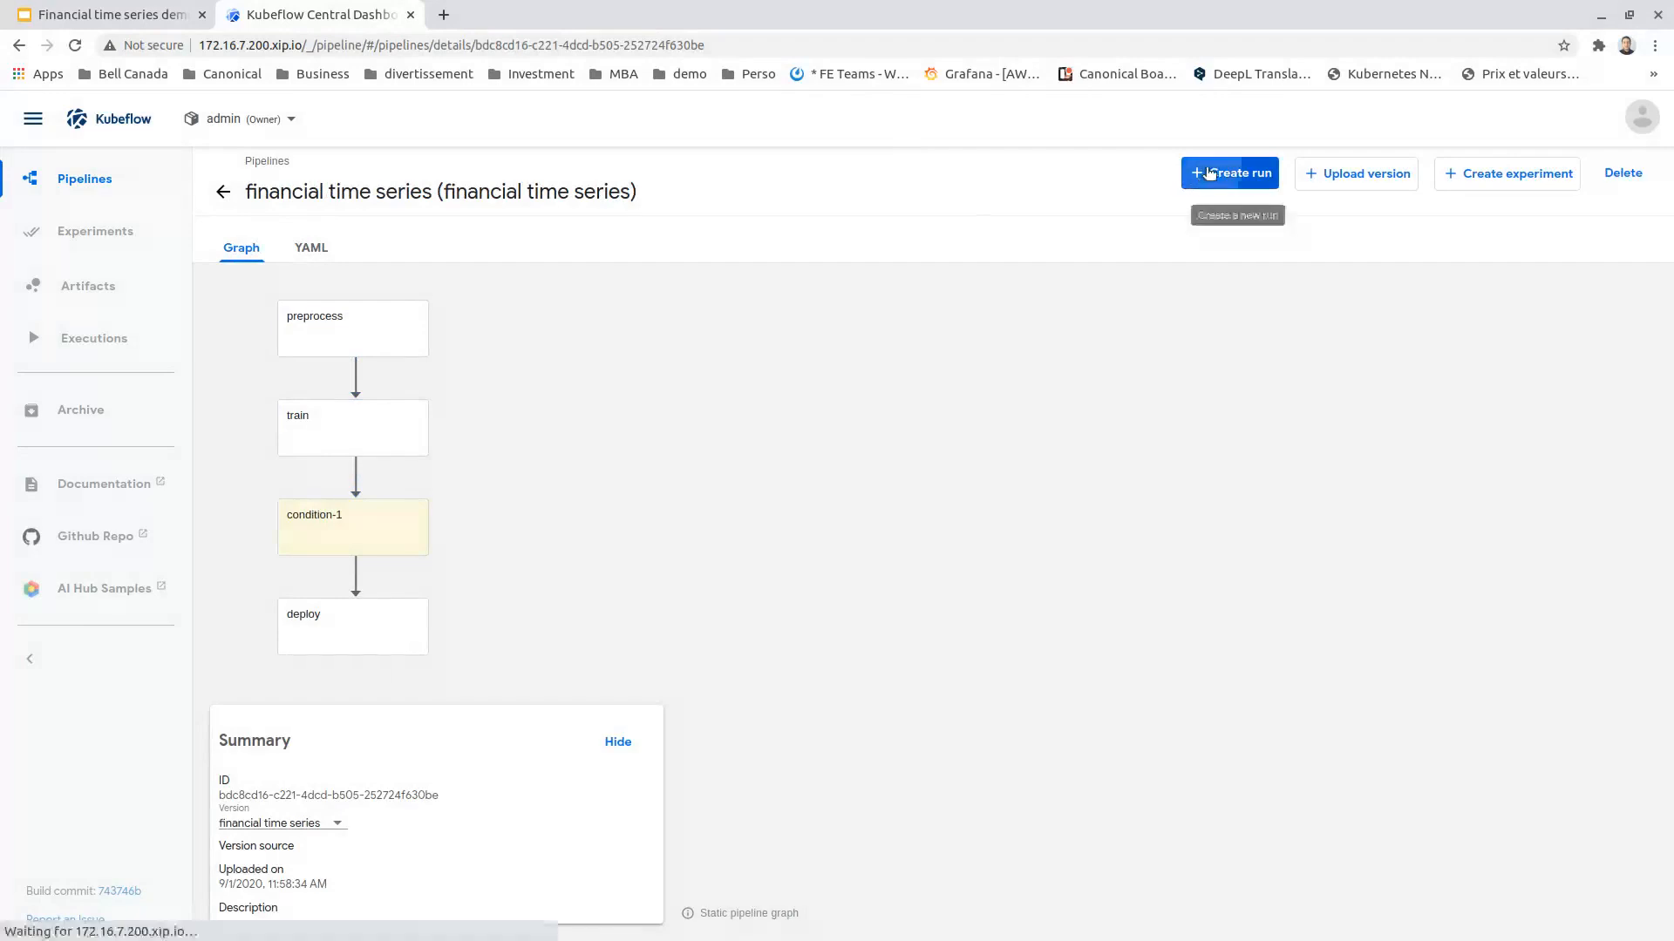
{"action": "left_click", "coordinate": [1228, 173]}
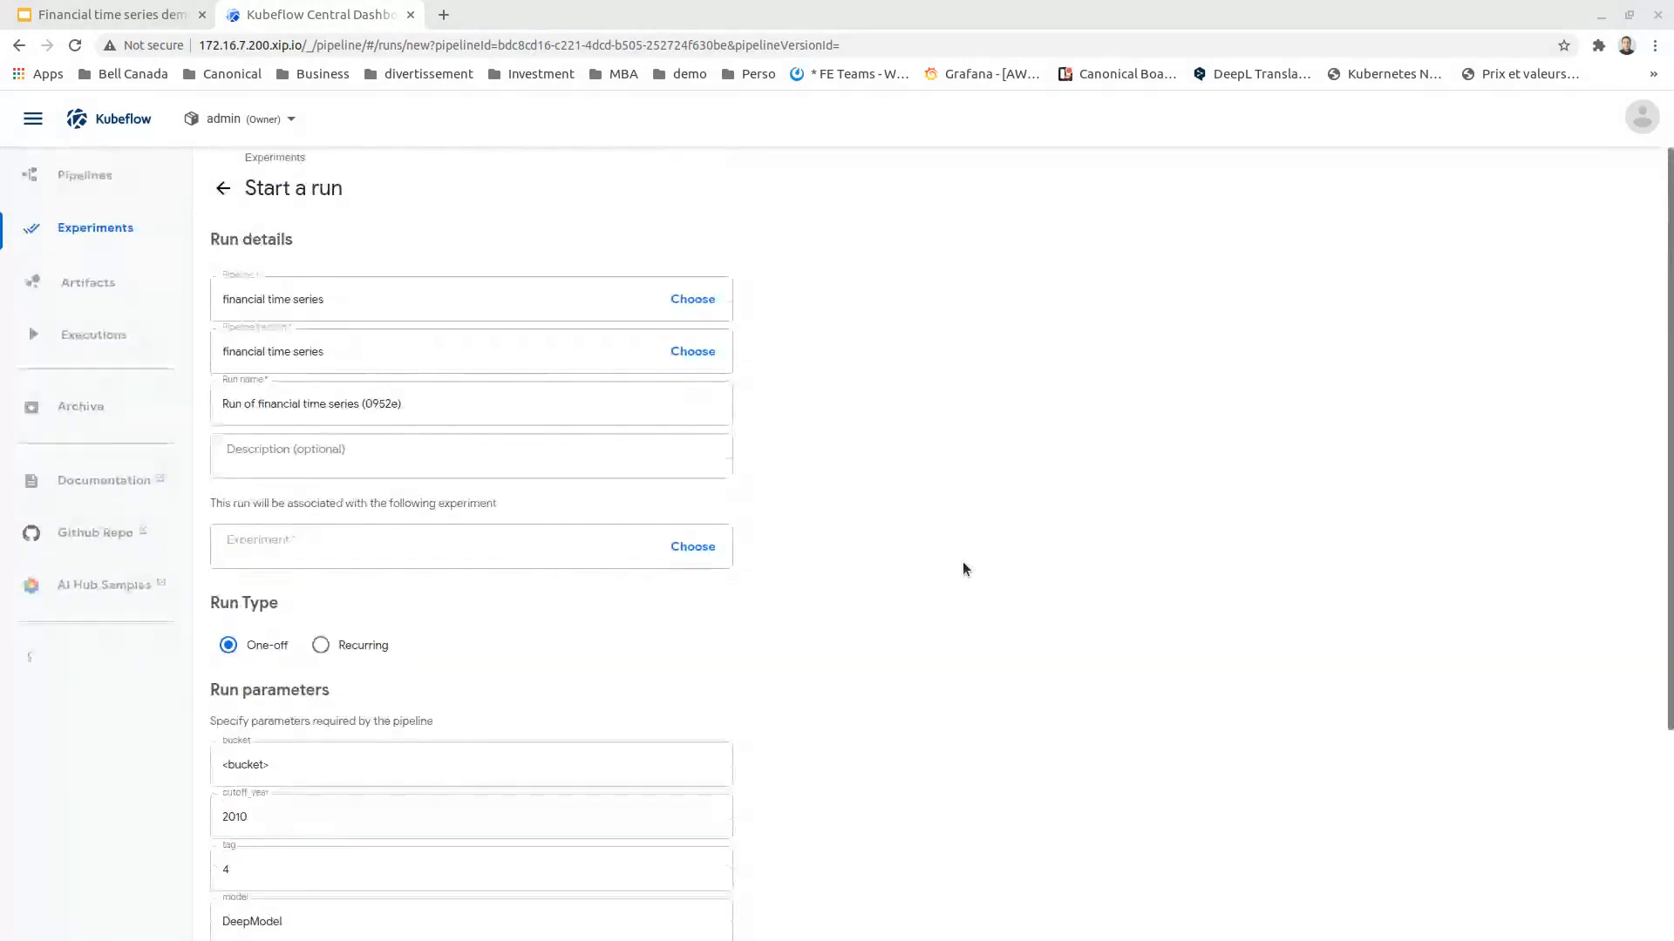
{"action": "scroll", "scroll_direction": "down", "scroll_amount": 3}
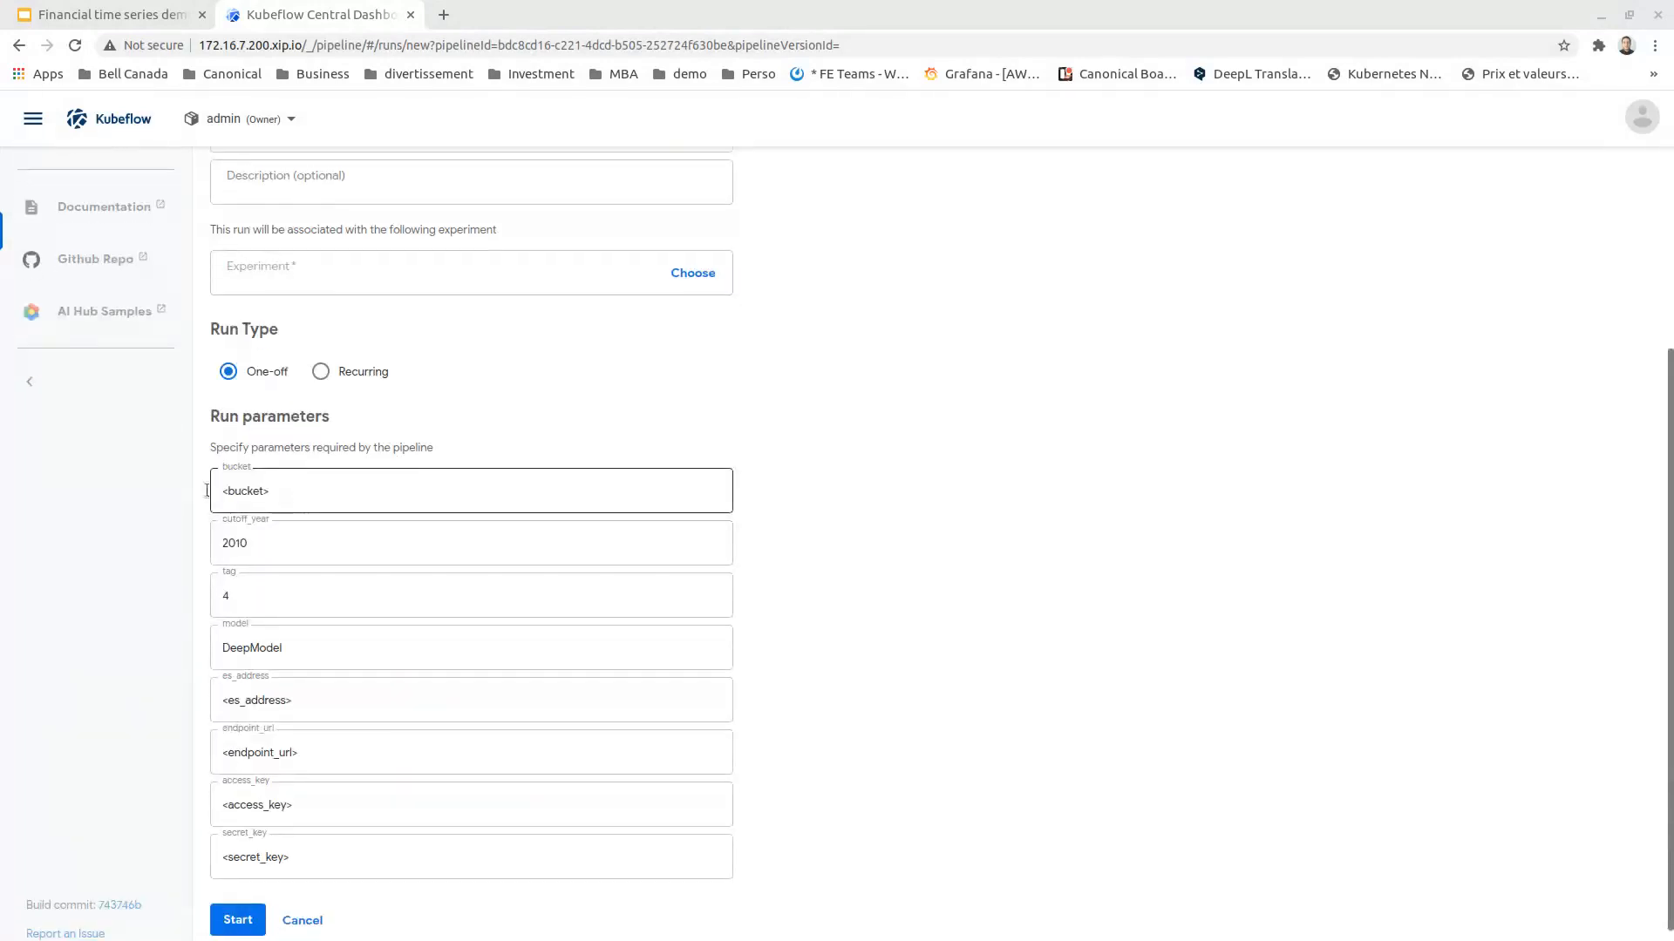
{"action": "left_click", "coordinate": [470, 490]}
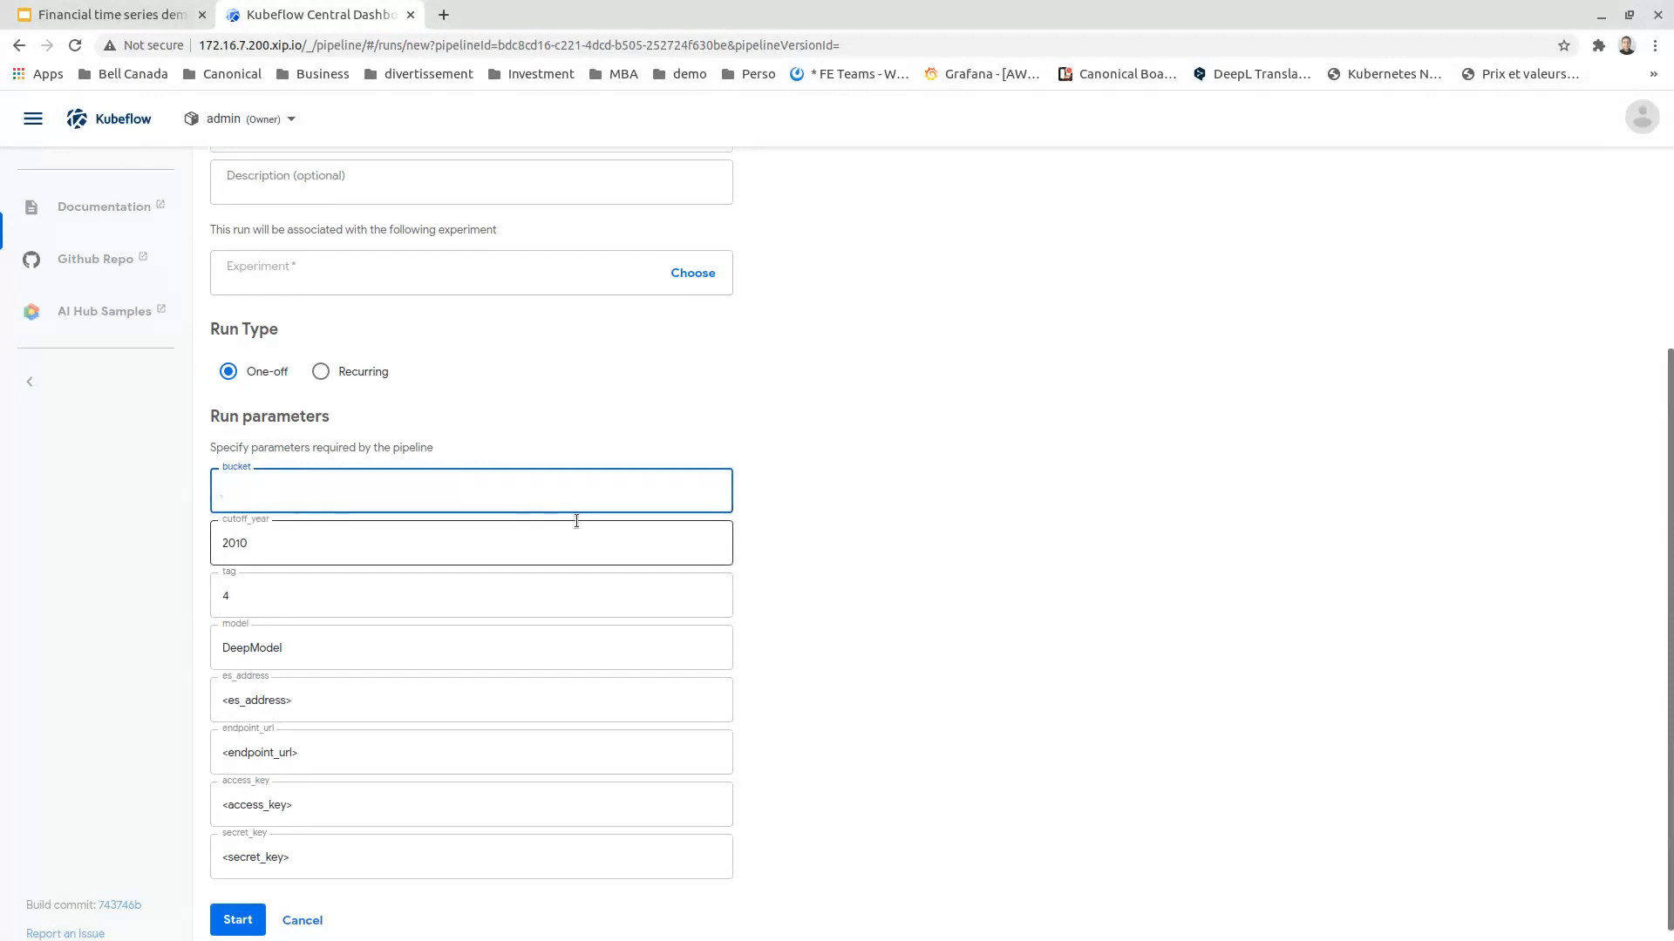
{"action": "type", "text": "MYCKET"}
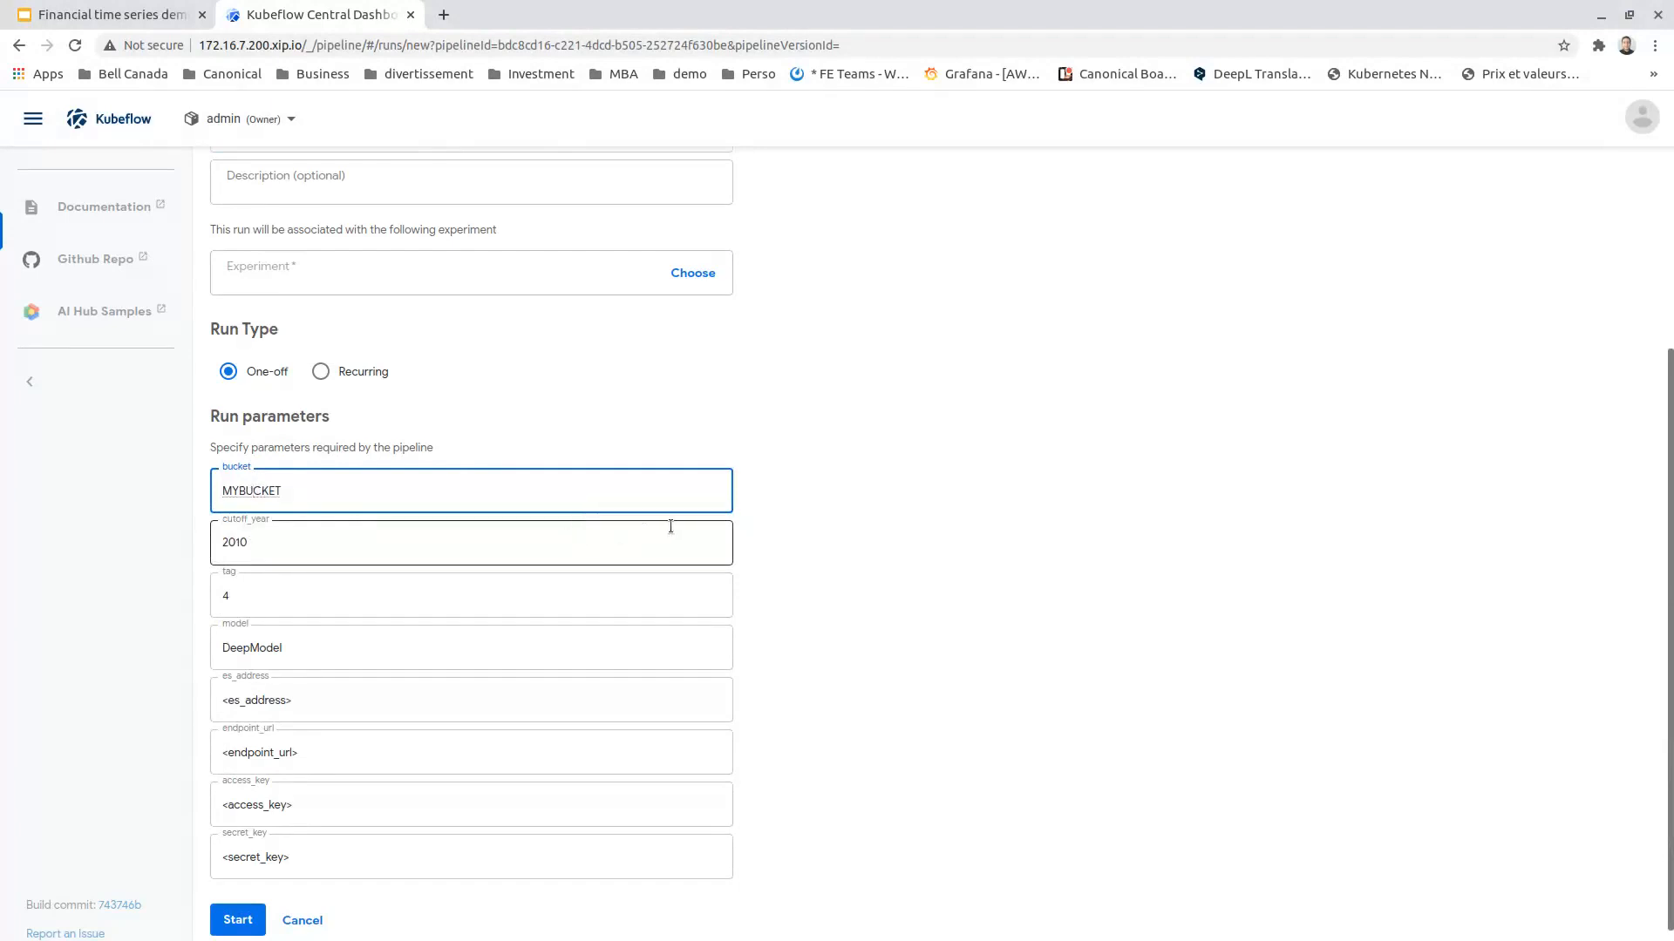
{"action": "left_click", "coordinate": [470, 686]}
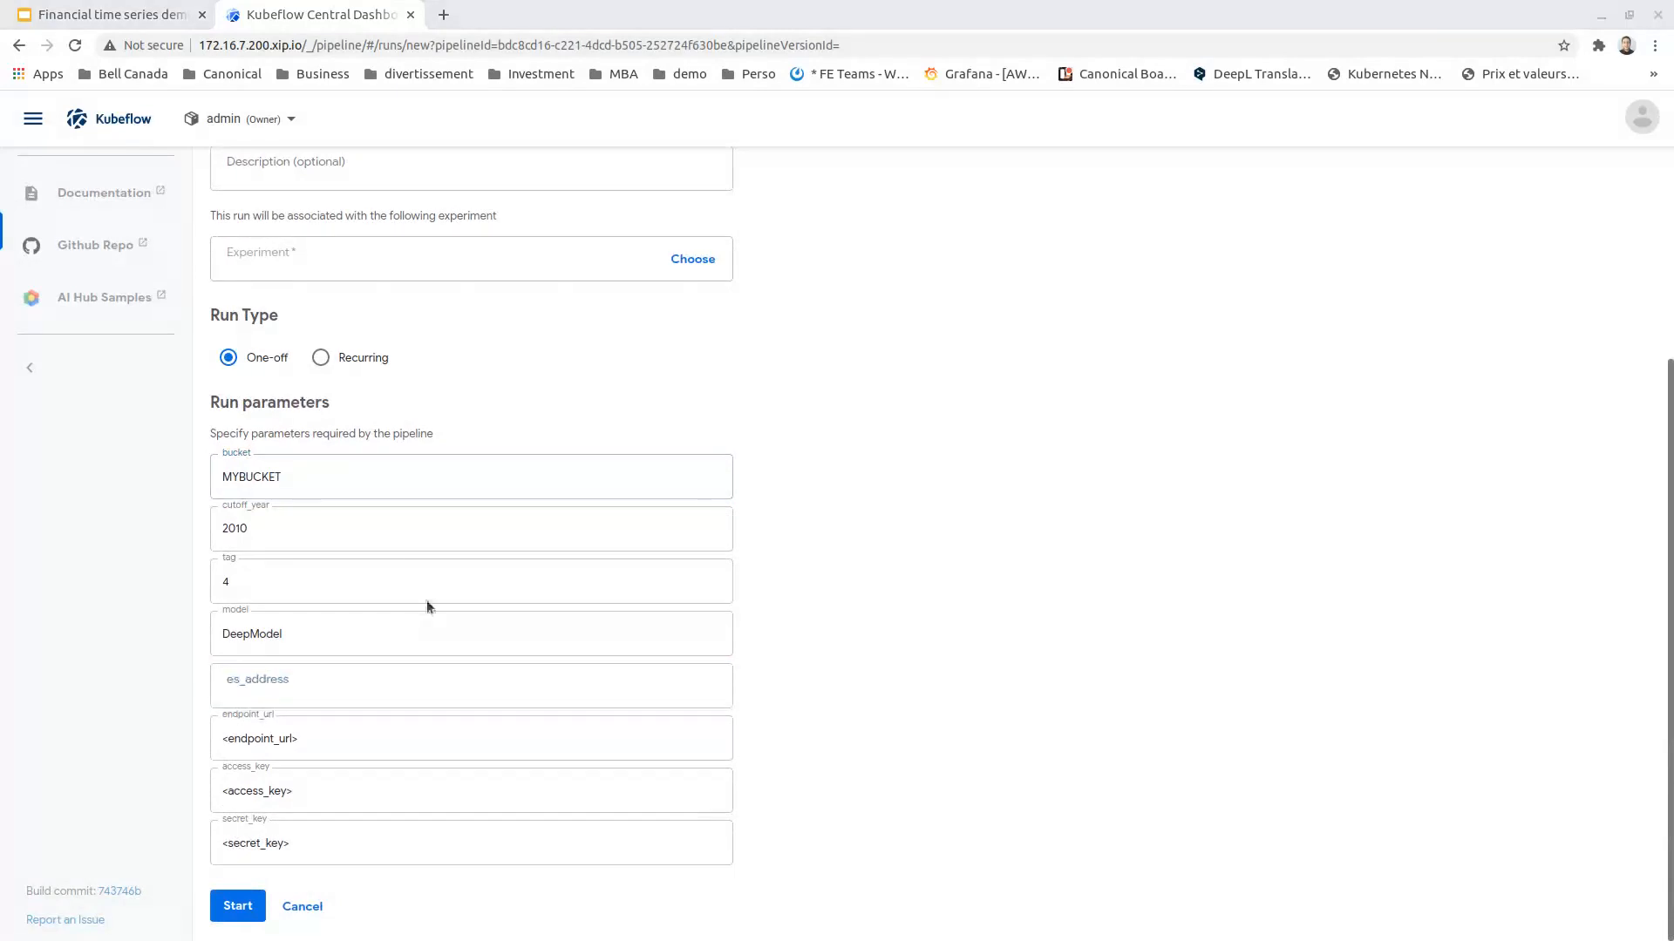
{"action": "type", "text": "172.16.7.59"}
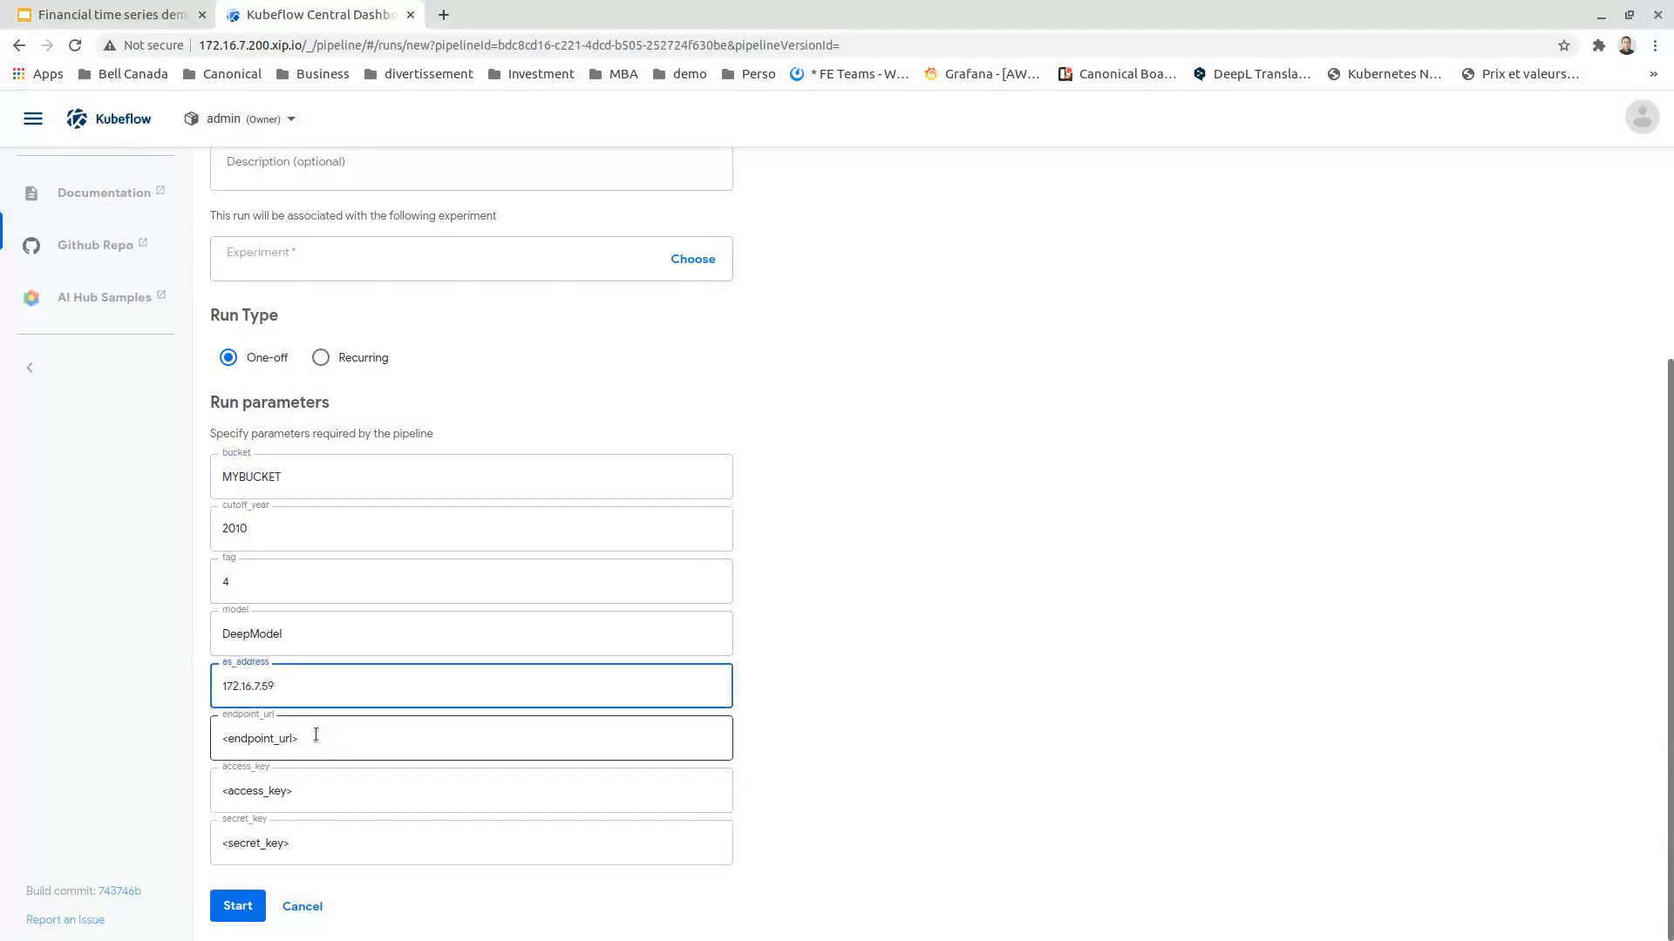
{"action": "left_click", "coordinate": [470, 737]}
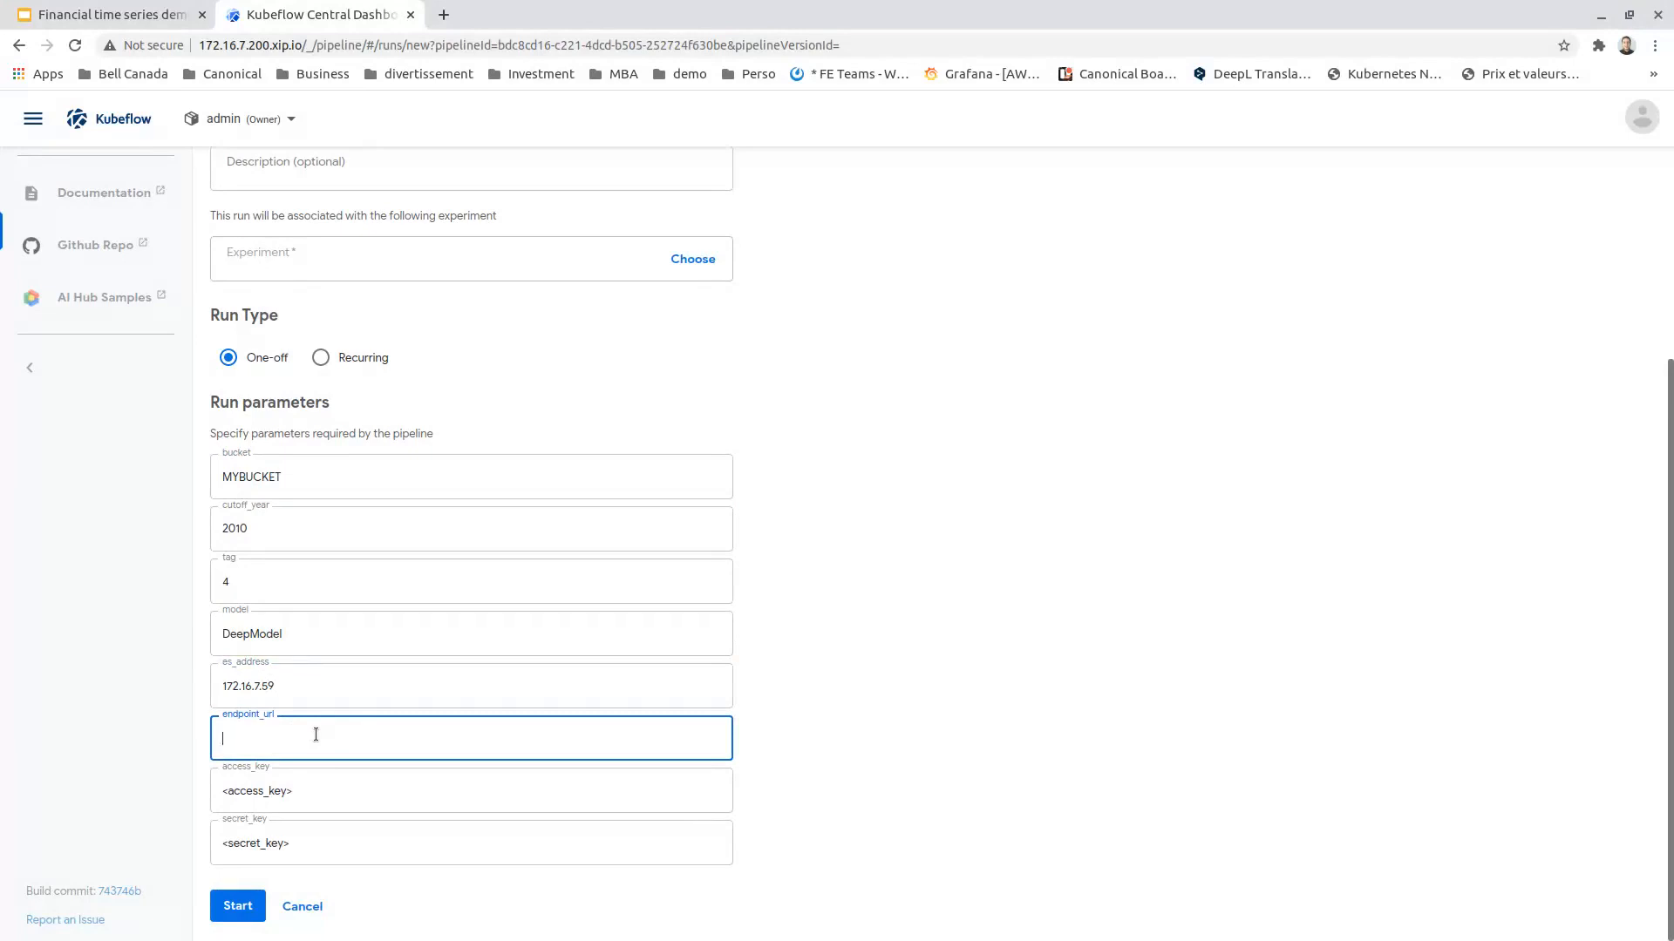
{"action": "type", "text": "h"}
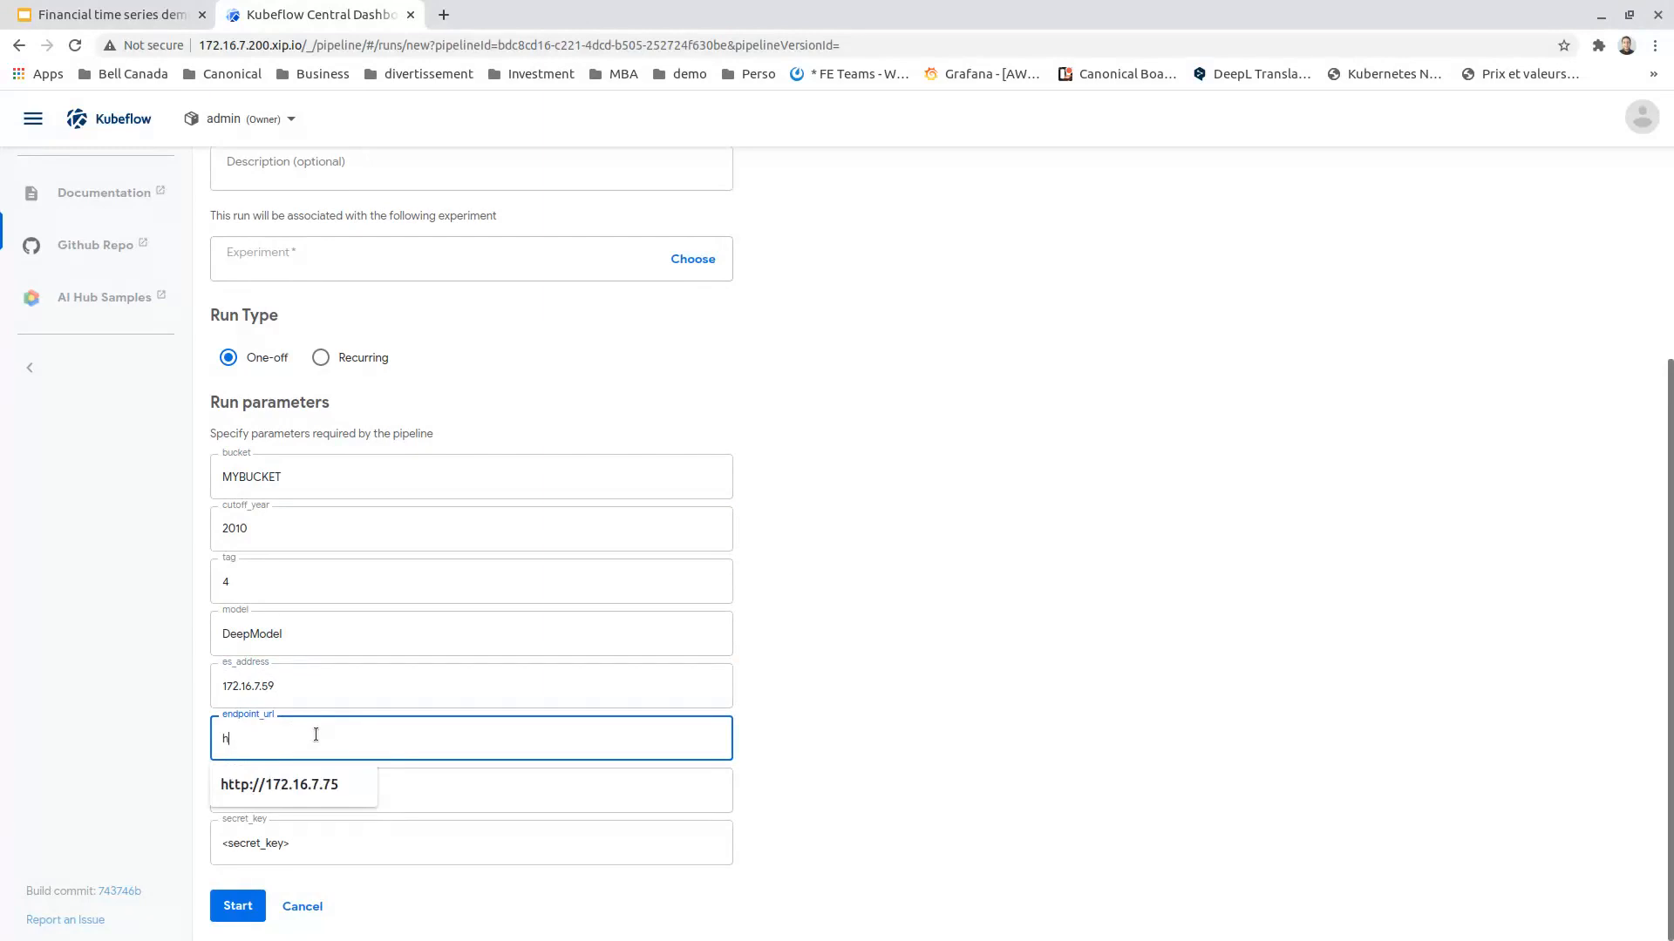
{"action": "type", "text": "ttp://"}
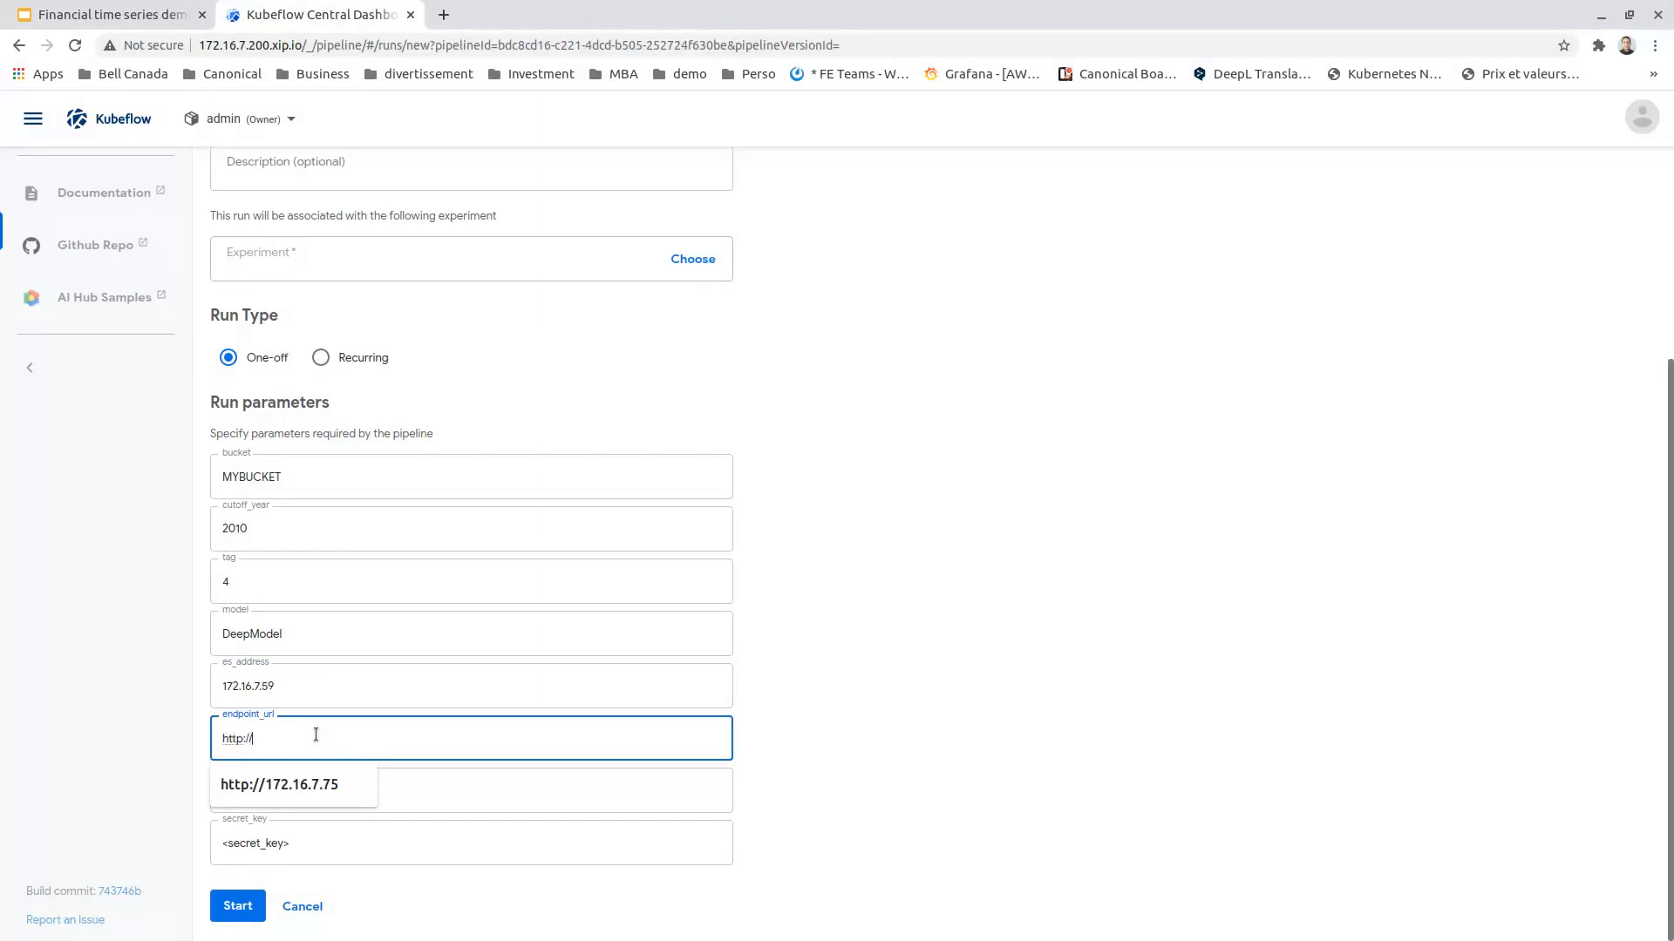
{"action": "type", "text": "172.16.7.66"}
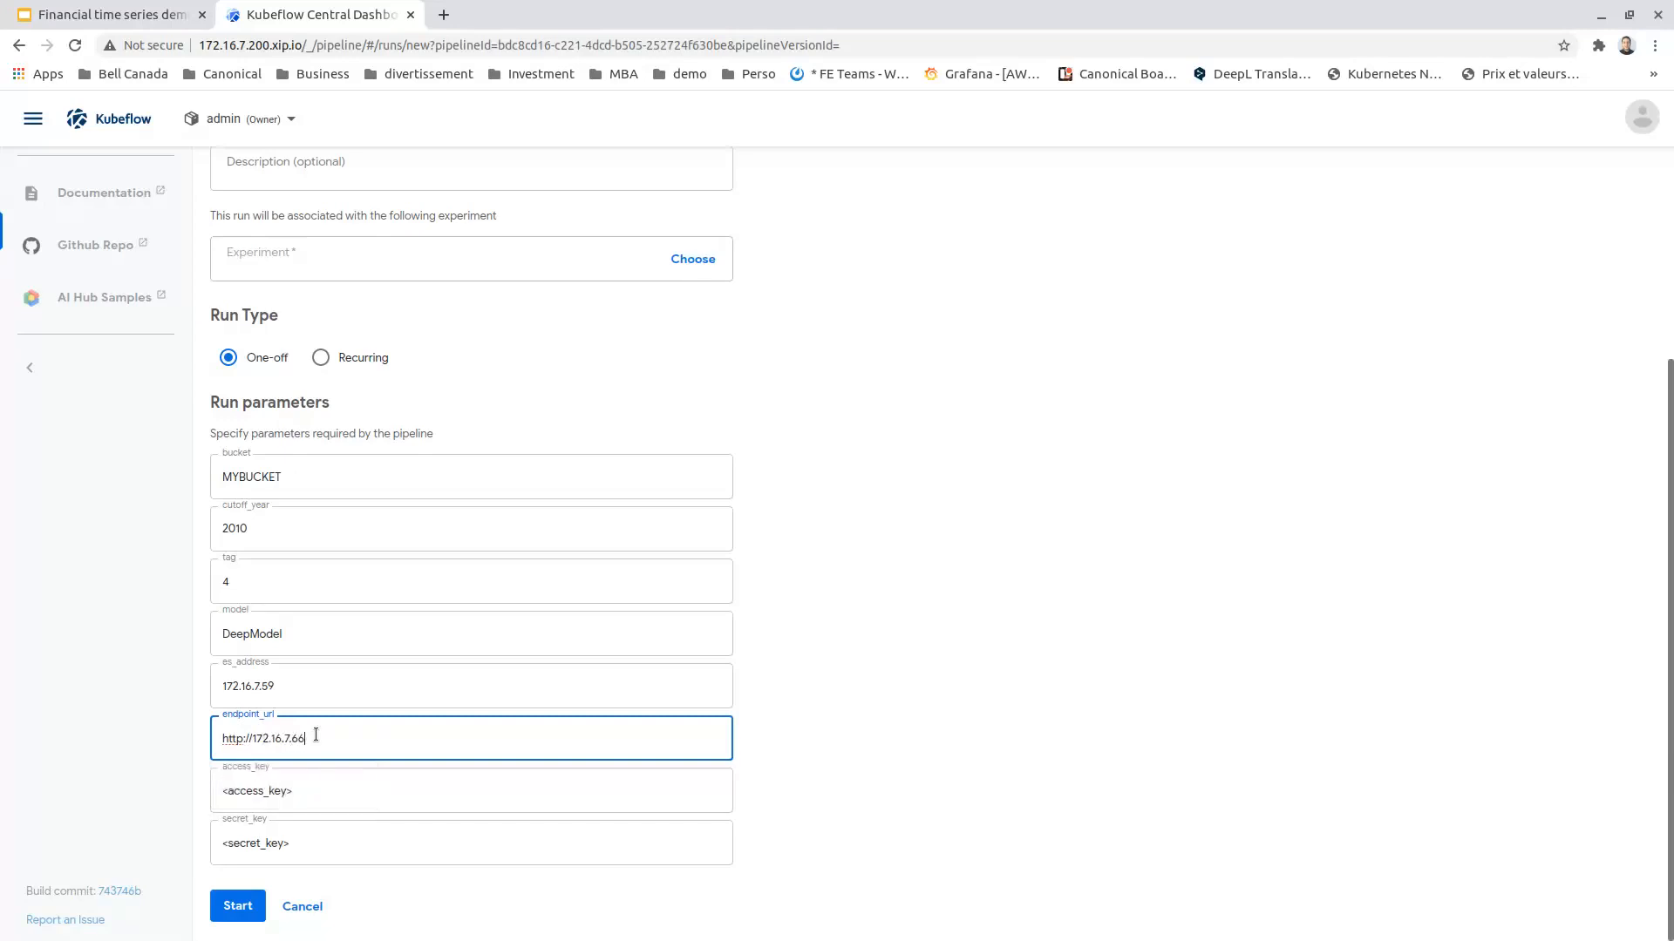
Fill in the access_key and secret_key credentials and start the run.
{"action": "left_click", "coordinate": [470, 790]}
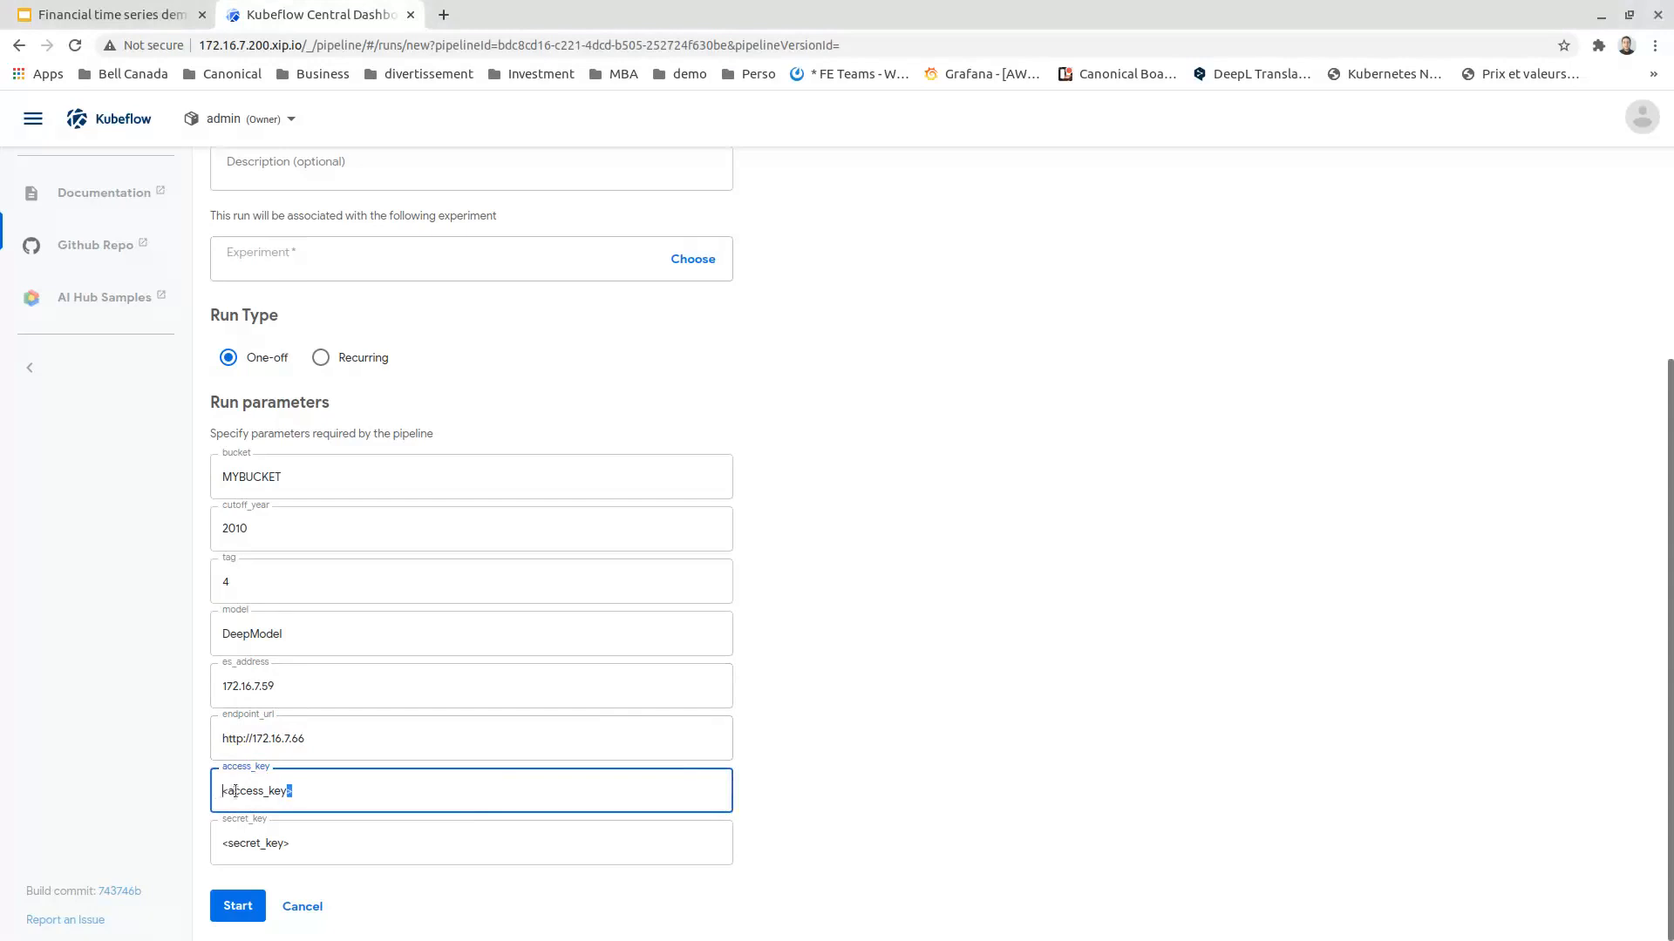
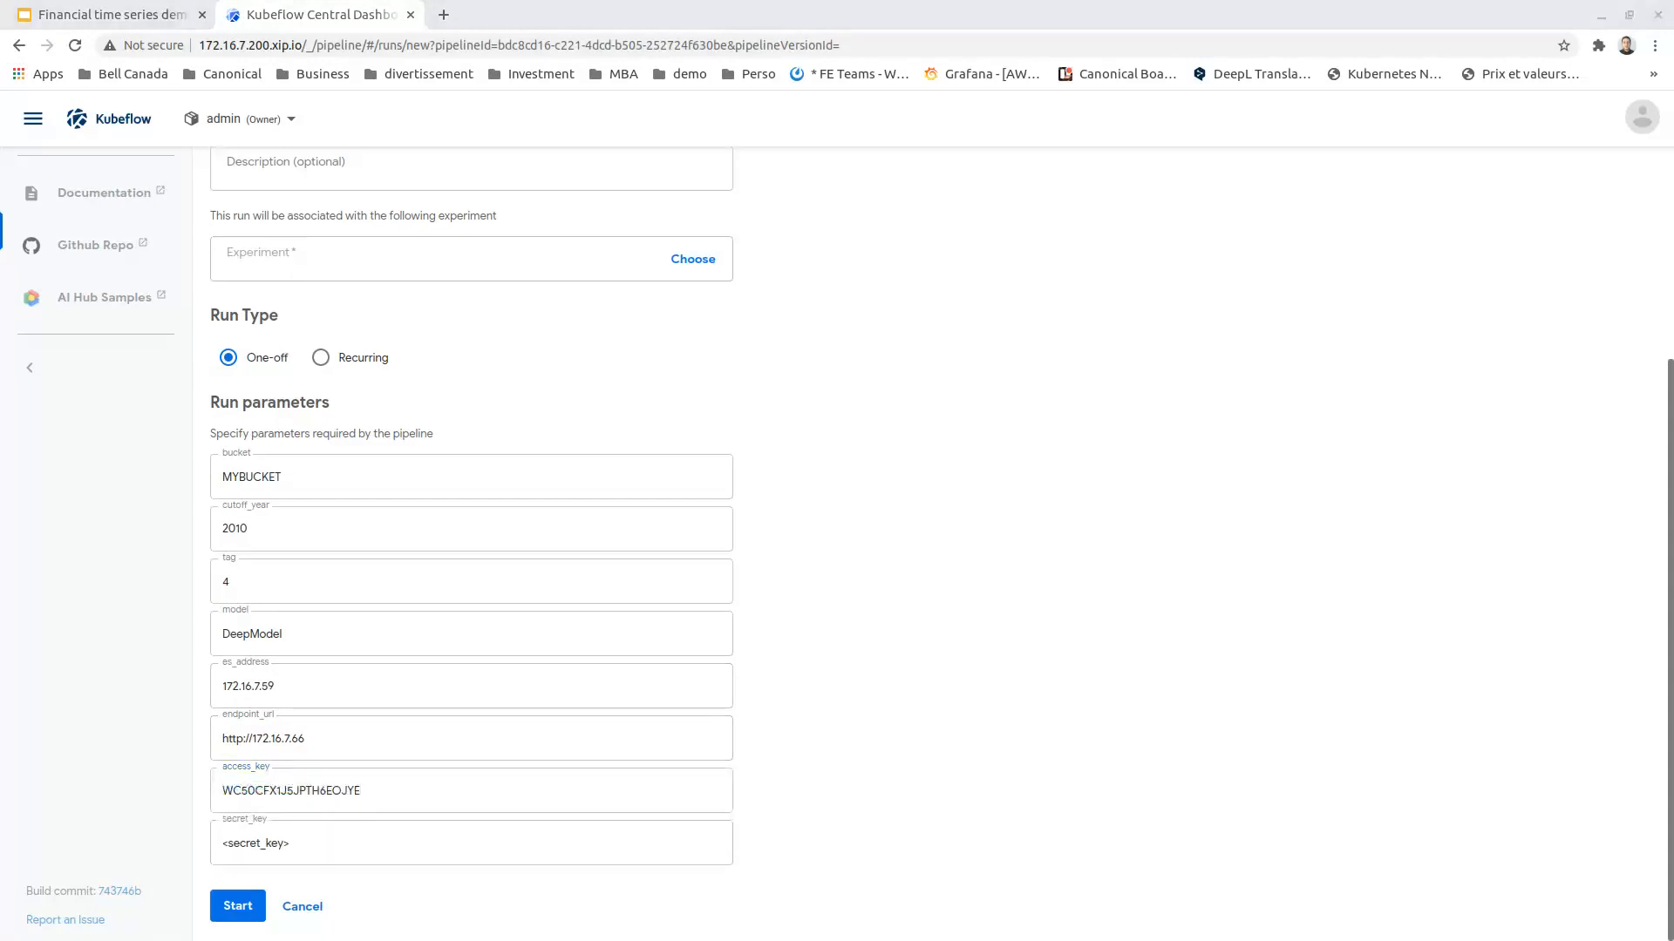
{"action": "mouse_move", "coordinate": [1329, 634]}
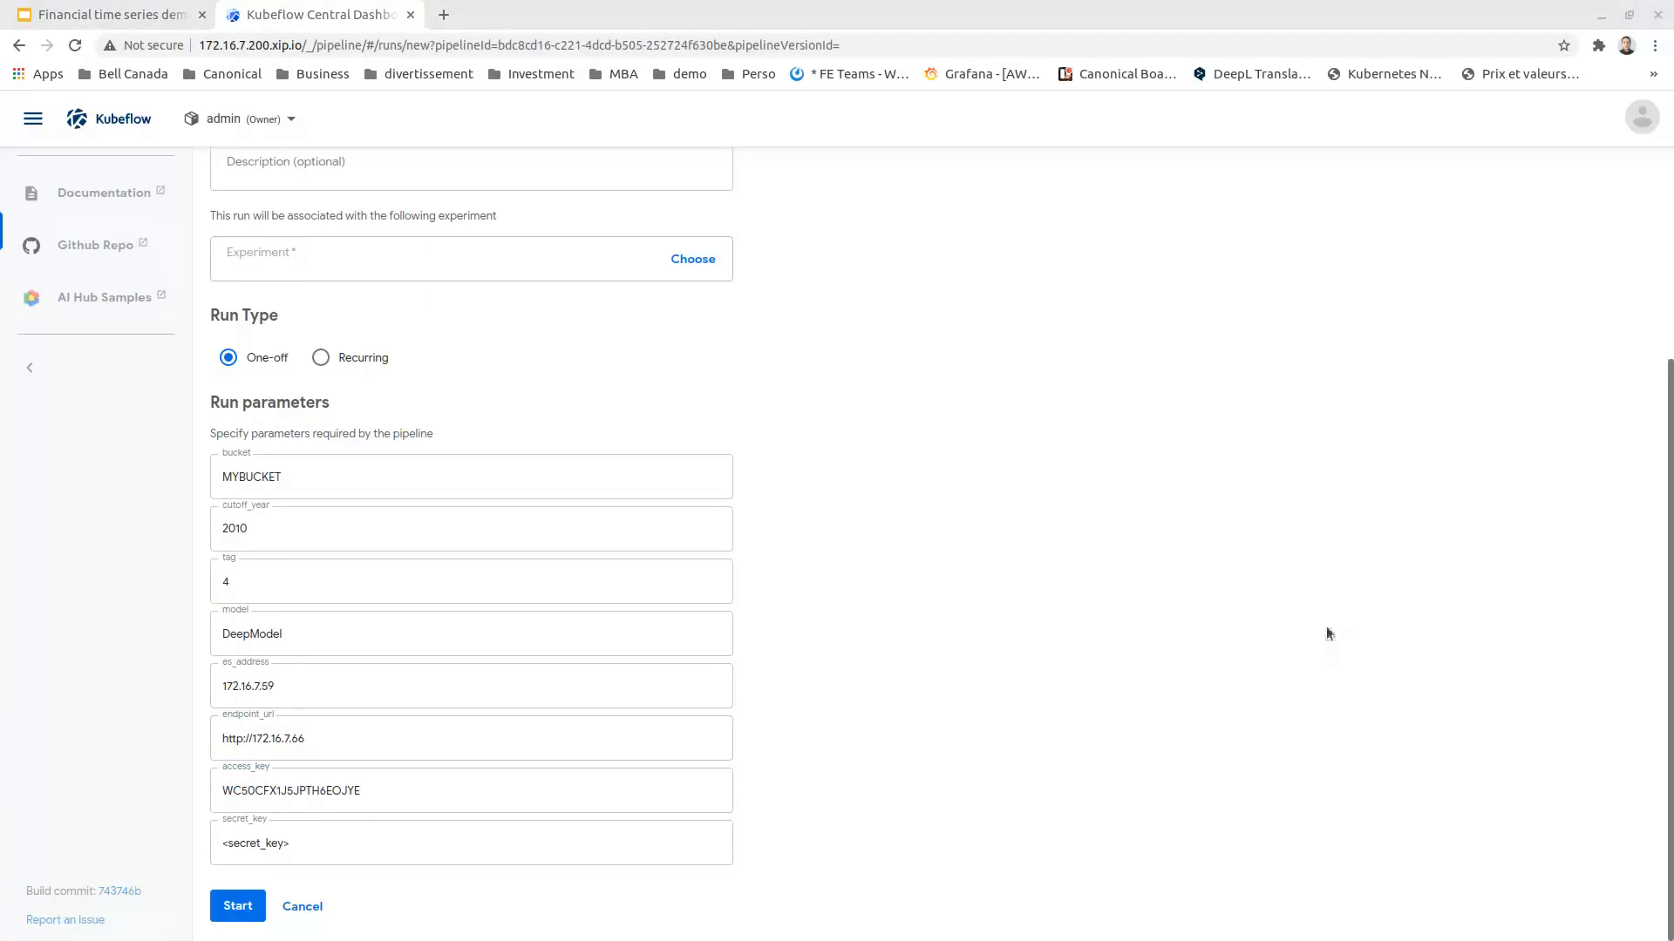
{"action": "left_click", "coordinate": [471, 842]}
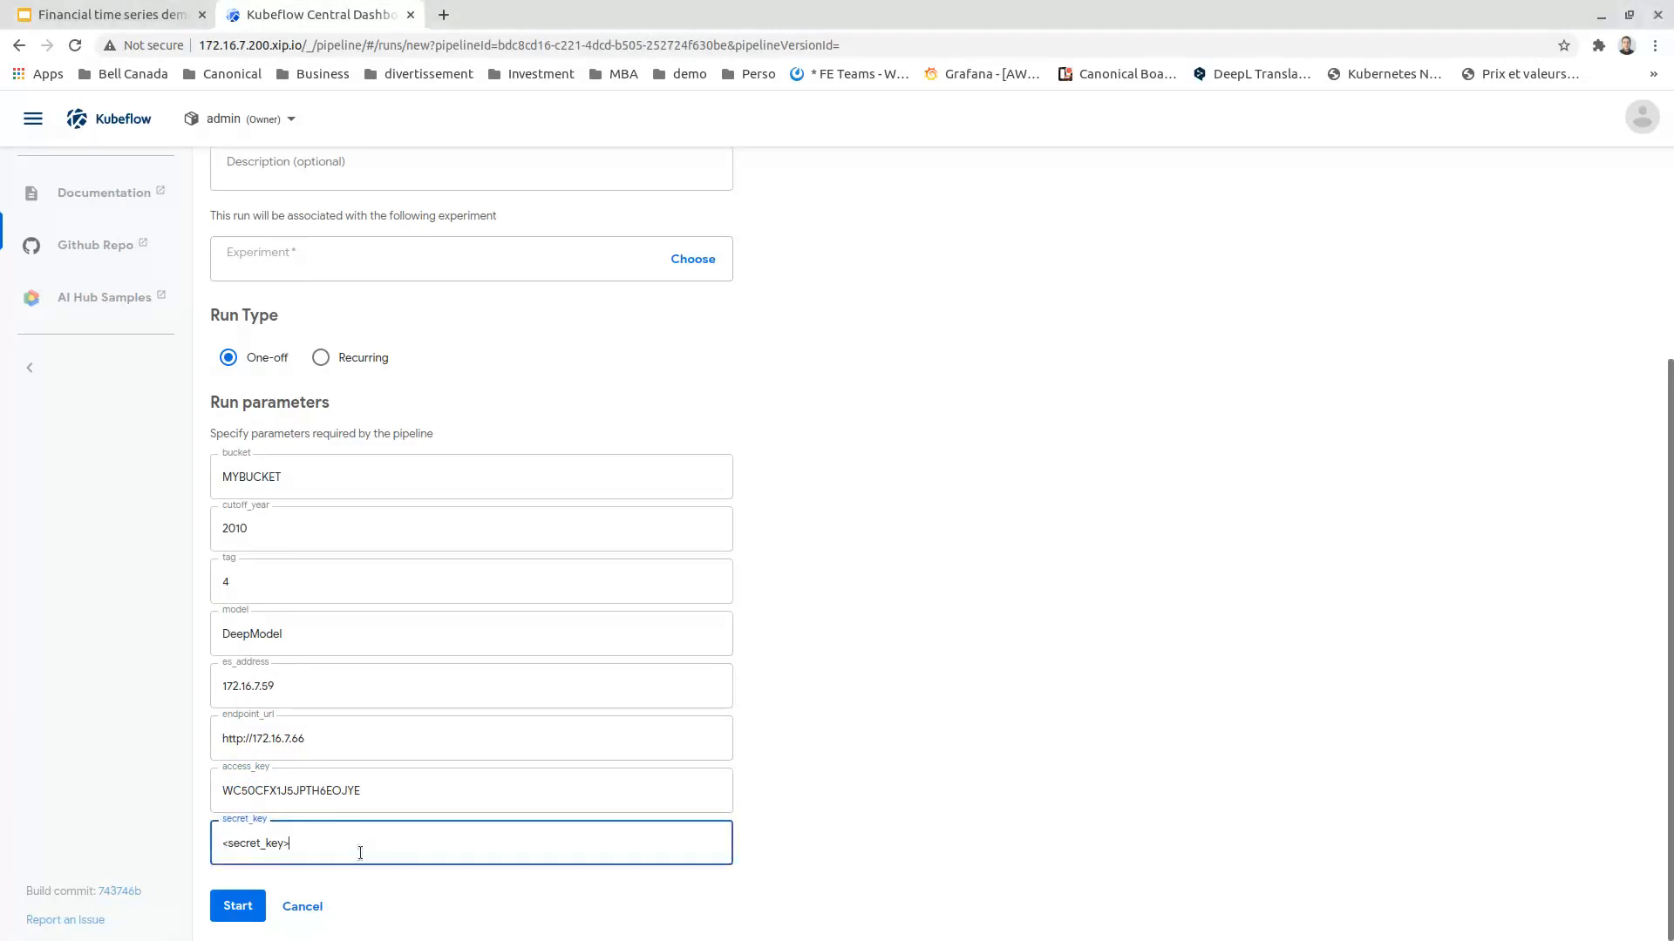
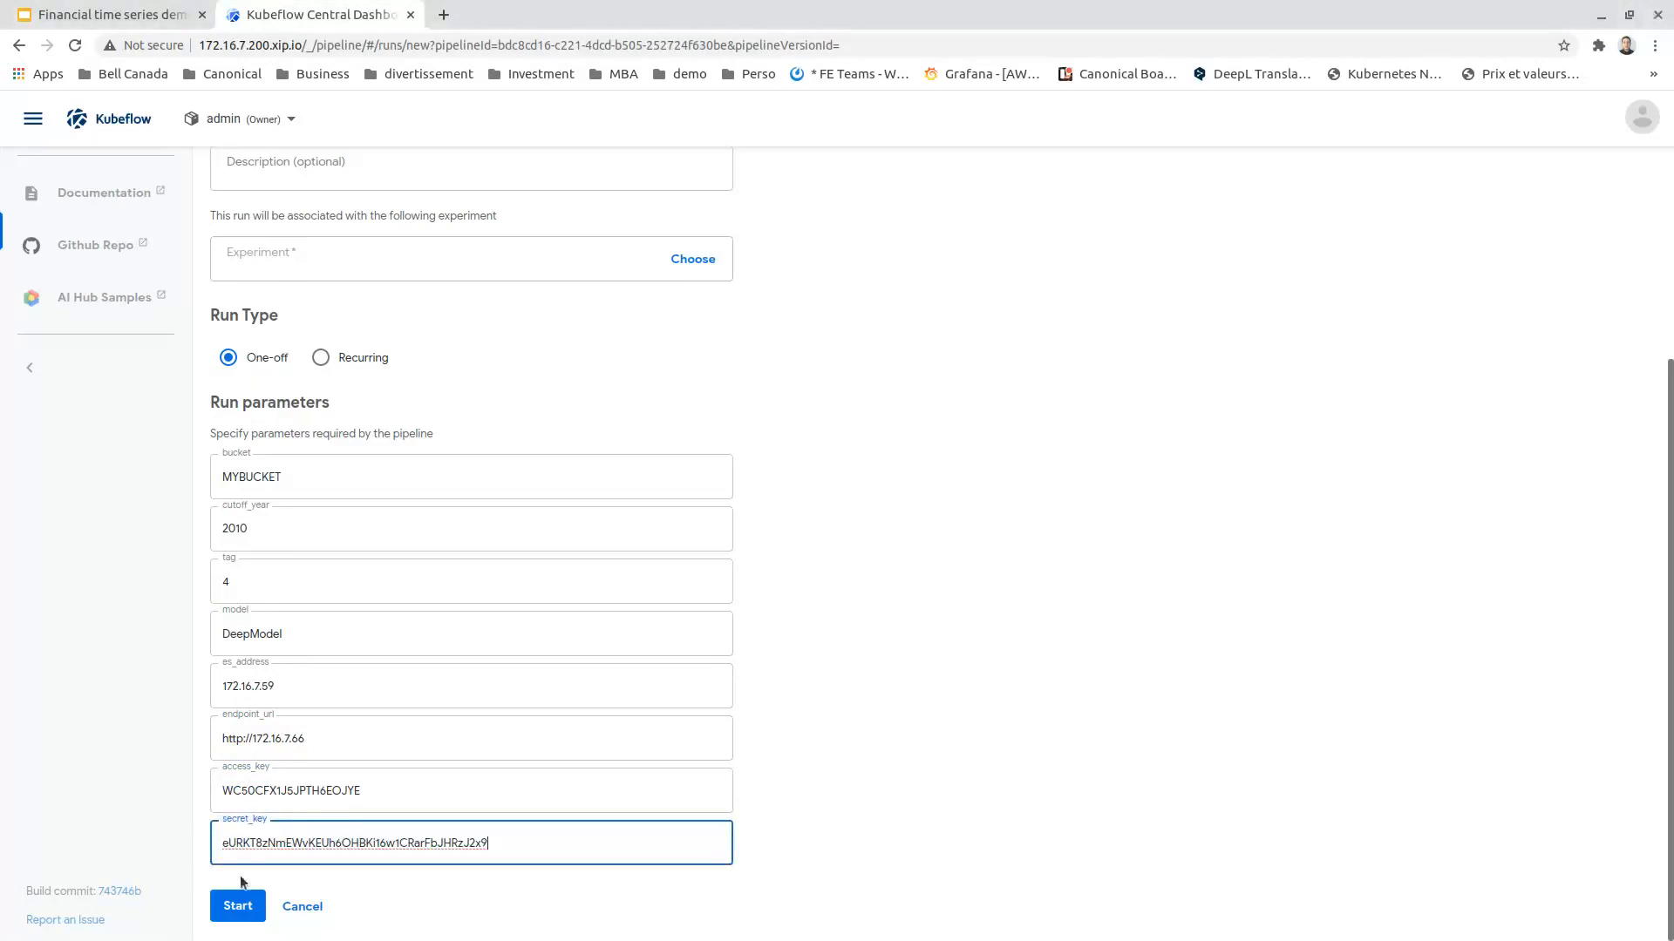
{"action": "left_click", "coordinate": [237, 905]}
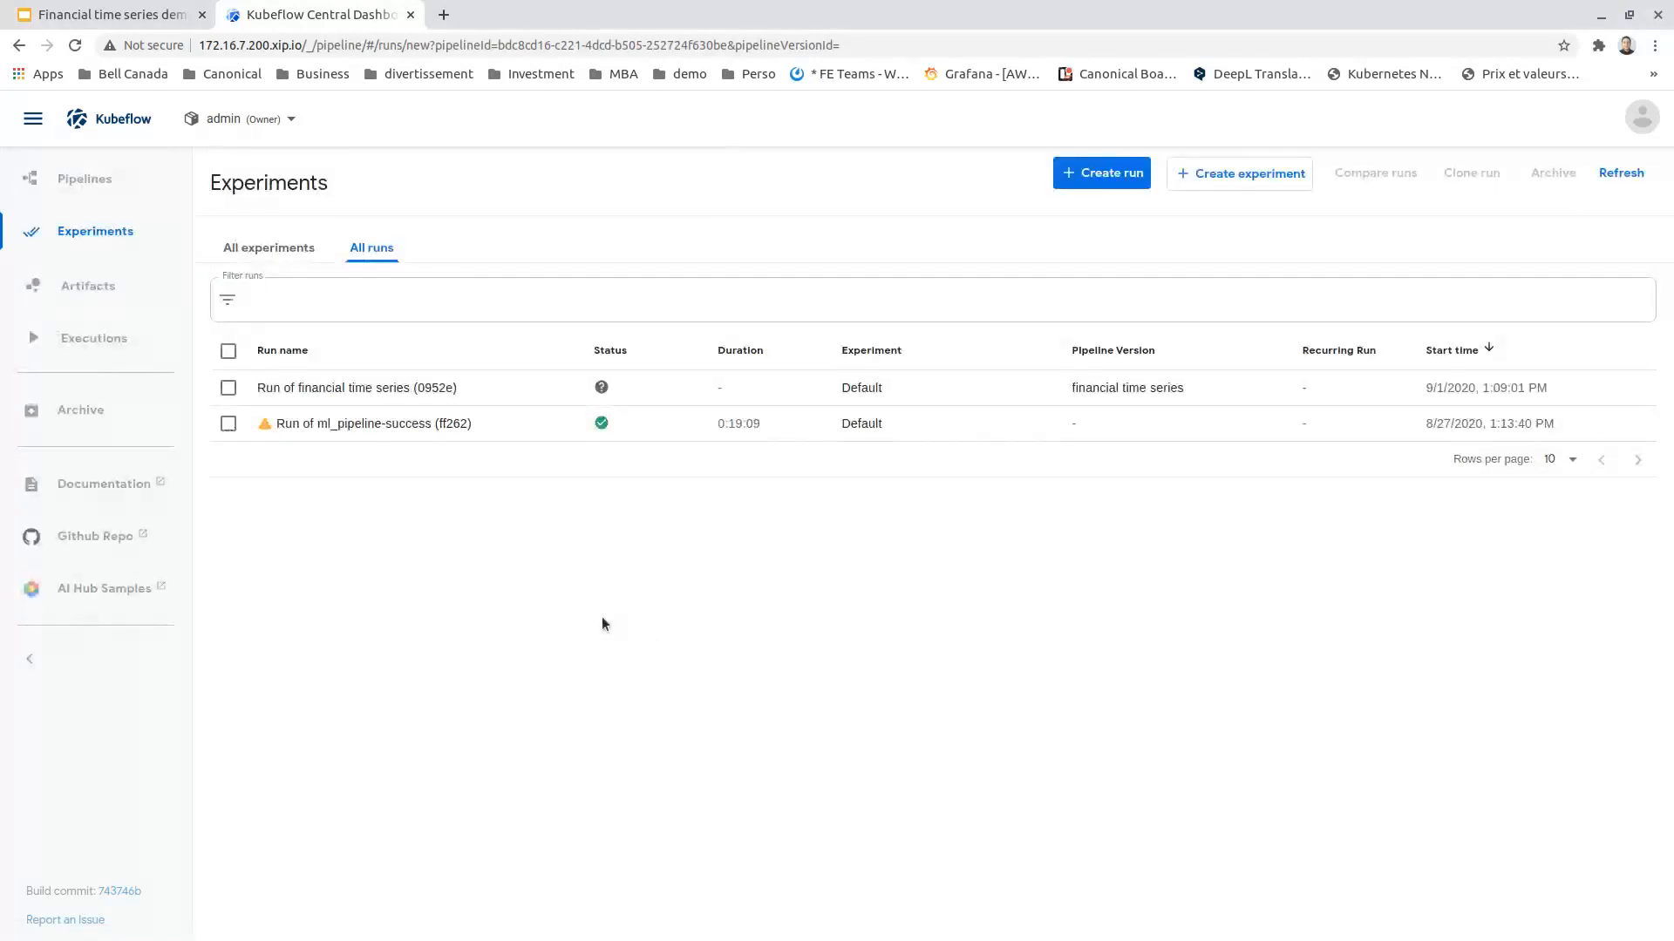
Show the preprocess step details of the financial time series run (0952e).
{"action": "left_click", "coordinate": [356, 387]}
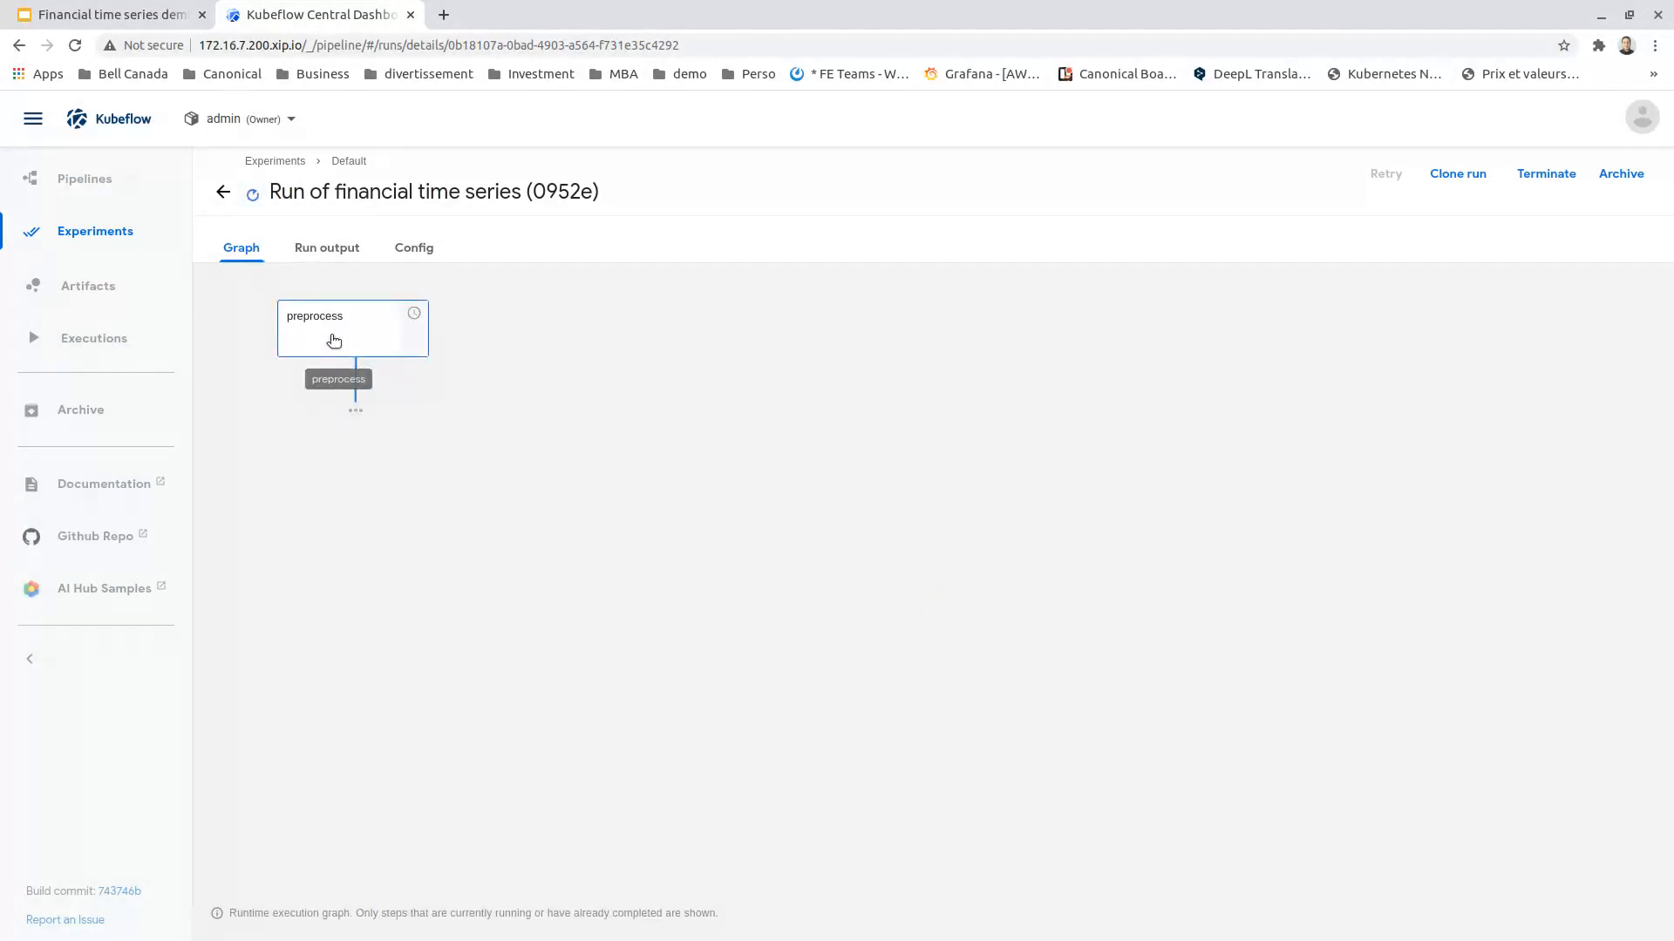
{"action": "left_click", "coordinate": [352, 329]}
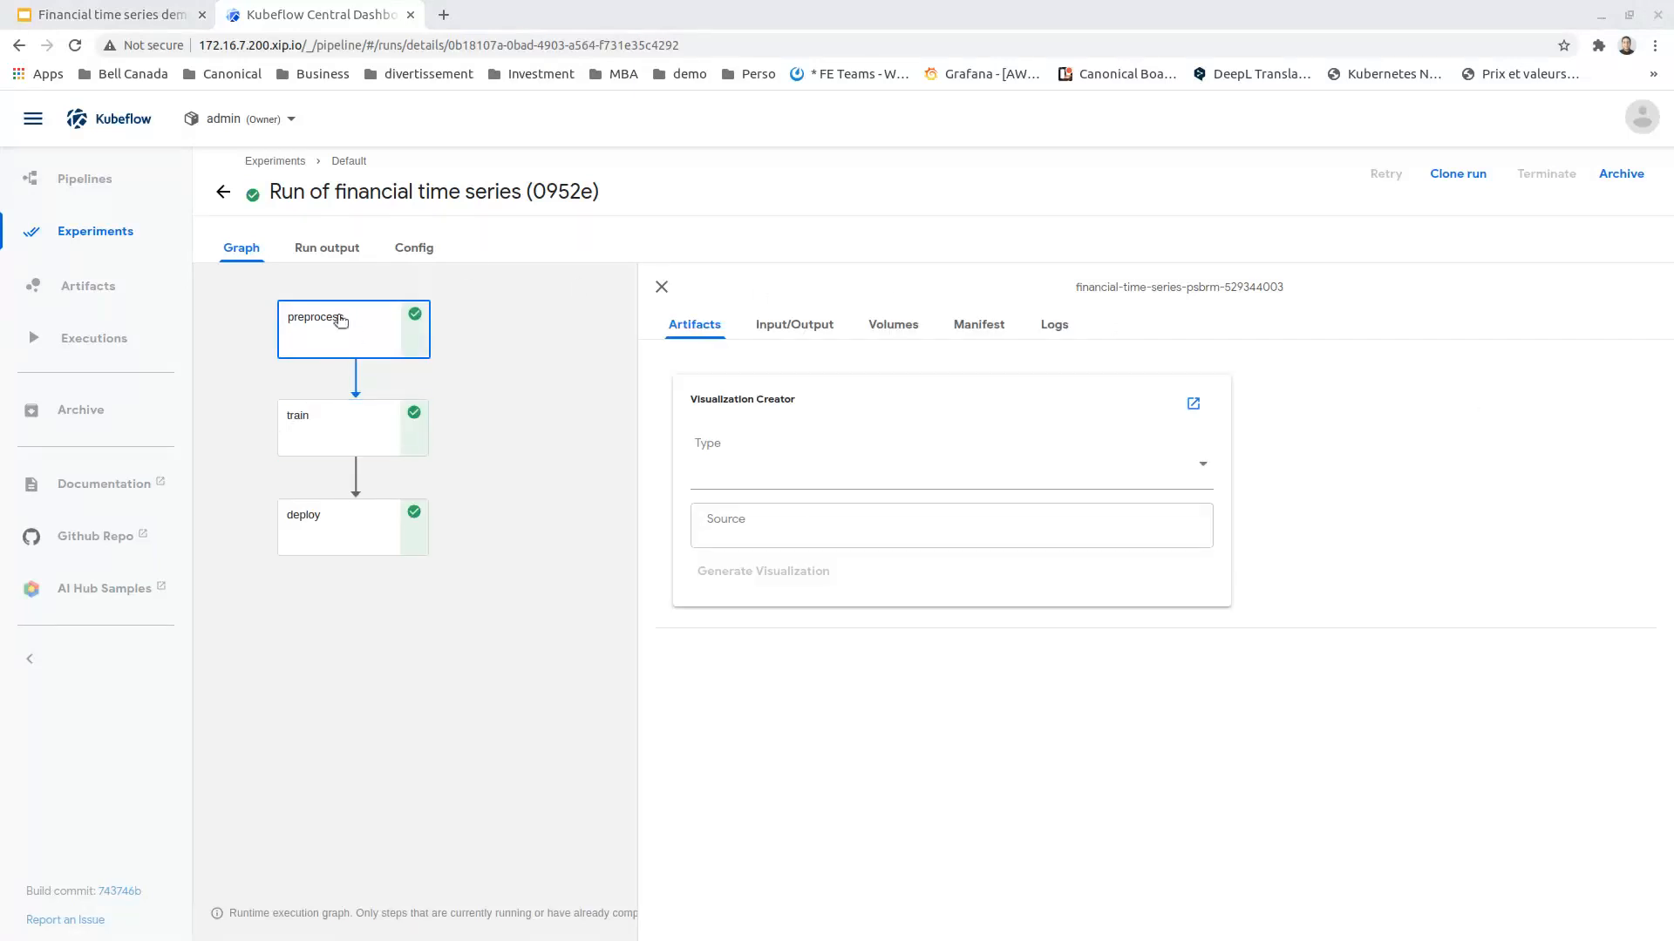
{"action": "mouse_move", "coordinate": [320, 333]}
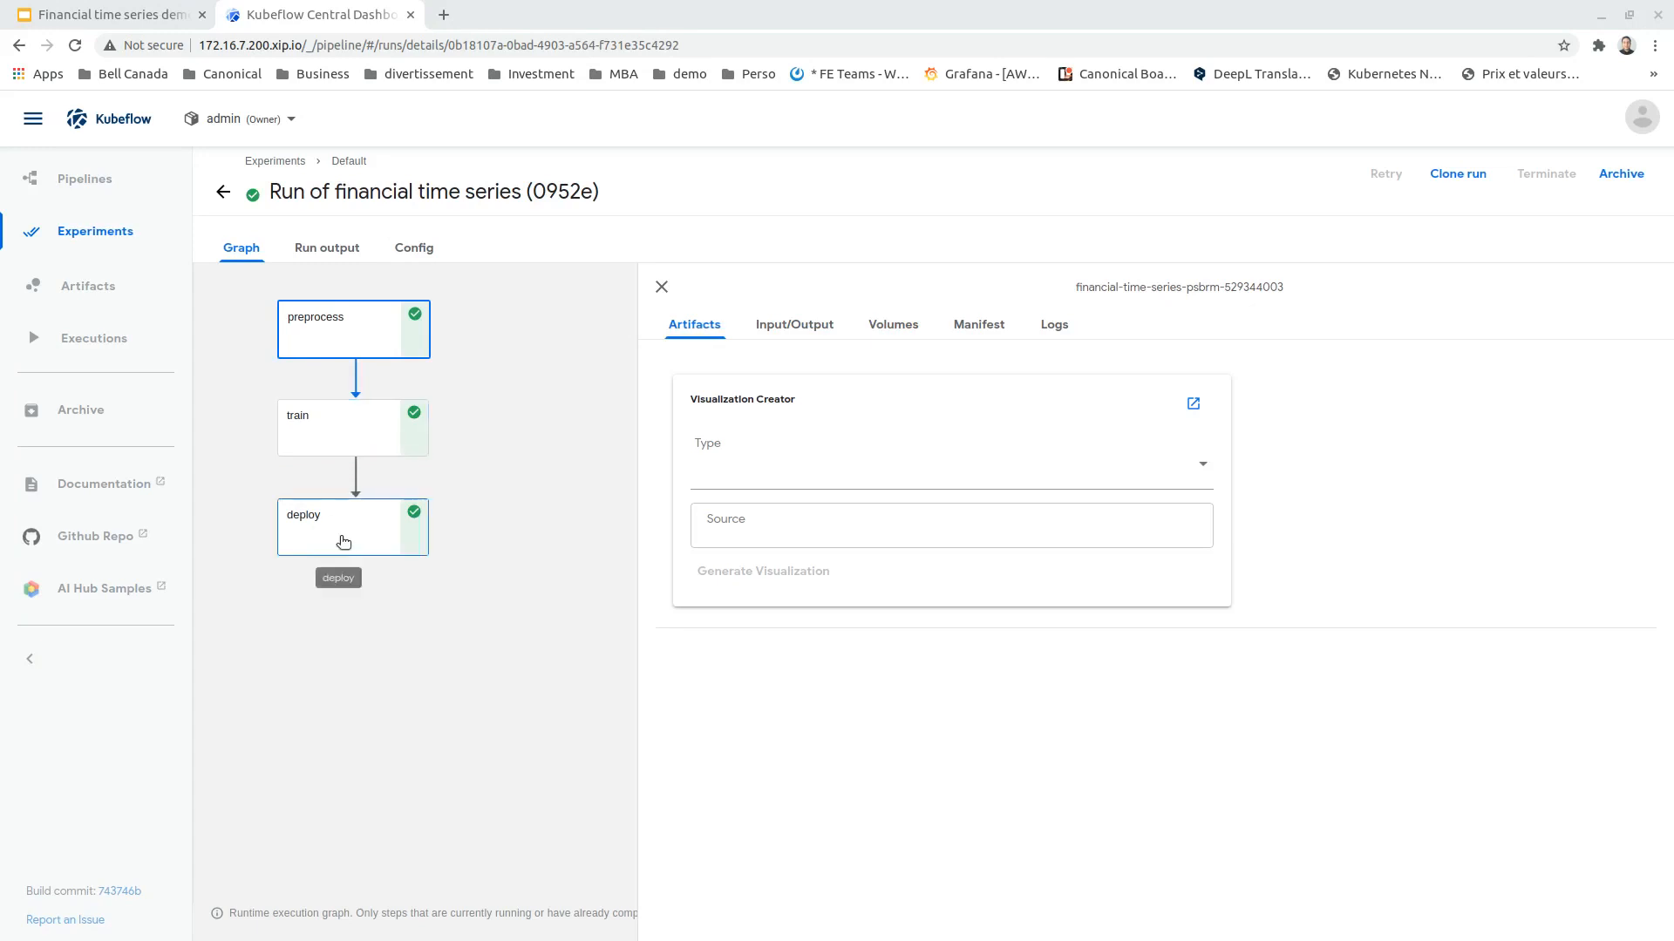
{"action": "mouse_move", "coordinate": [348, 428]}
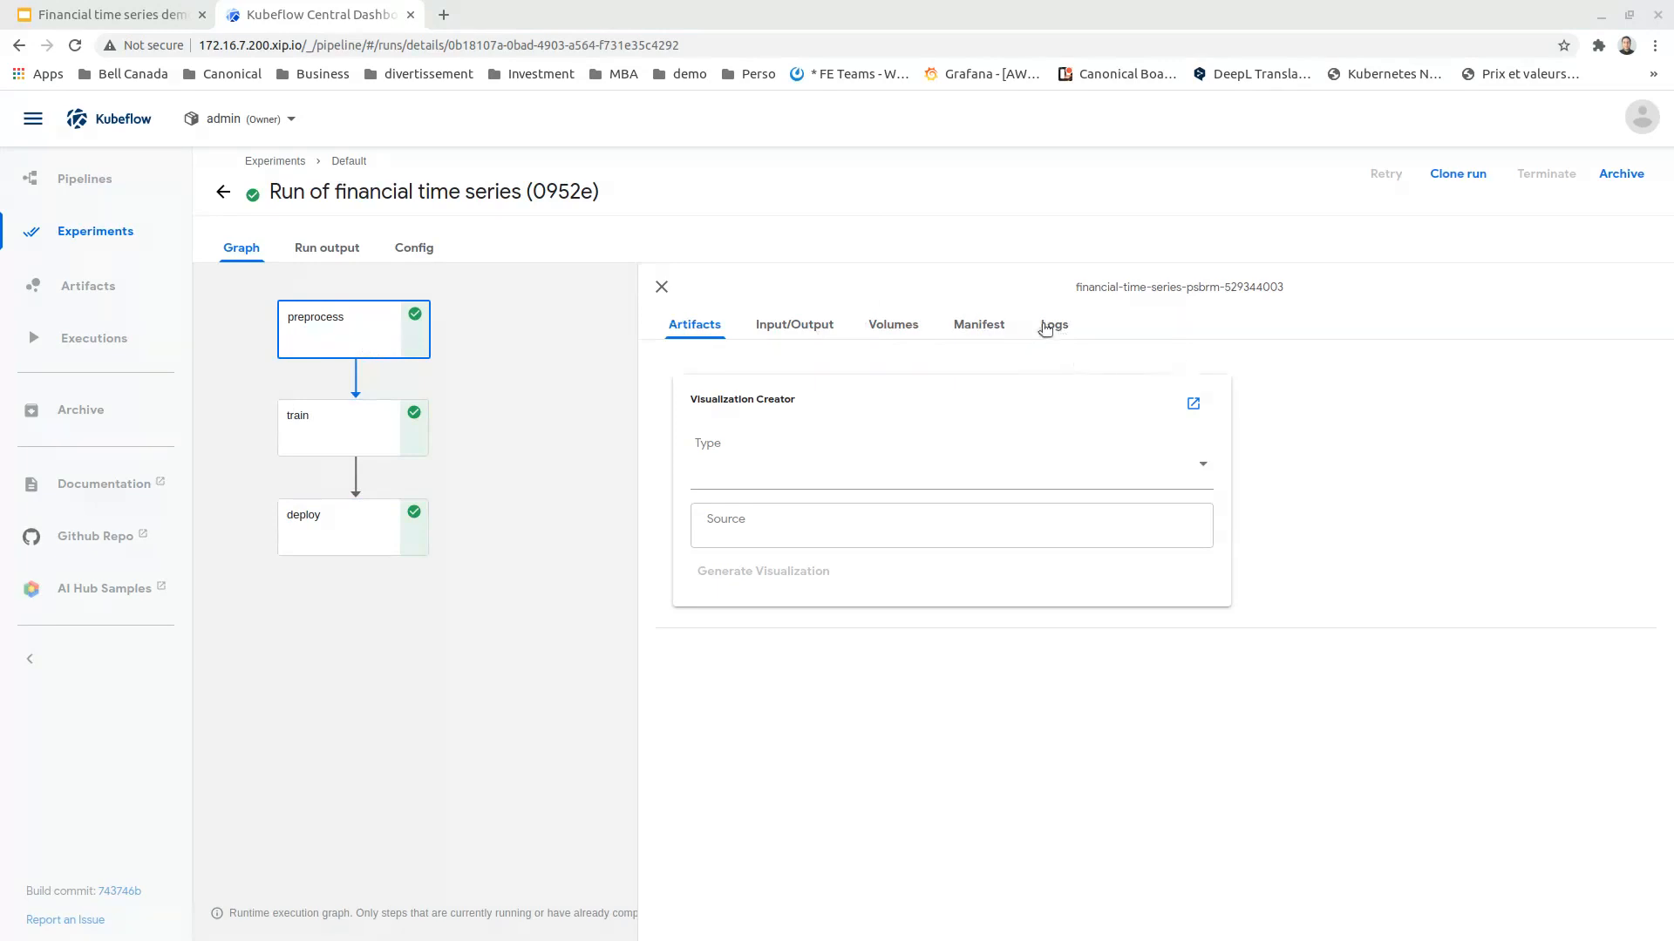
Highlight the Accuracy score in the training logs, then view the deploy step's logs.
{"action": "left_click", "coordinate": [1052, 325]}
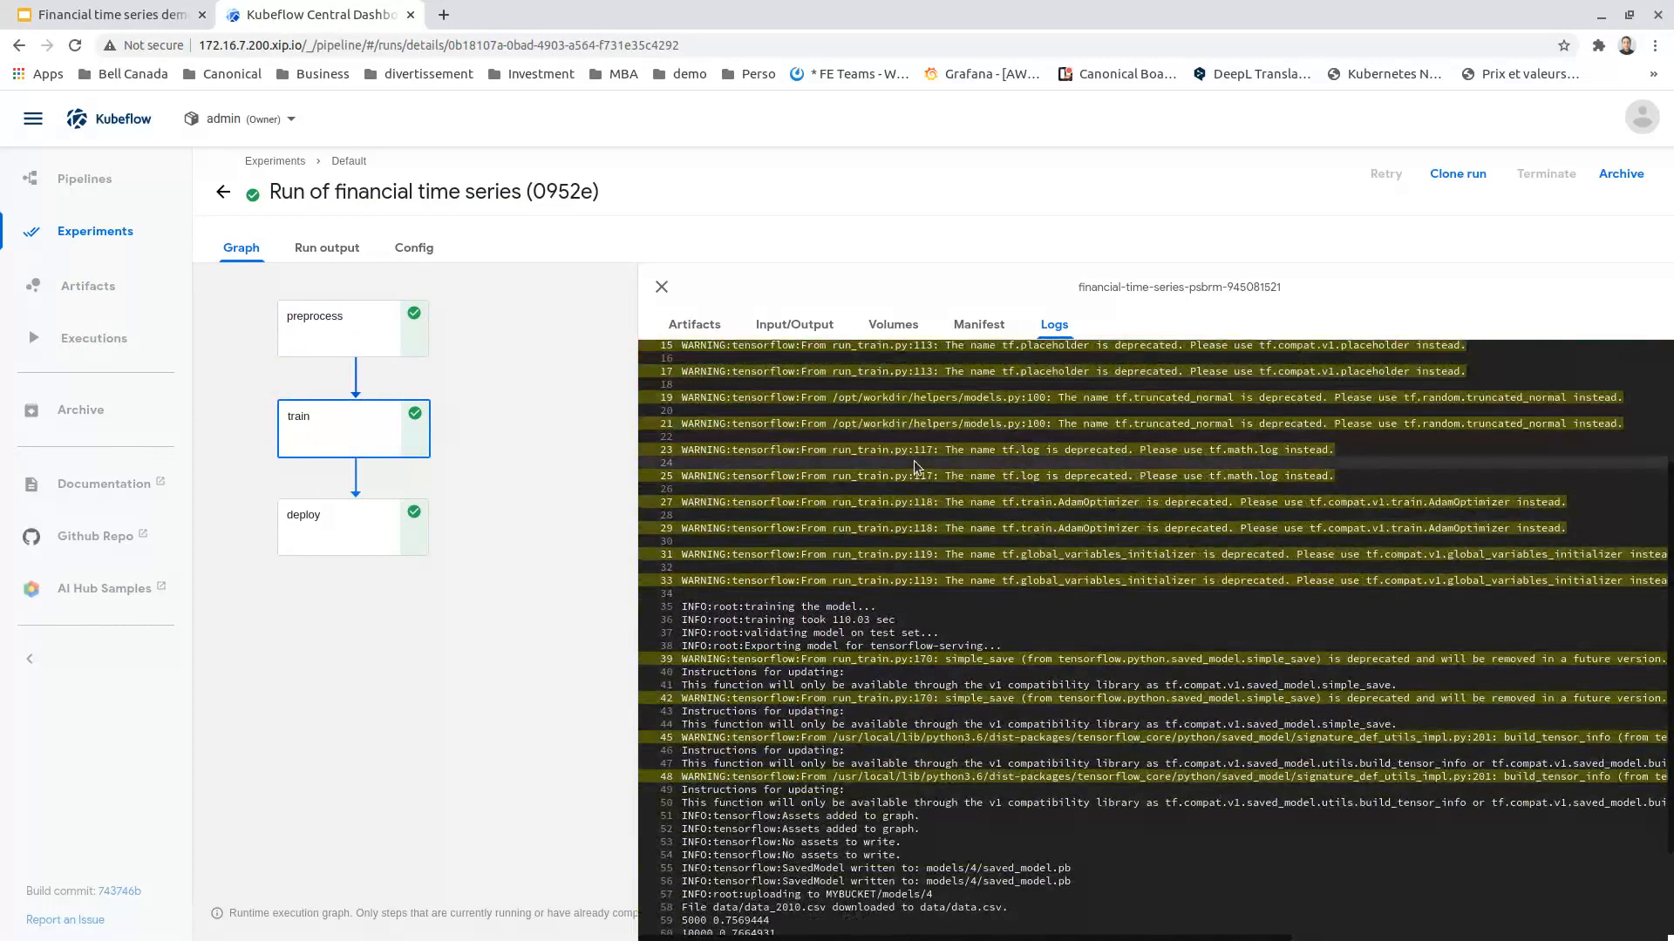
{"action": "scroll", "scroll_direction": "down", "scroll_amount": 3}
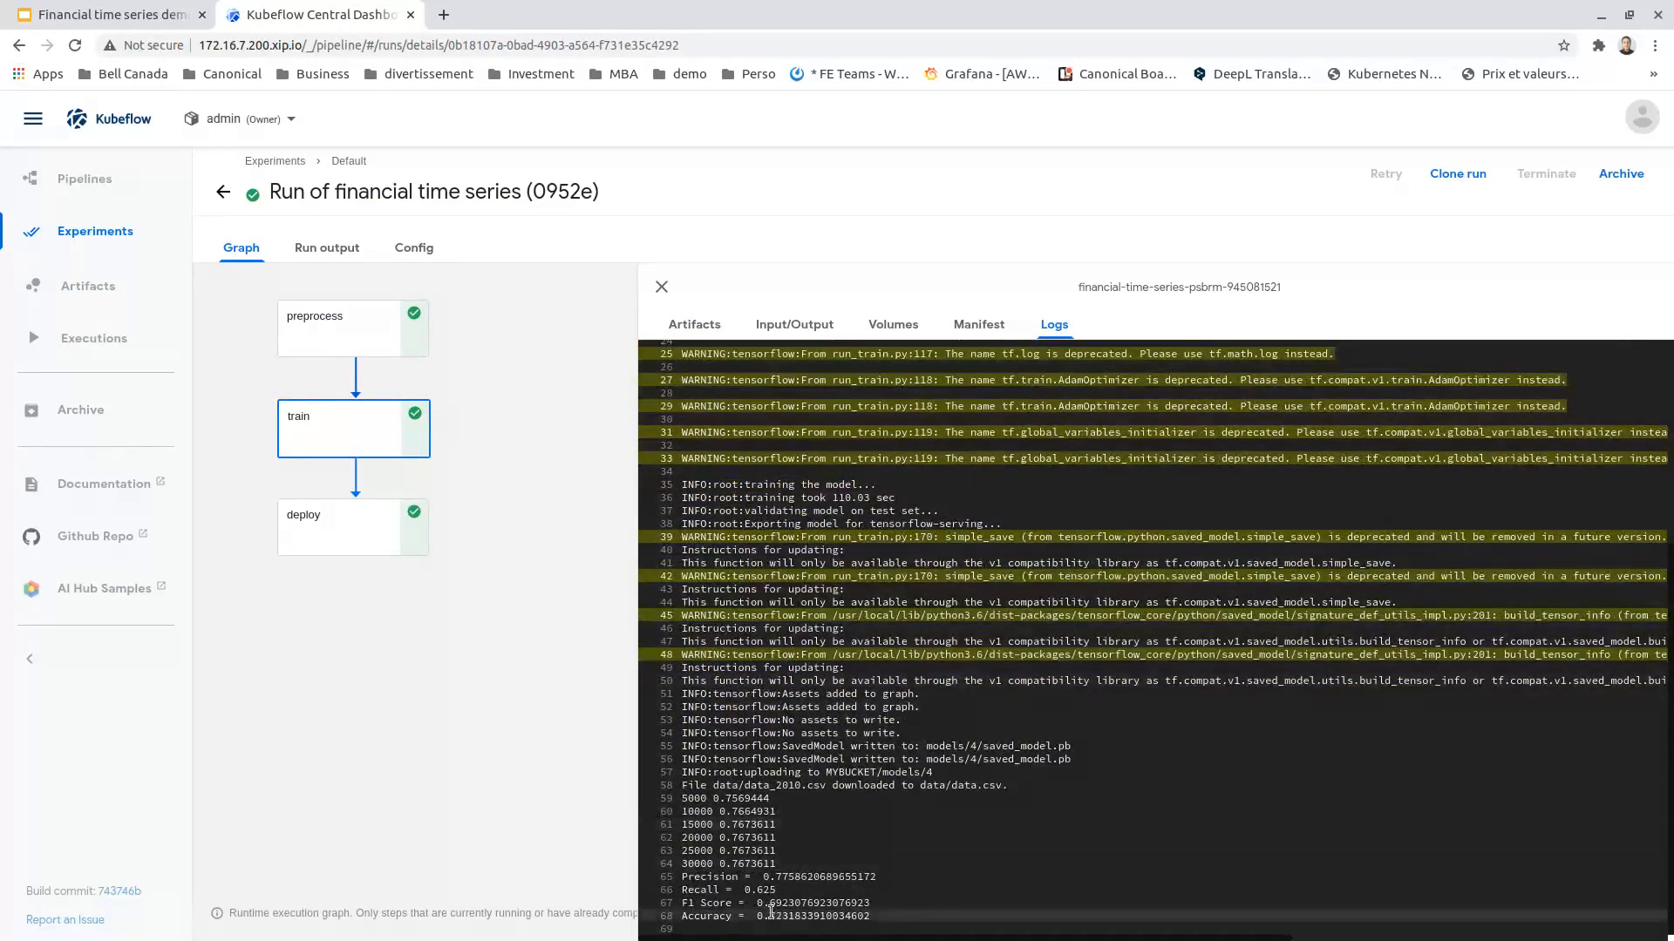
{"action": "double_click", "coordinate": [764, 916]}
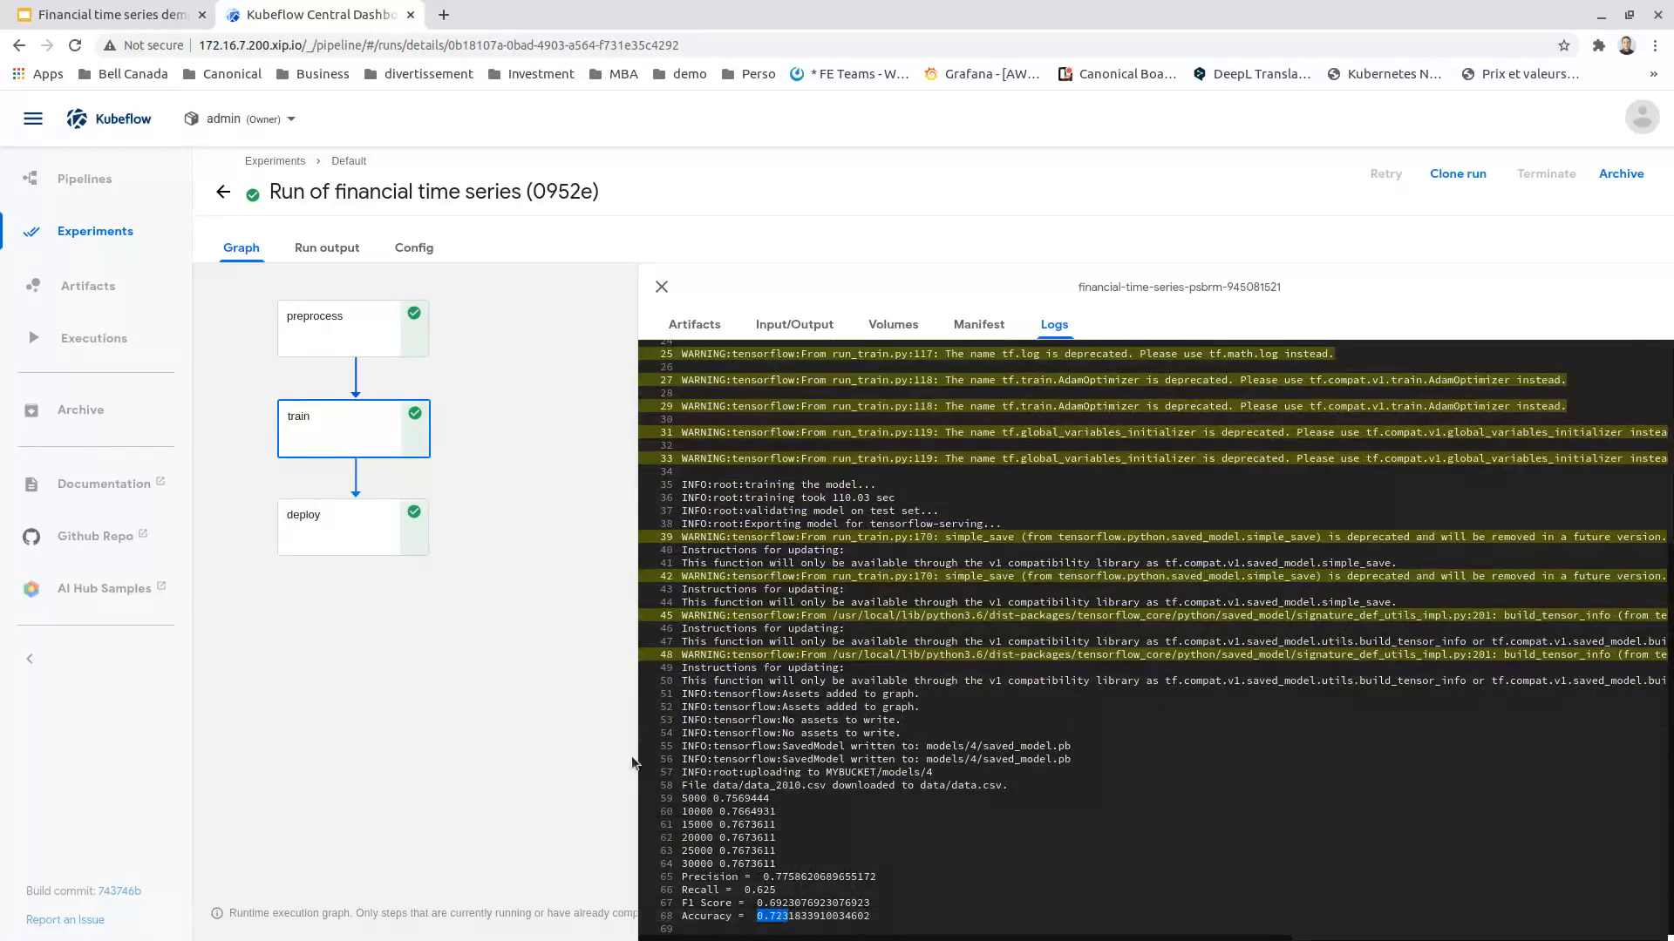
{"action": "left_click", "coordinate": [352, 527]}
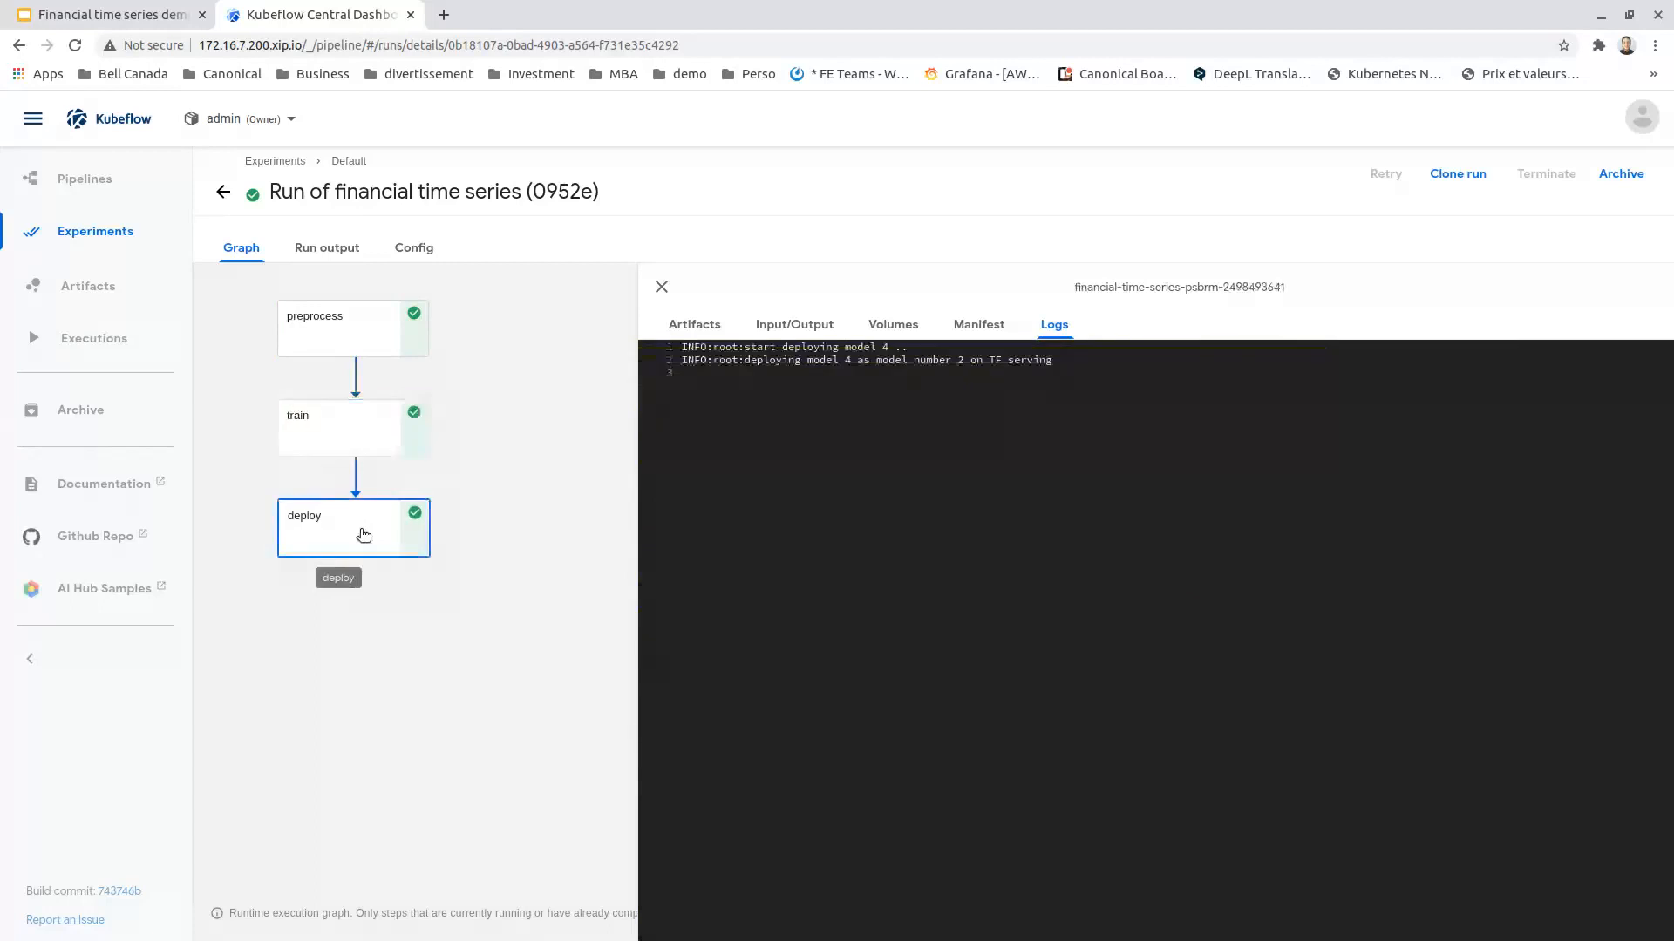
{"action": "mouse_move", "coordinate": [883, 499]}
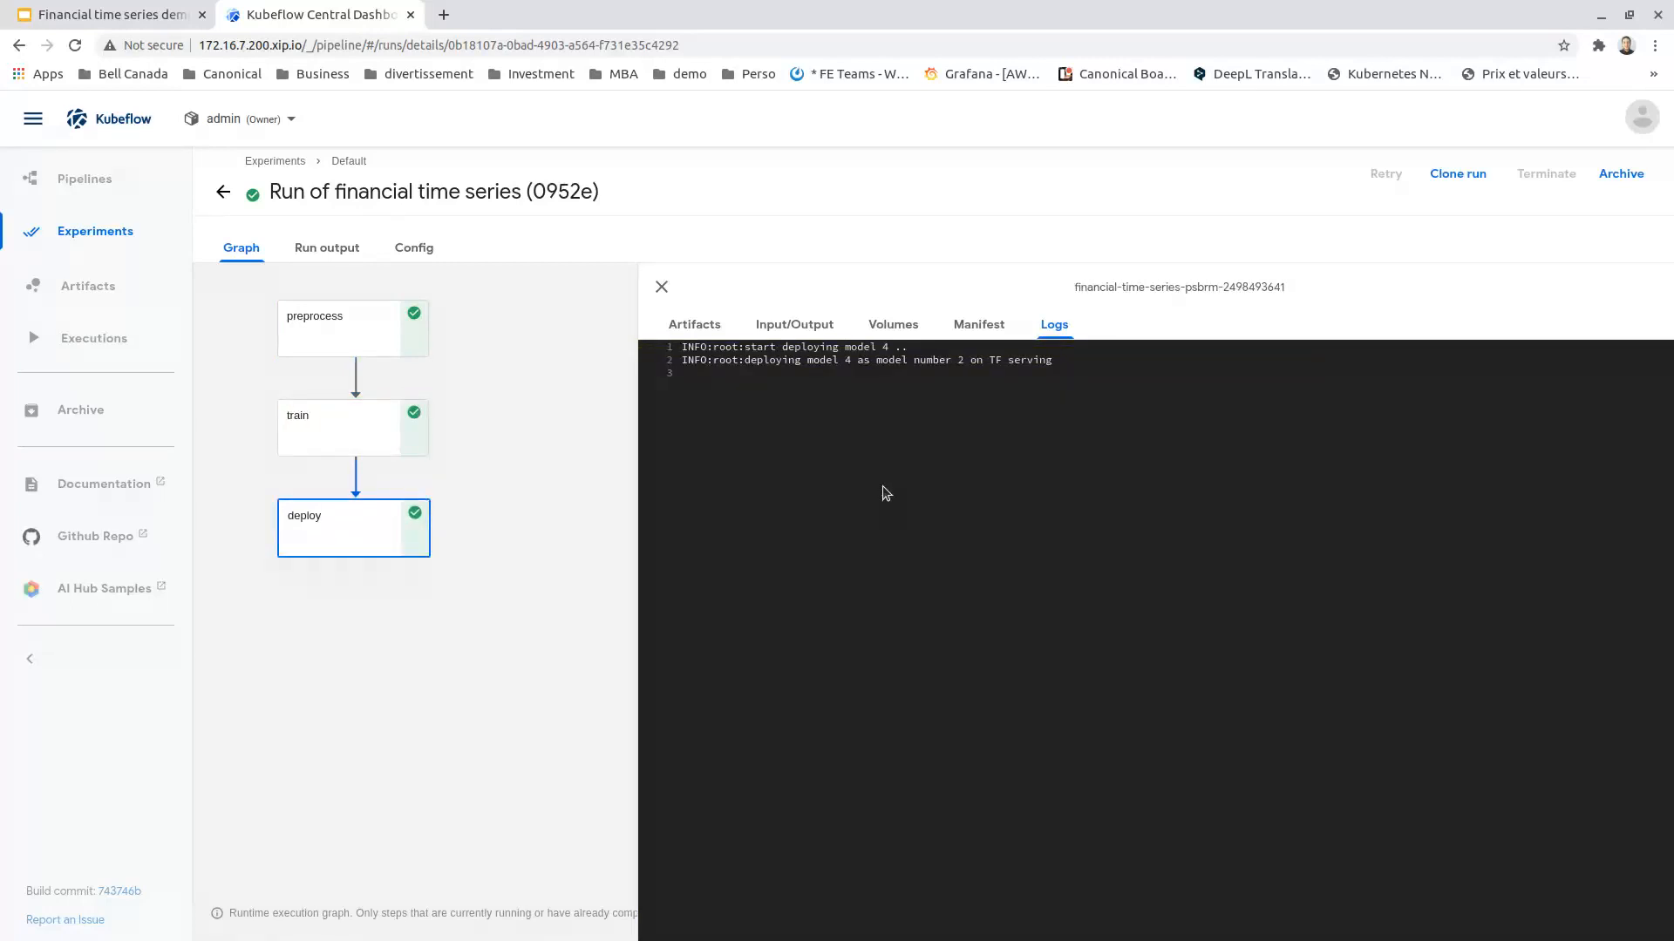
{"action": "mouse_move", "coordinate": [956, 442]}
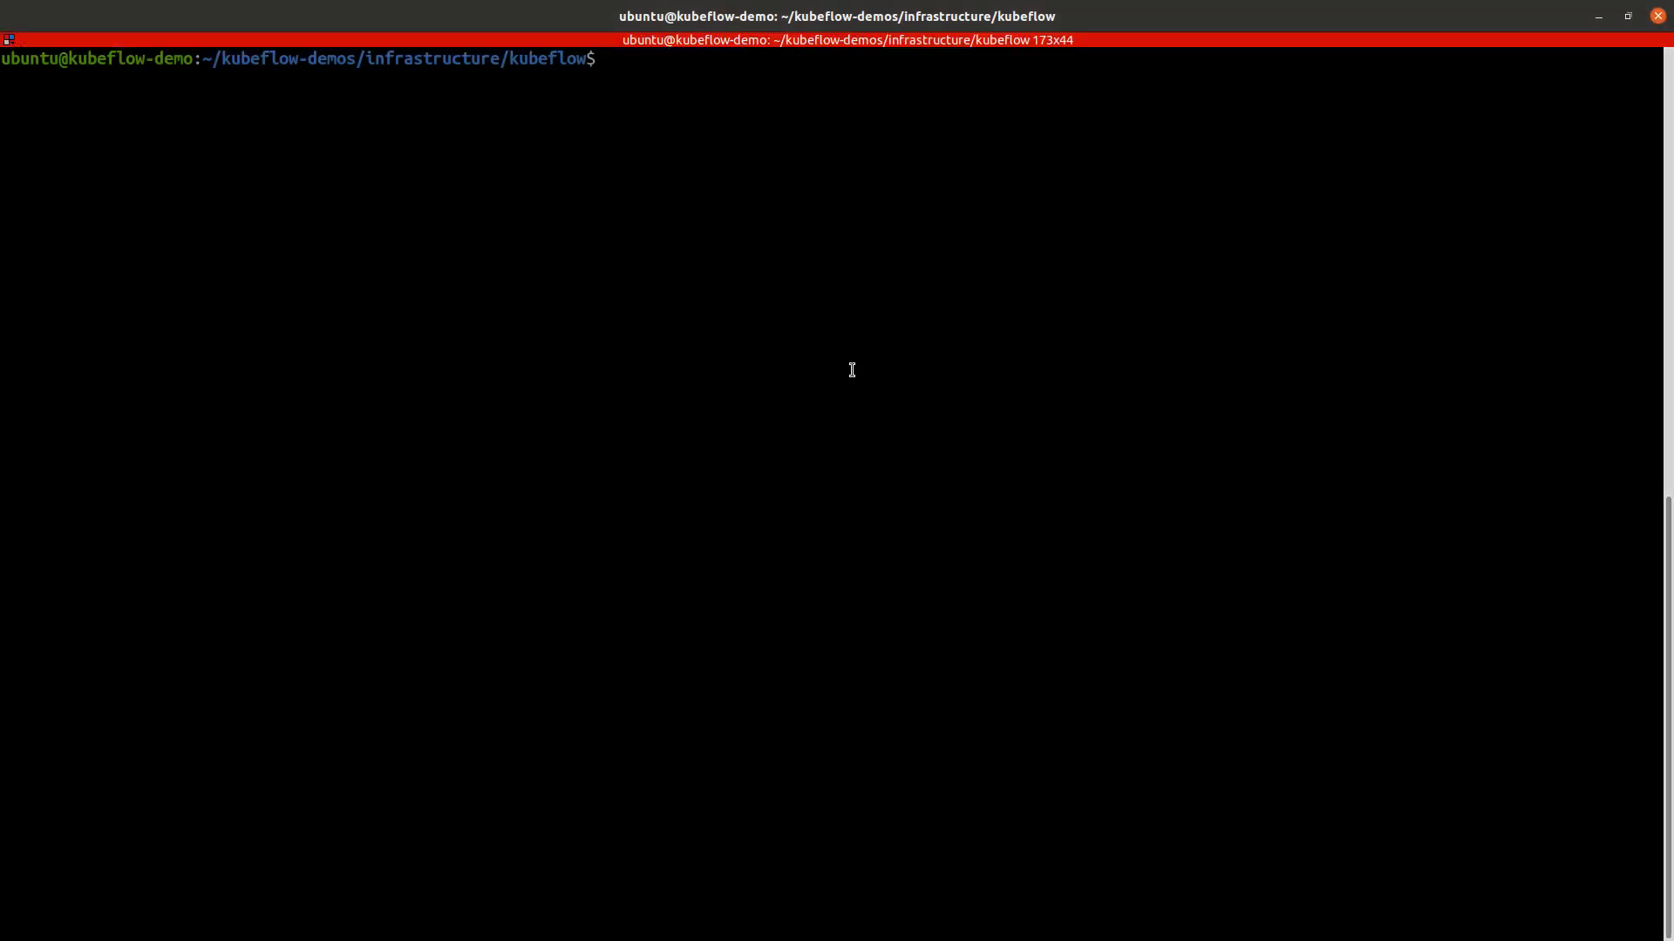
List s3://MYBUCKET/tfserving/1/ with s3cmd and view tf-serving-kafka-k8s-image/ and deploy-tf-serving.sh in vim.
{"action": "key", "text": "ctrl+r"}
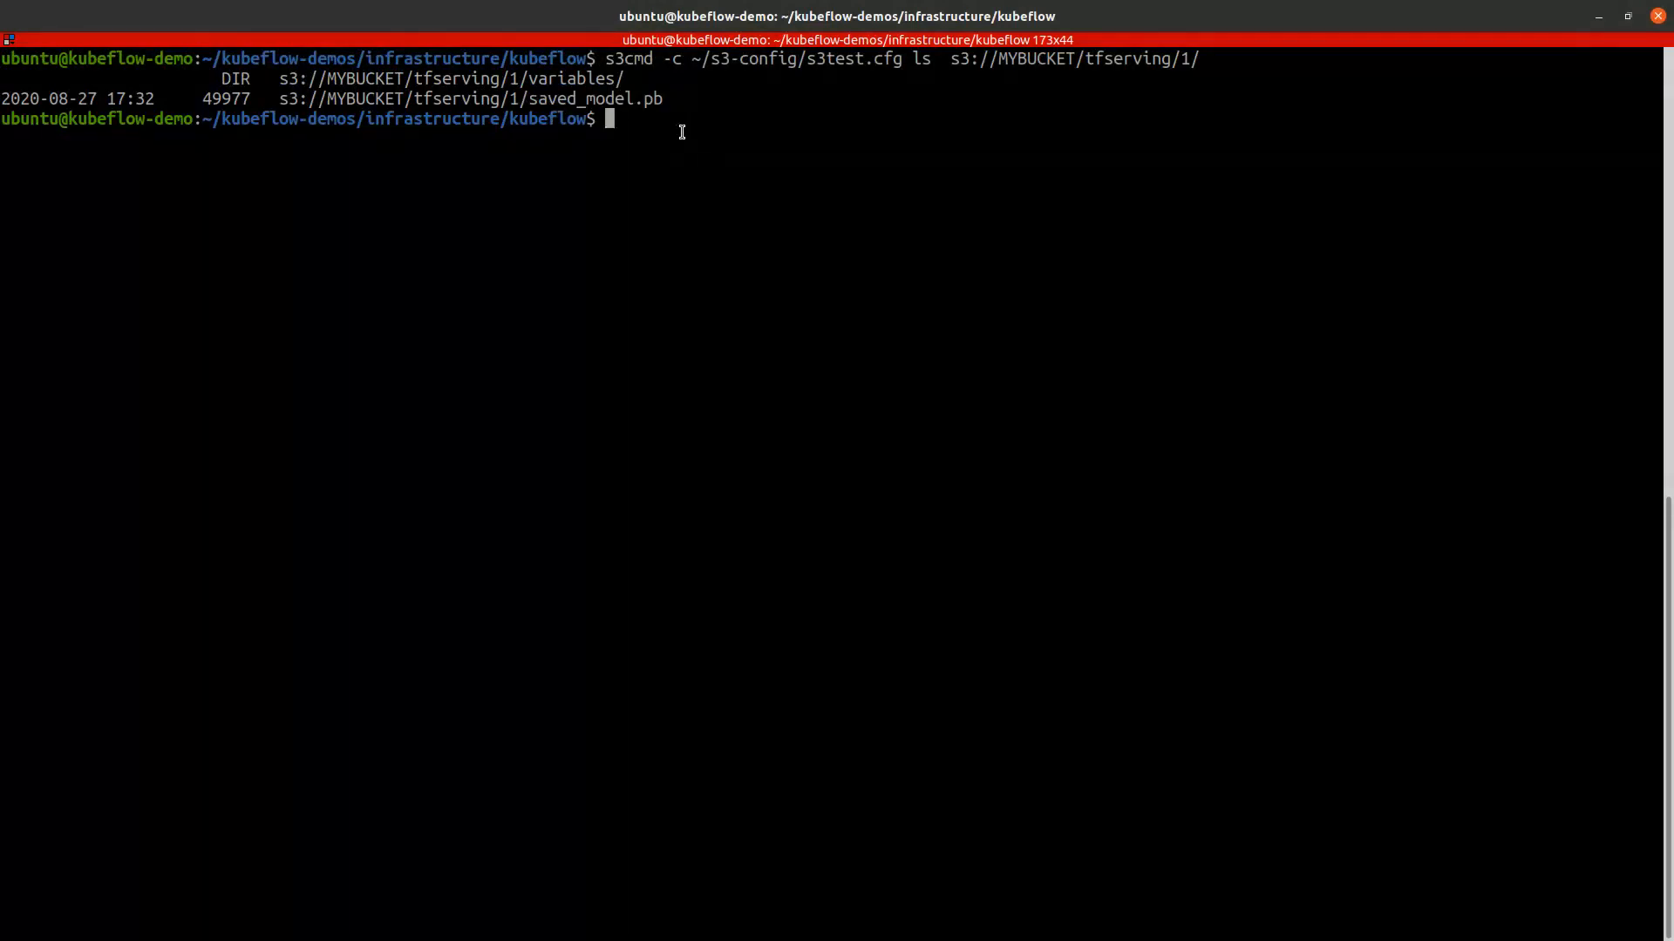
{"action": "type", "text": "vim"}
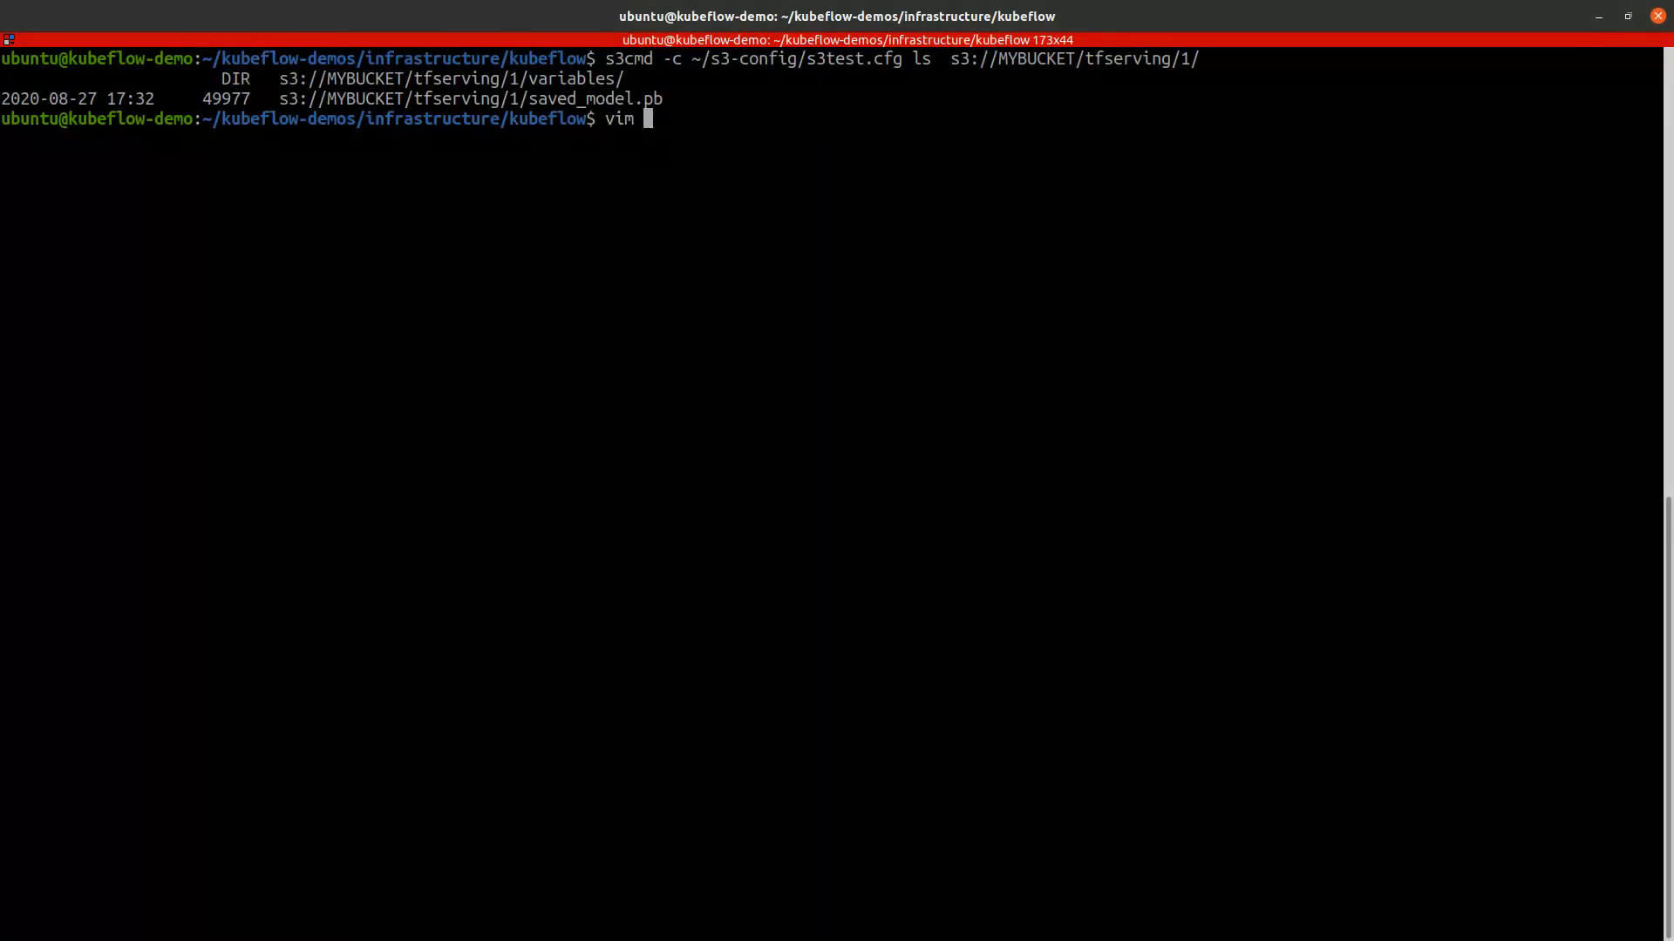
{"action": "type", "text": "tf-serving-kafka-k8s-image/"}
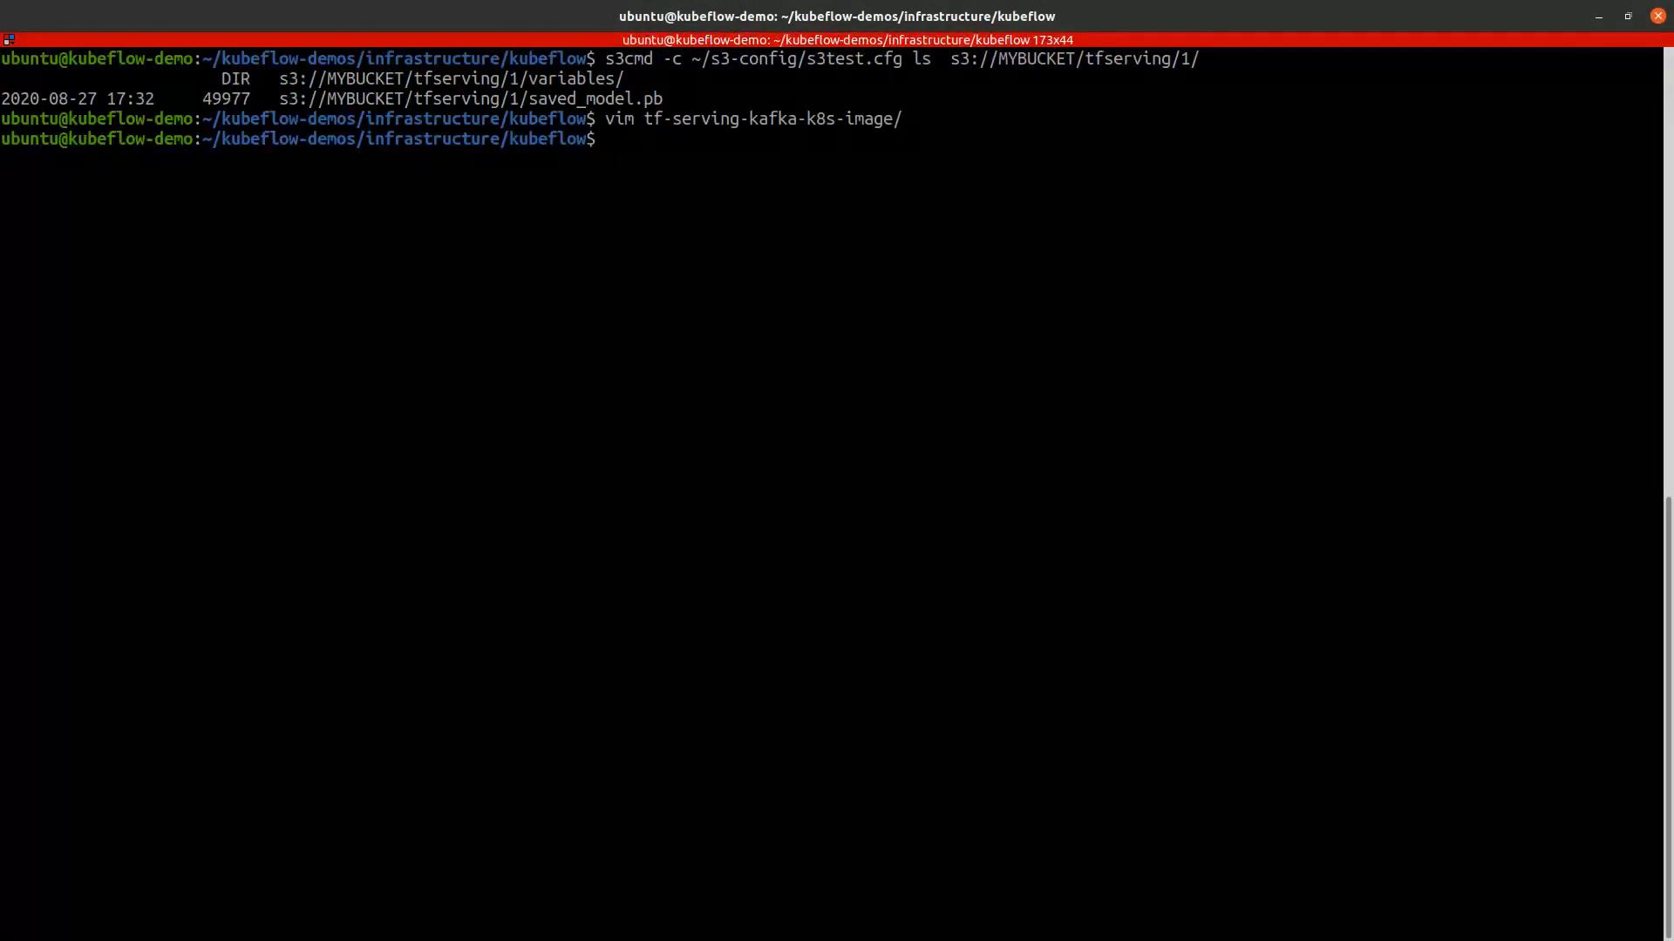
{"action": "type", "text": "vim deploy-tf-serving.sh"}
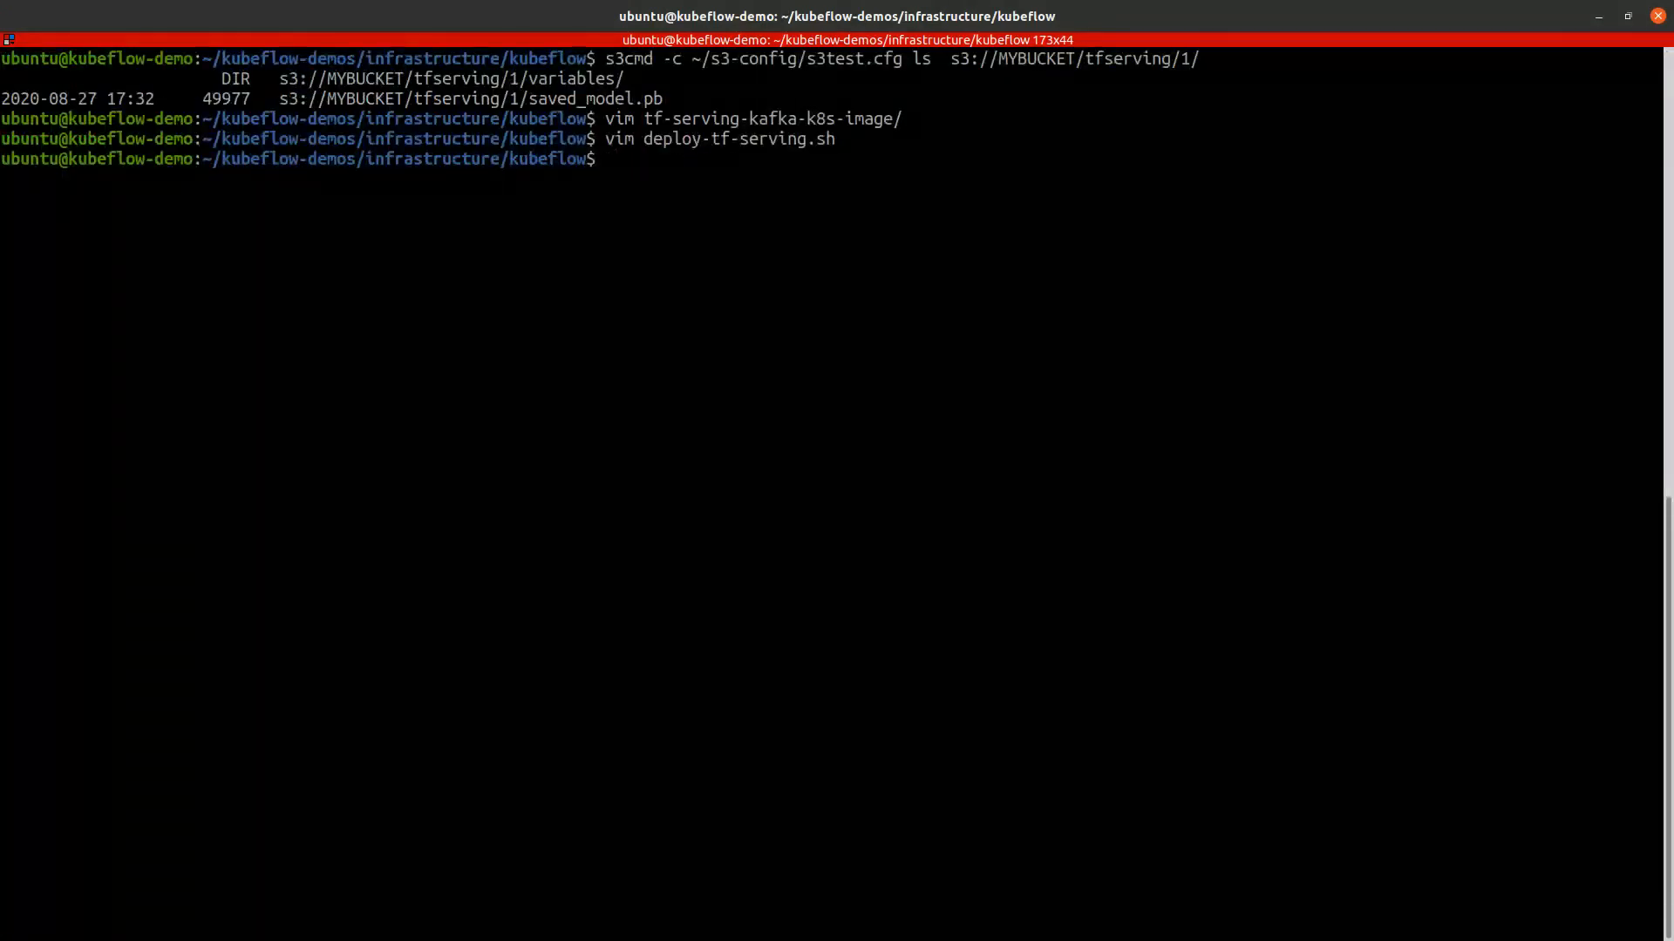
Run ./deploy-tf-serving.sh to add the serving model and deploy tf-serving-12.
{"action": "type", "text": "./deploy-tf-serving.sh"}
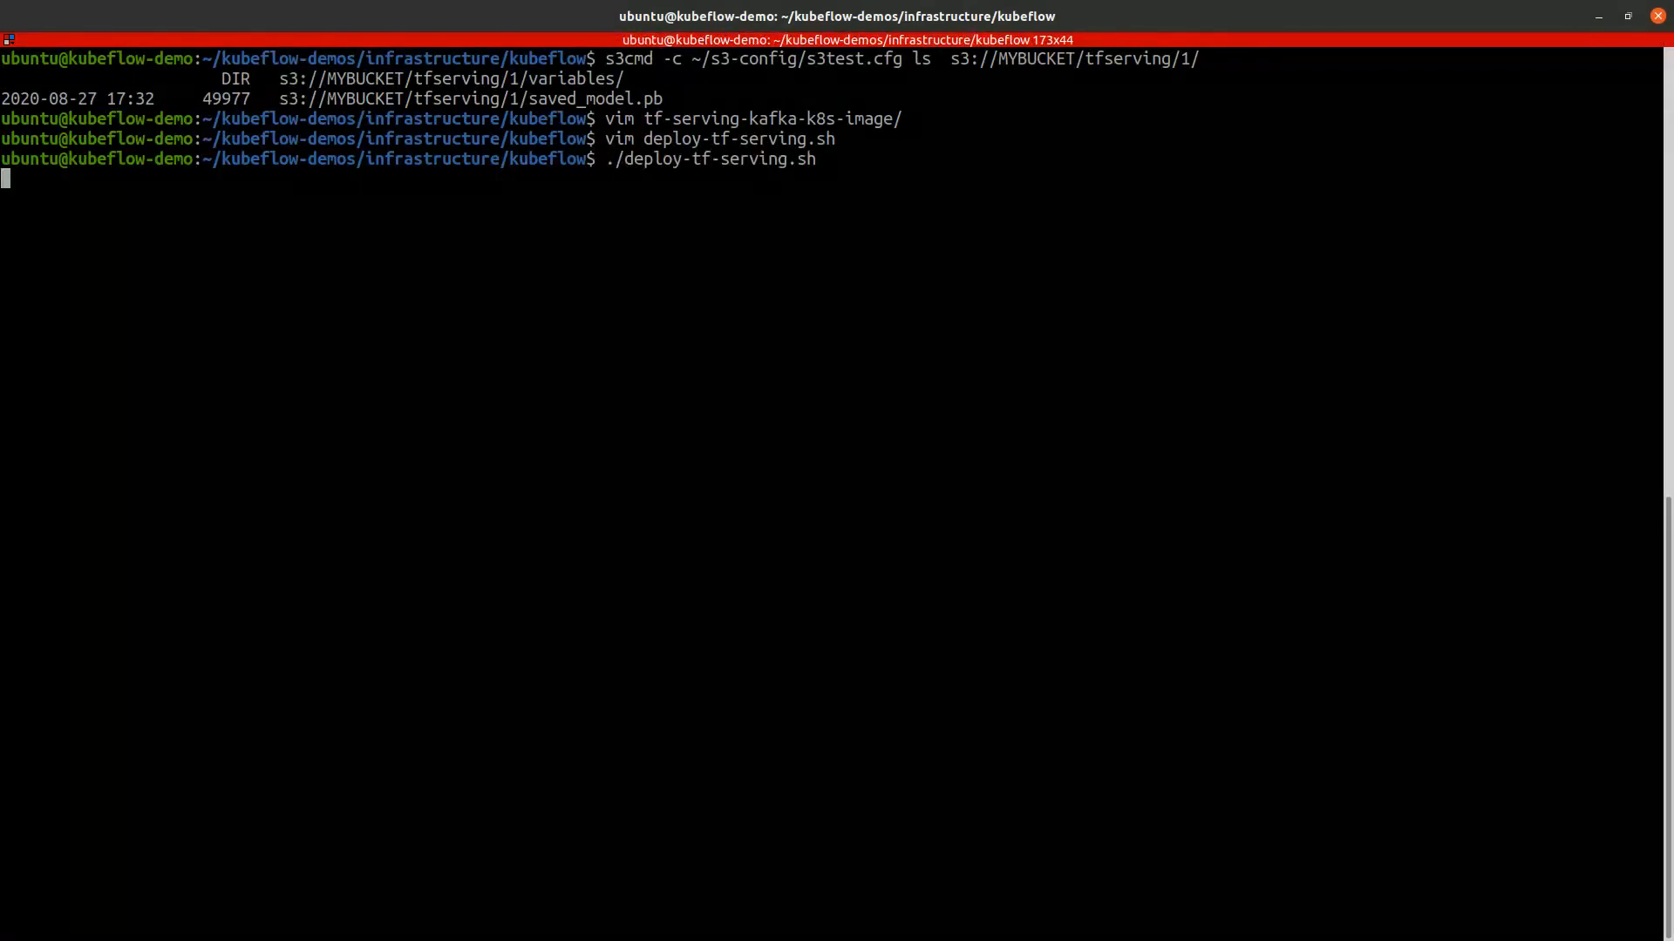
{"action": "mouse_move", "coordinate": [874, 564]}
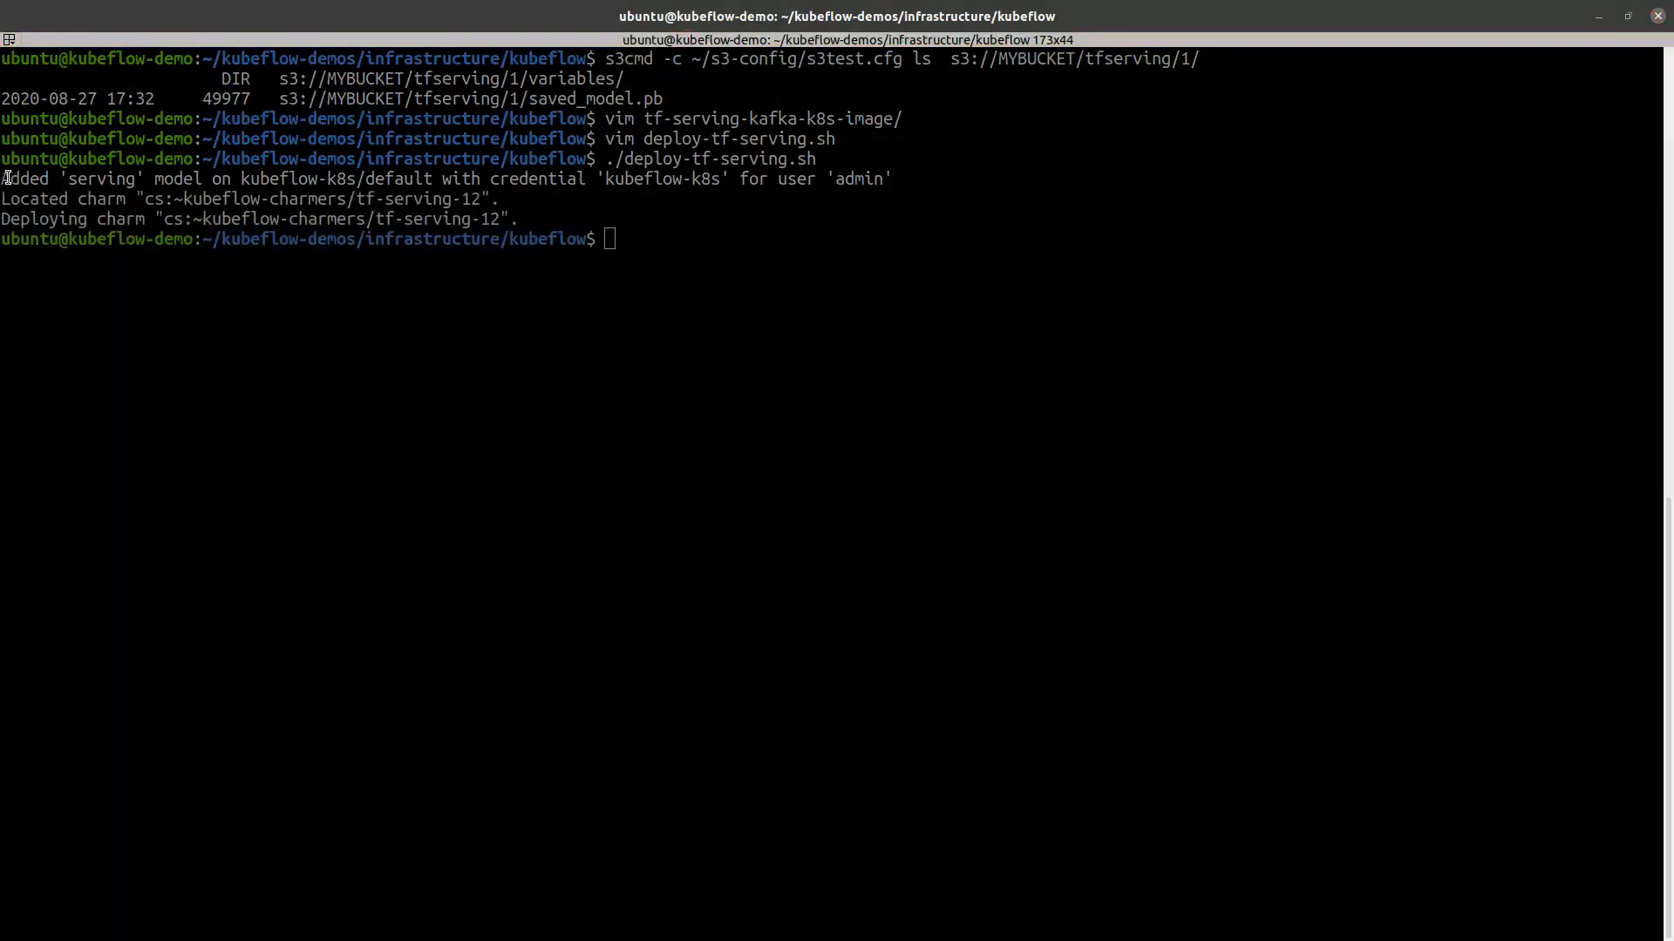
{"action": "double_click", "coordinate": [100, 178]}
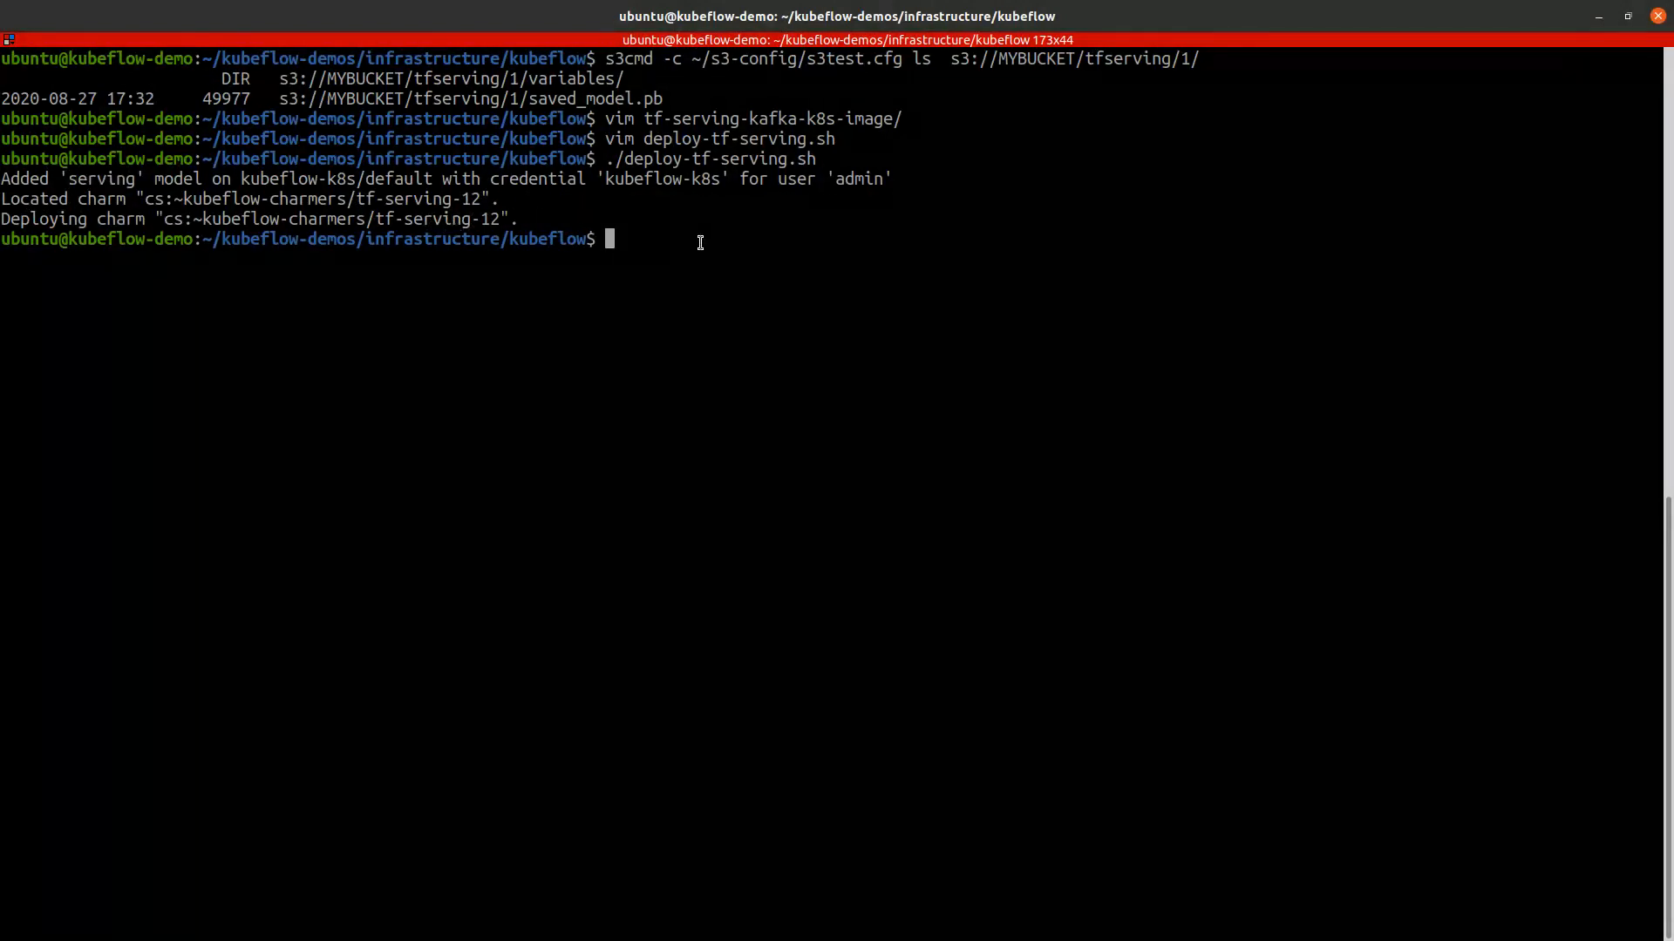
Watch juju status of the serving model in color until tf-serving is active, then stop the watch.
{"action": "type", "text": "watch"}
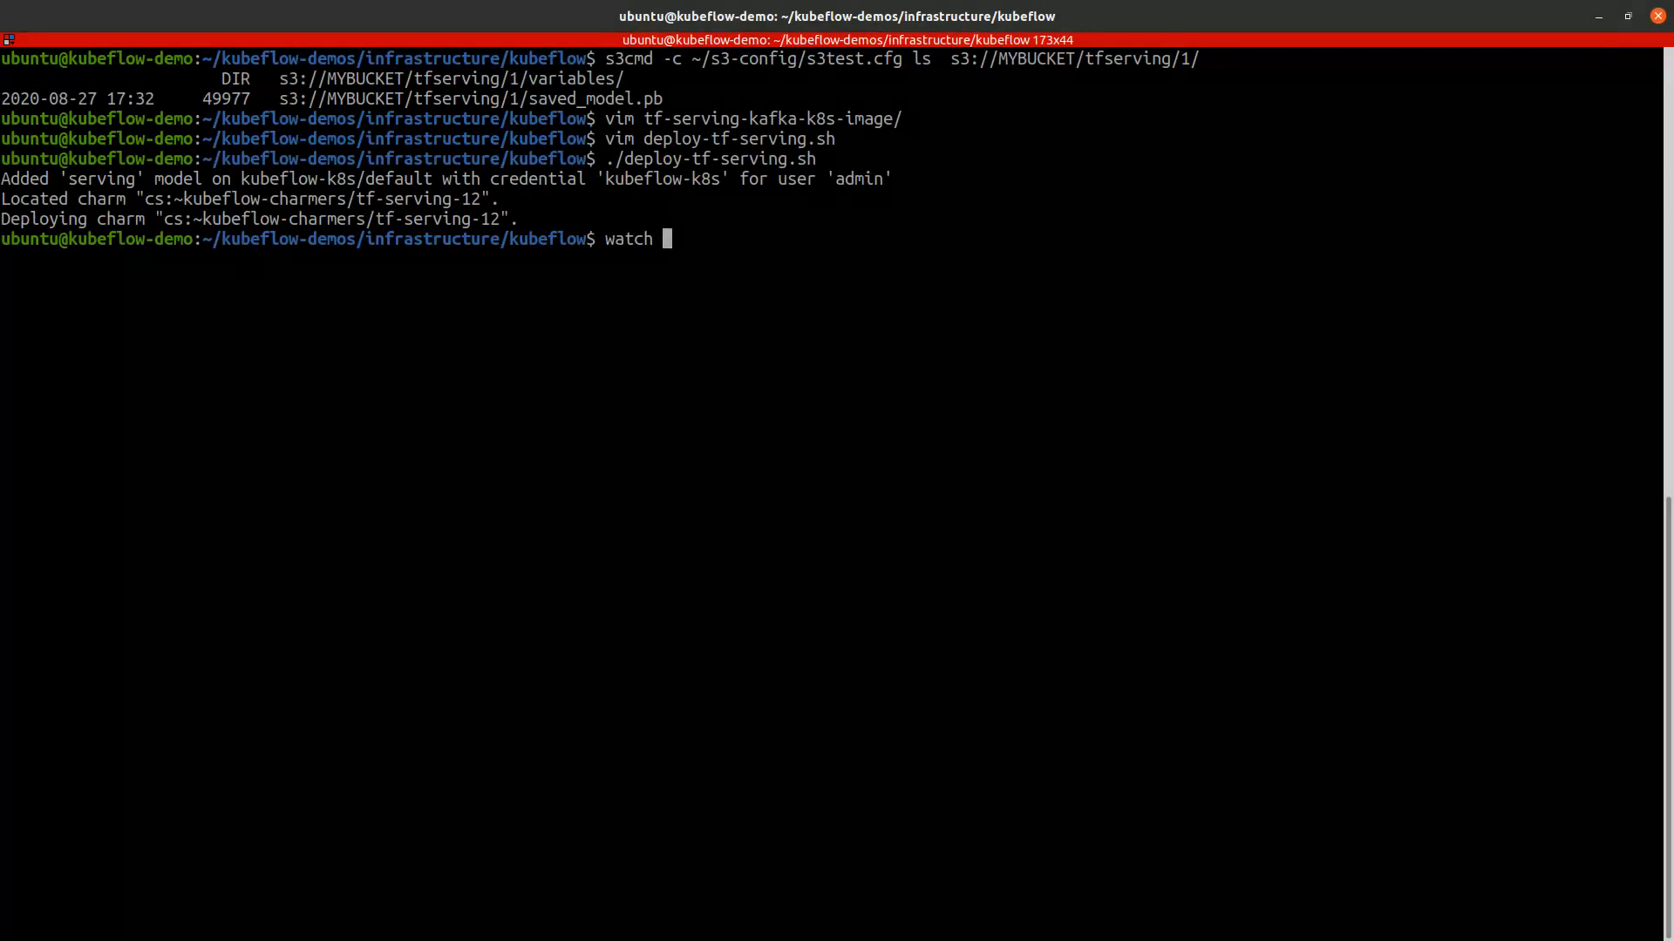
{"action": "type", "text": "-c"}
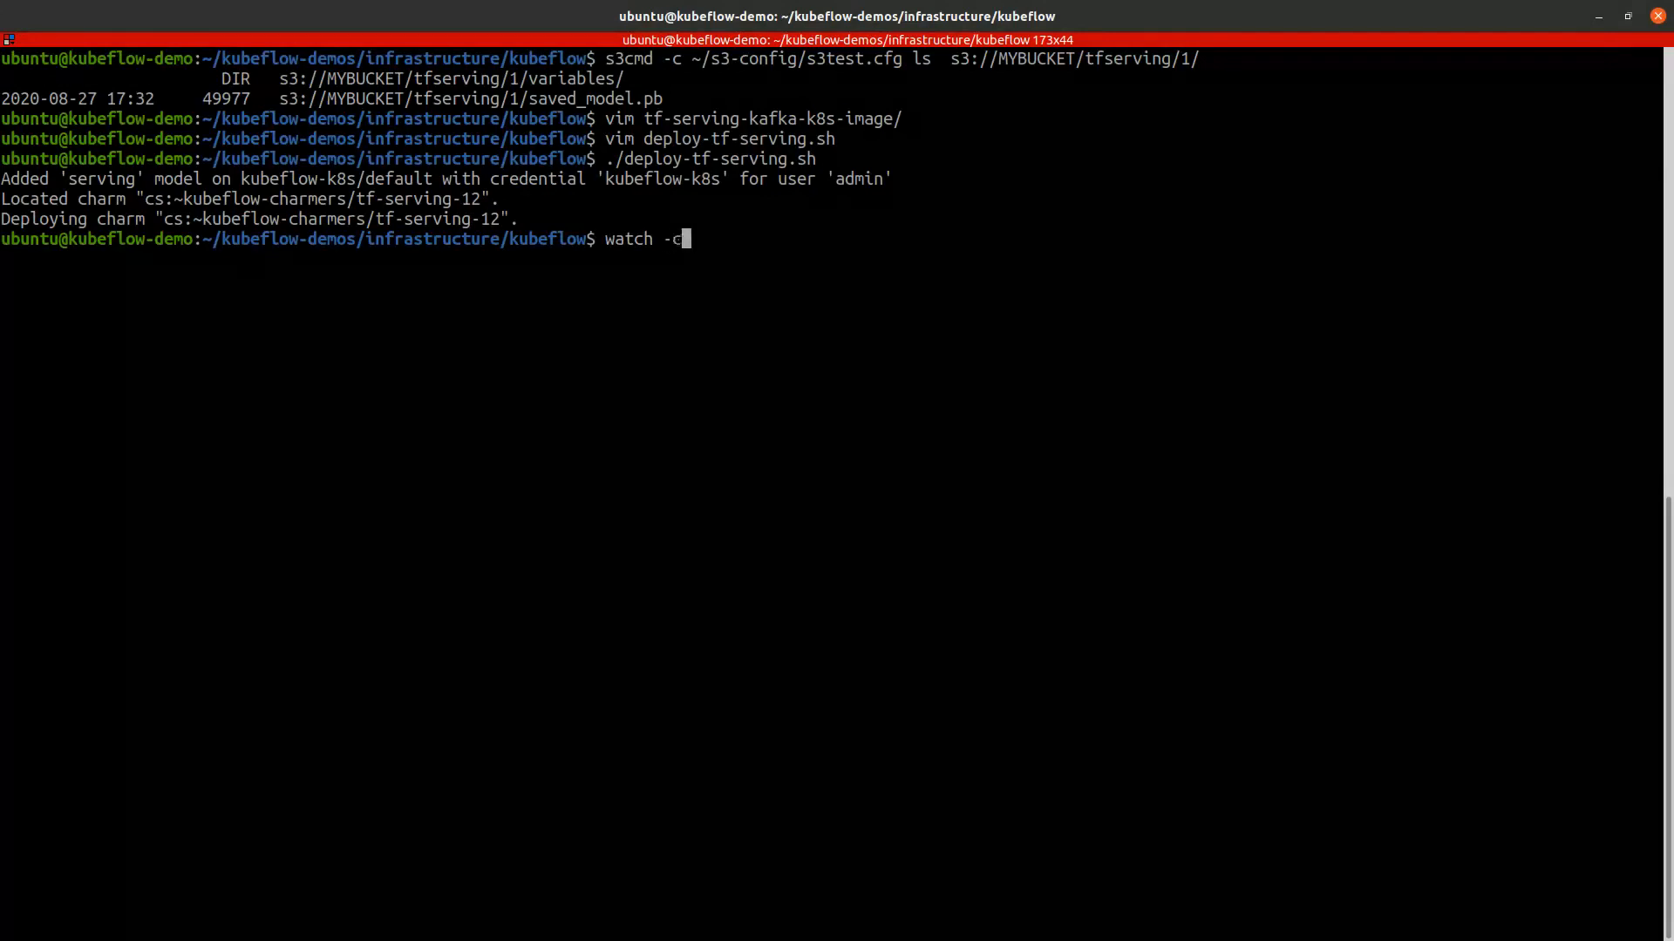
{"action": "type", "text": "juju status"}
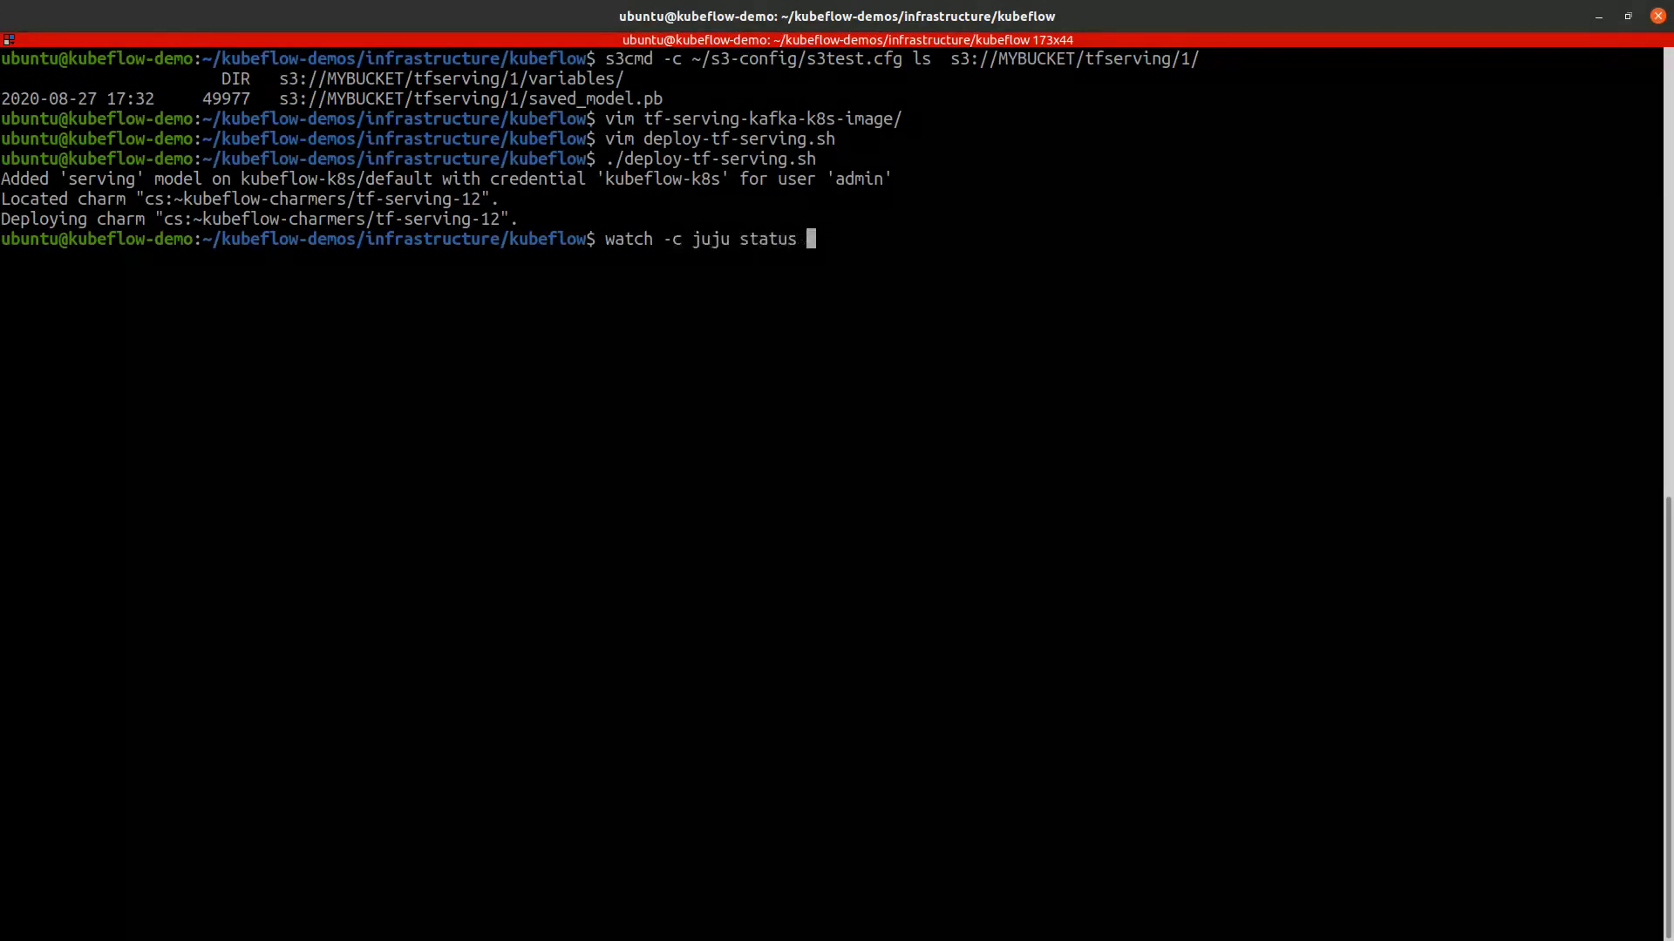
{"action": "type", "text": "-m servin"}
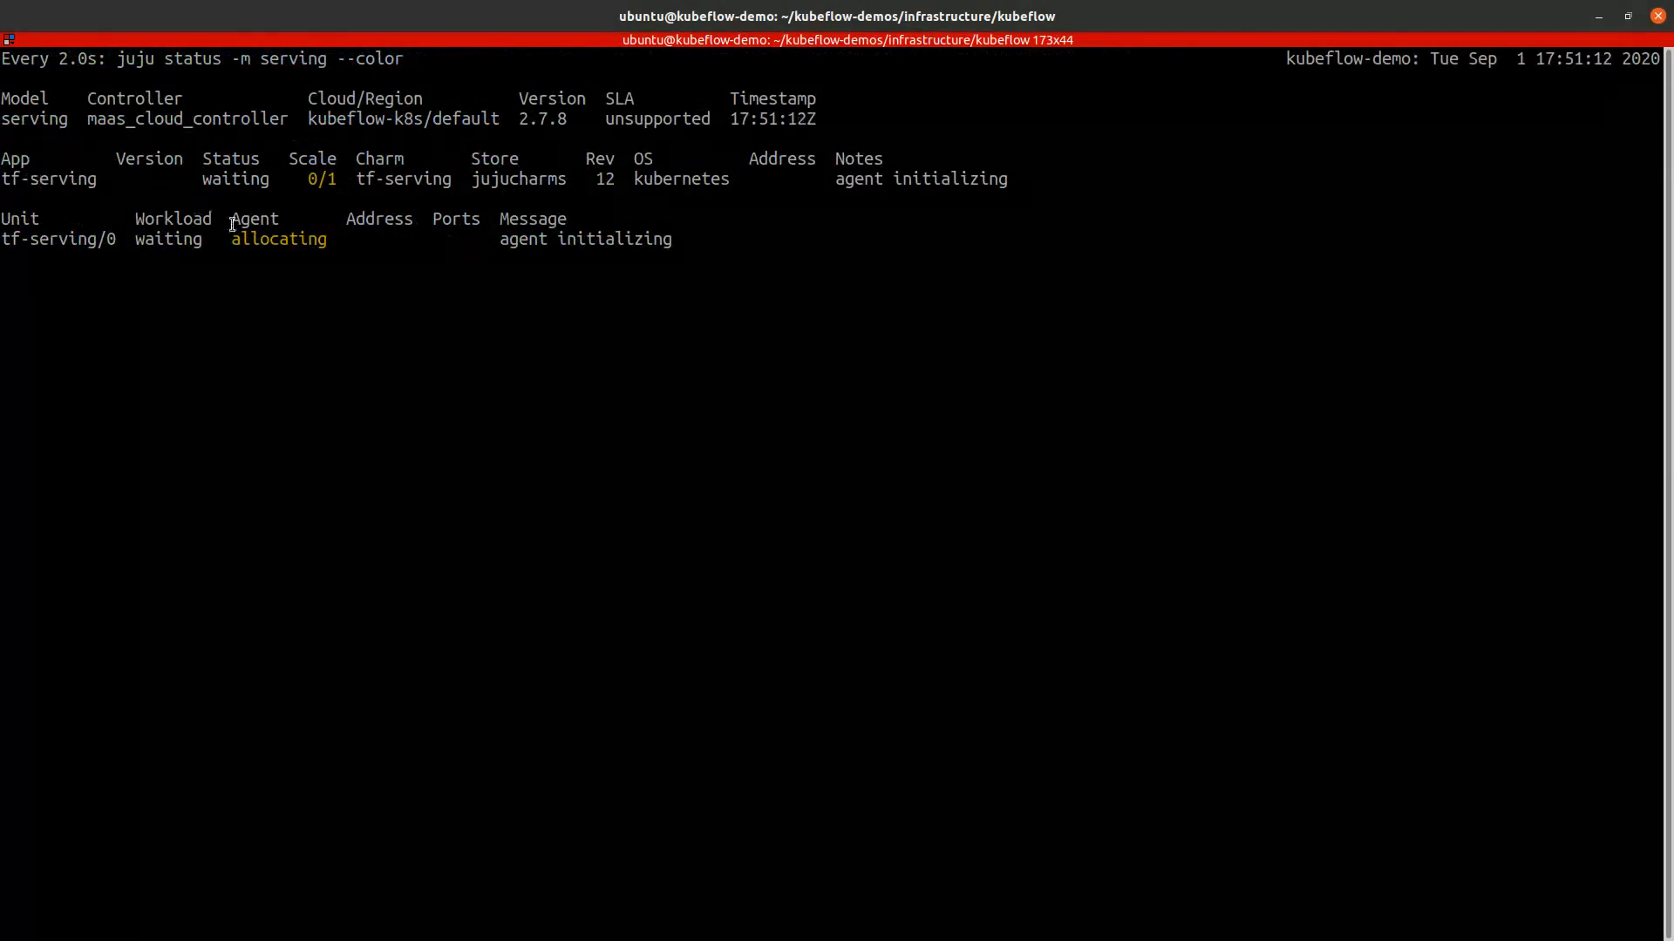
{"action": "mouse_move", "coordinate": [451, 226]}
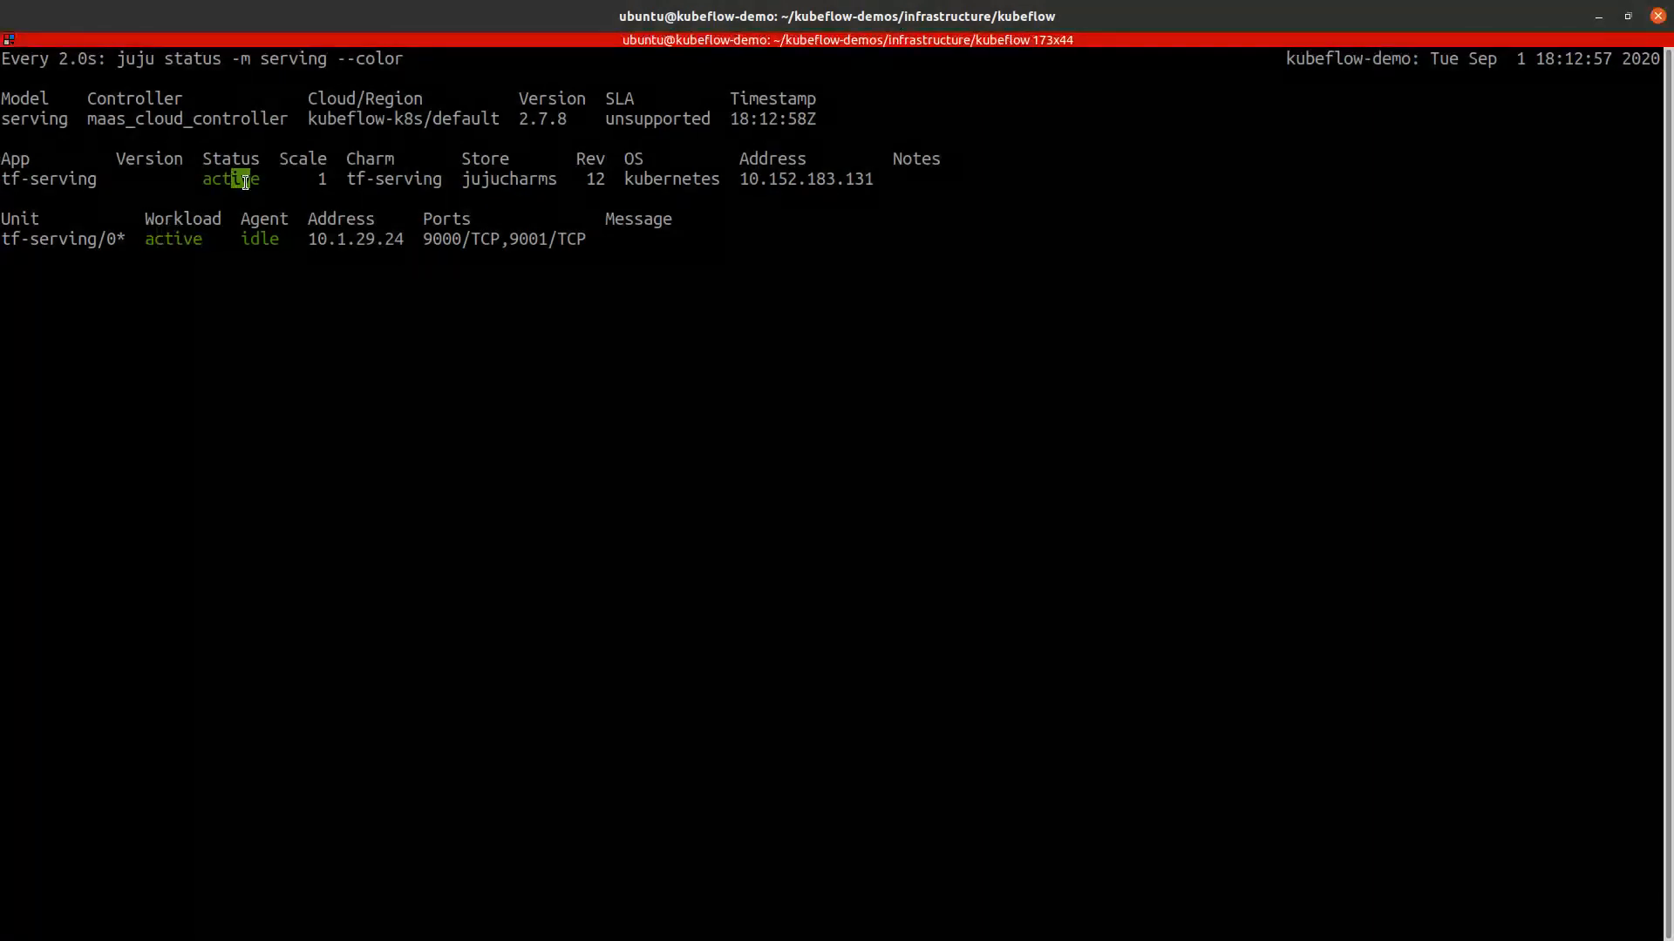
{"action": "key", "text": "ctrl+c"}
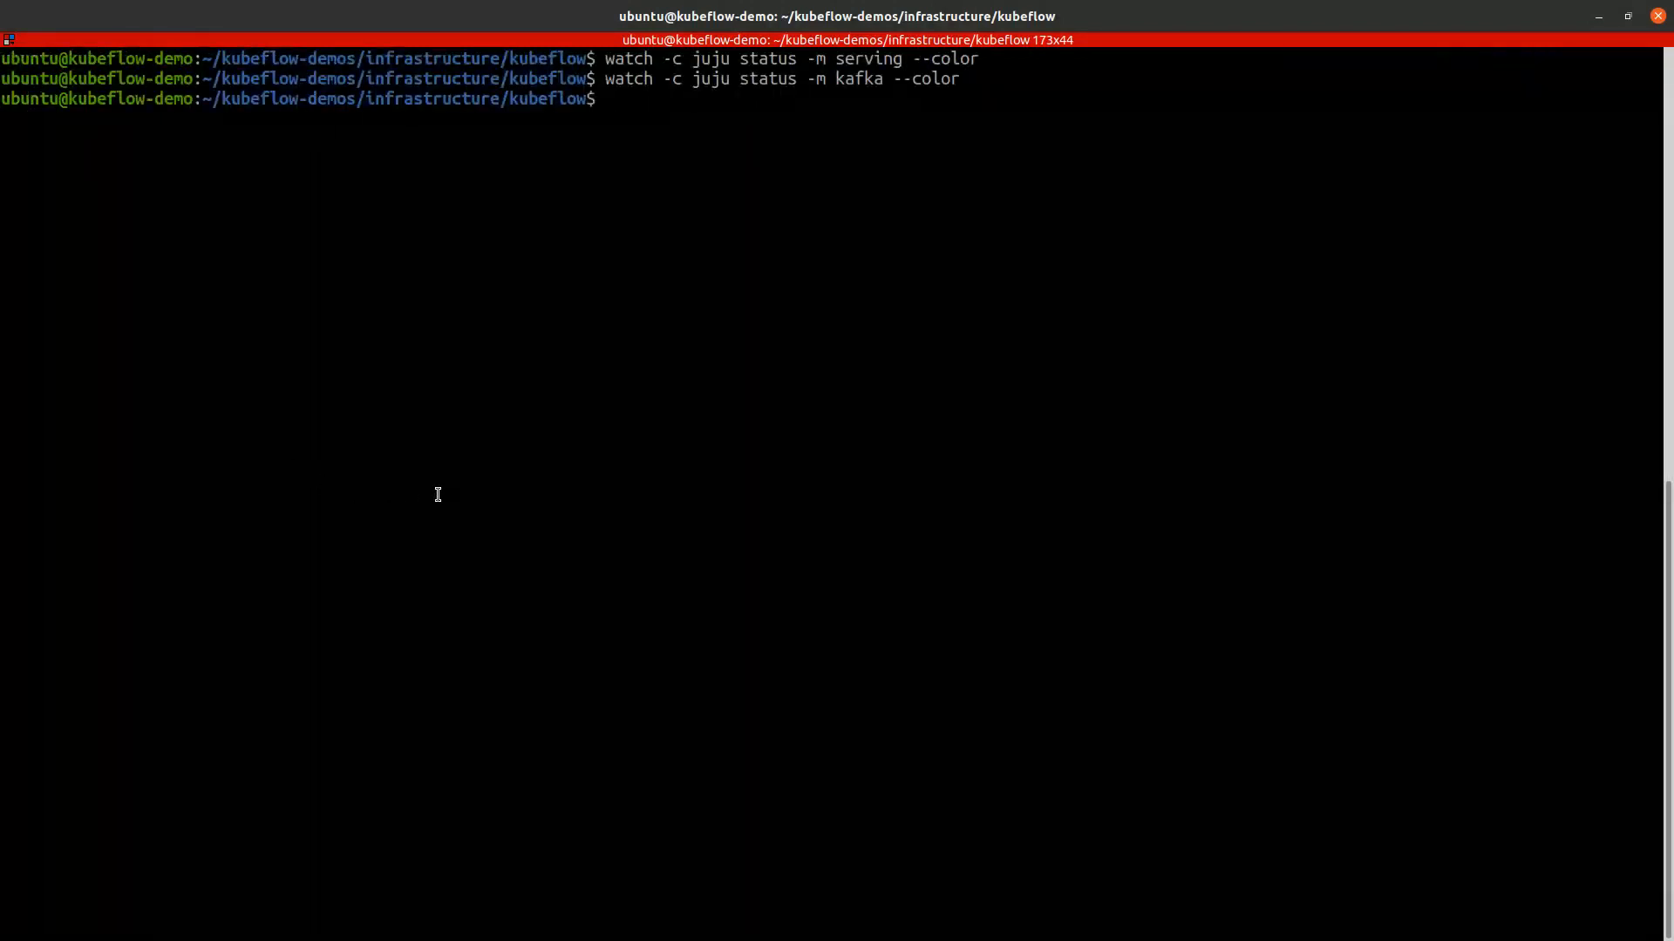
{"action": "key", "text": "ctrl+r"}
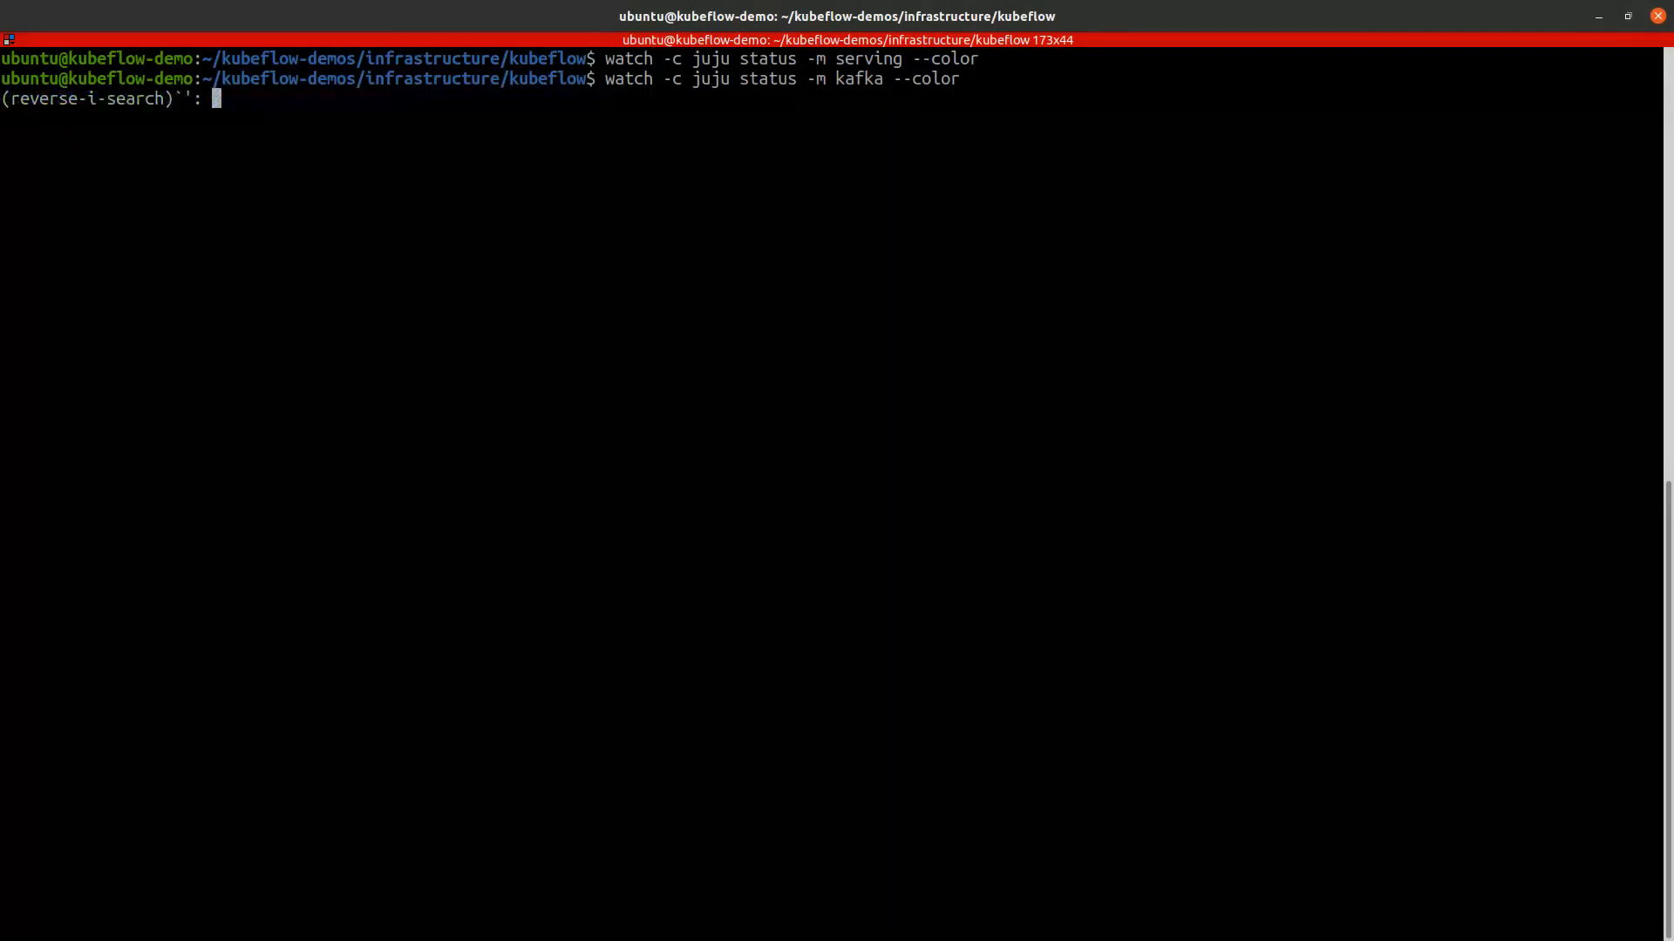
{"action": "type", "text": "ssh ubuntu@172.16.7.58"}
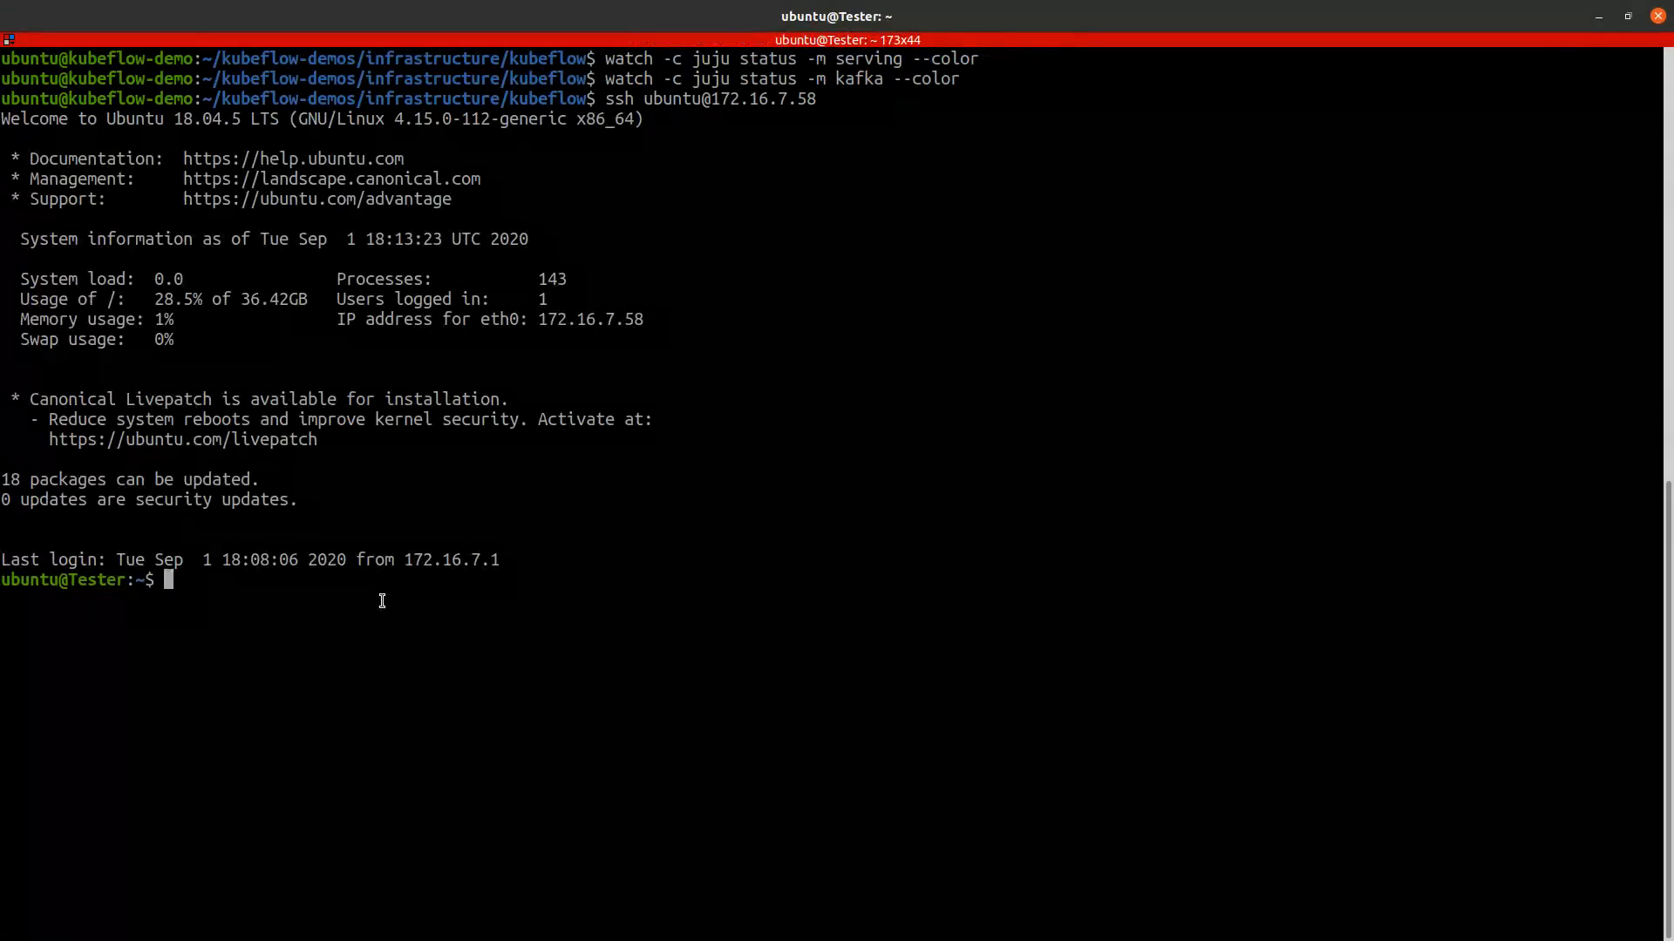
{"action": "type", "text": "python financial_service.py"}
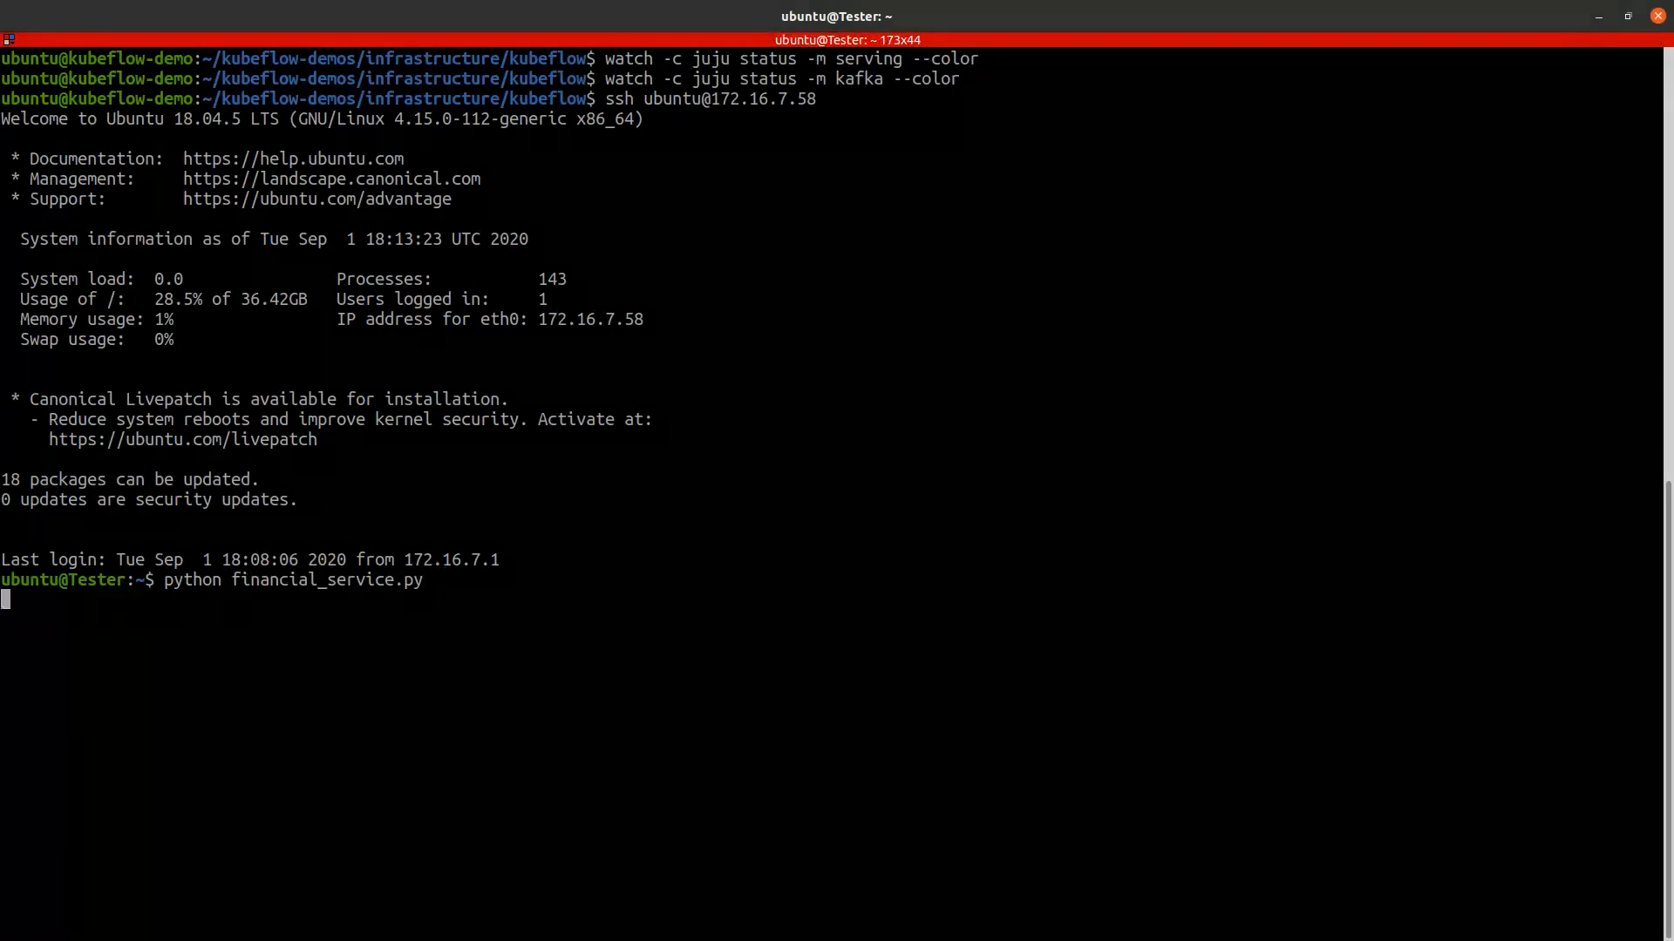
{"action": "mouse_move", "coordinate": [332, 777]}
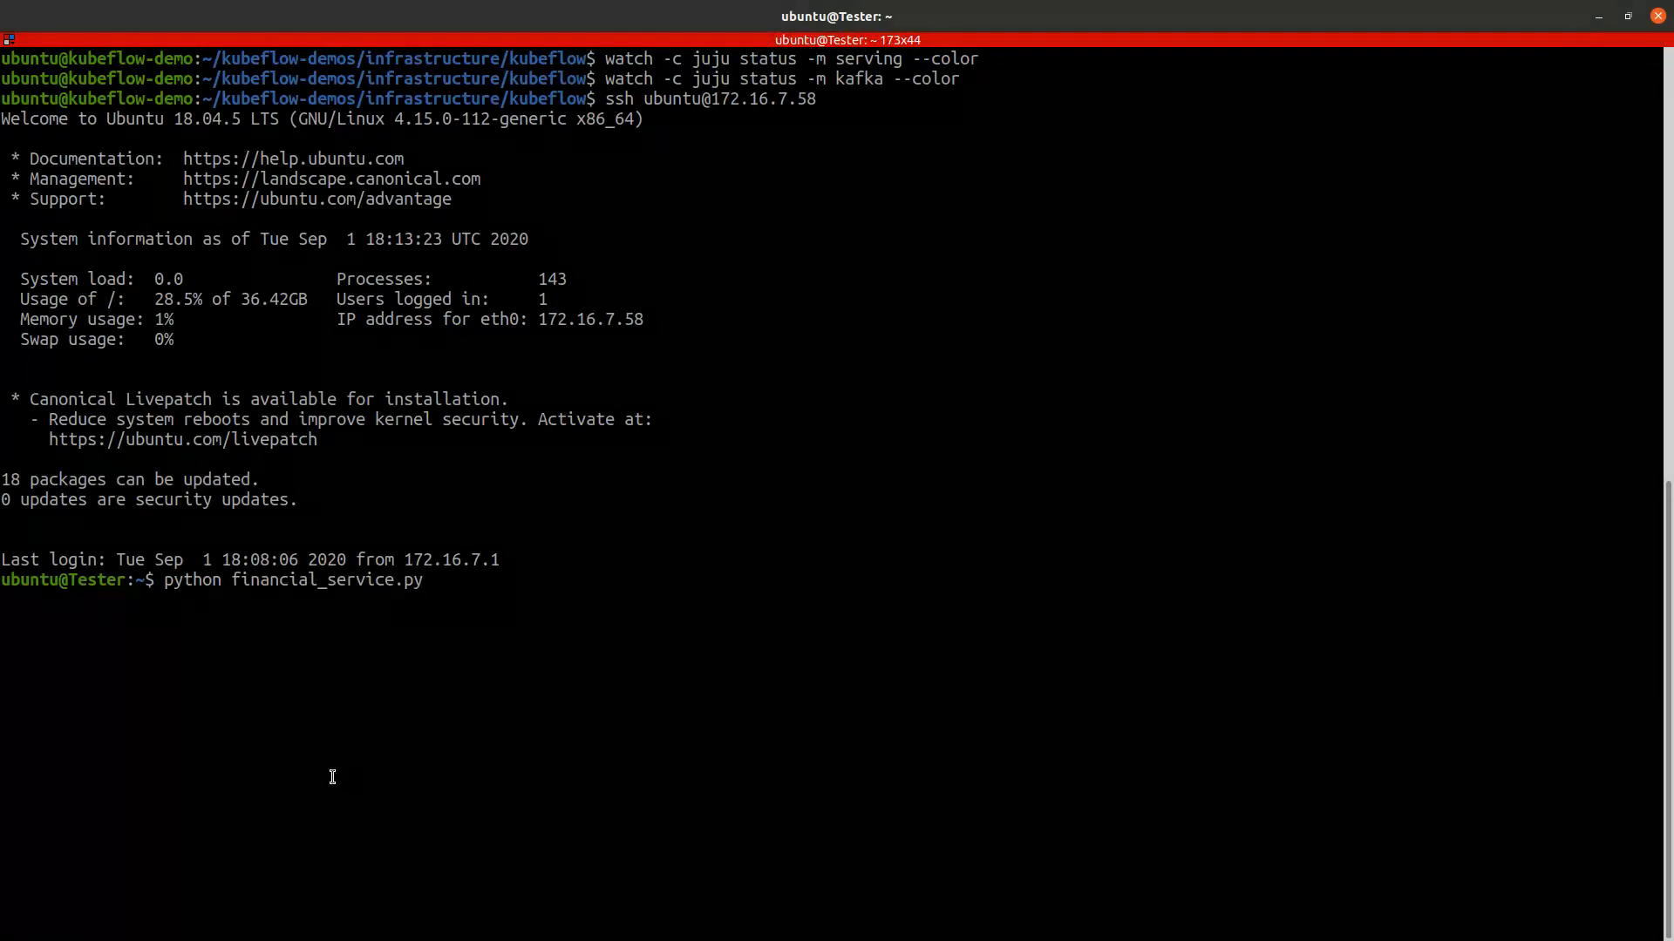
{"action": "mouse_move", "coordinate": [332, 764]}
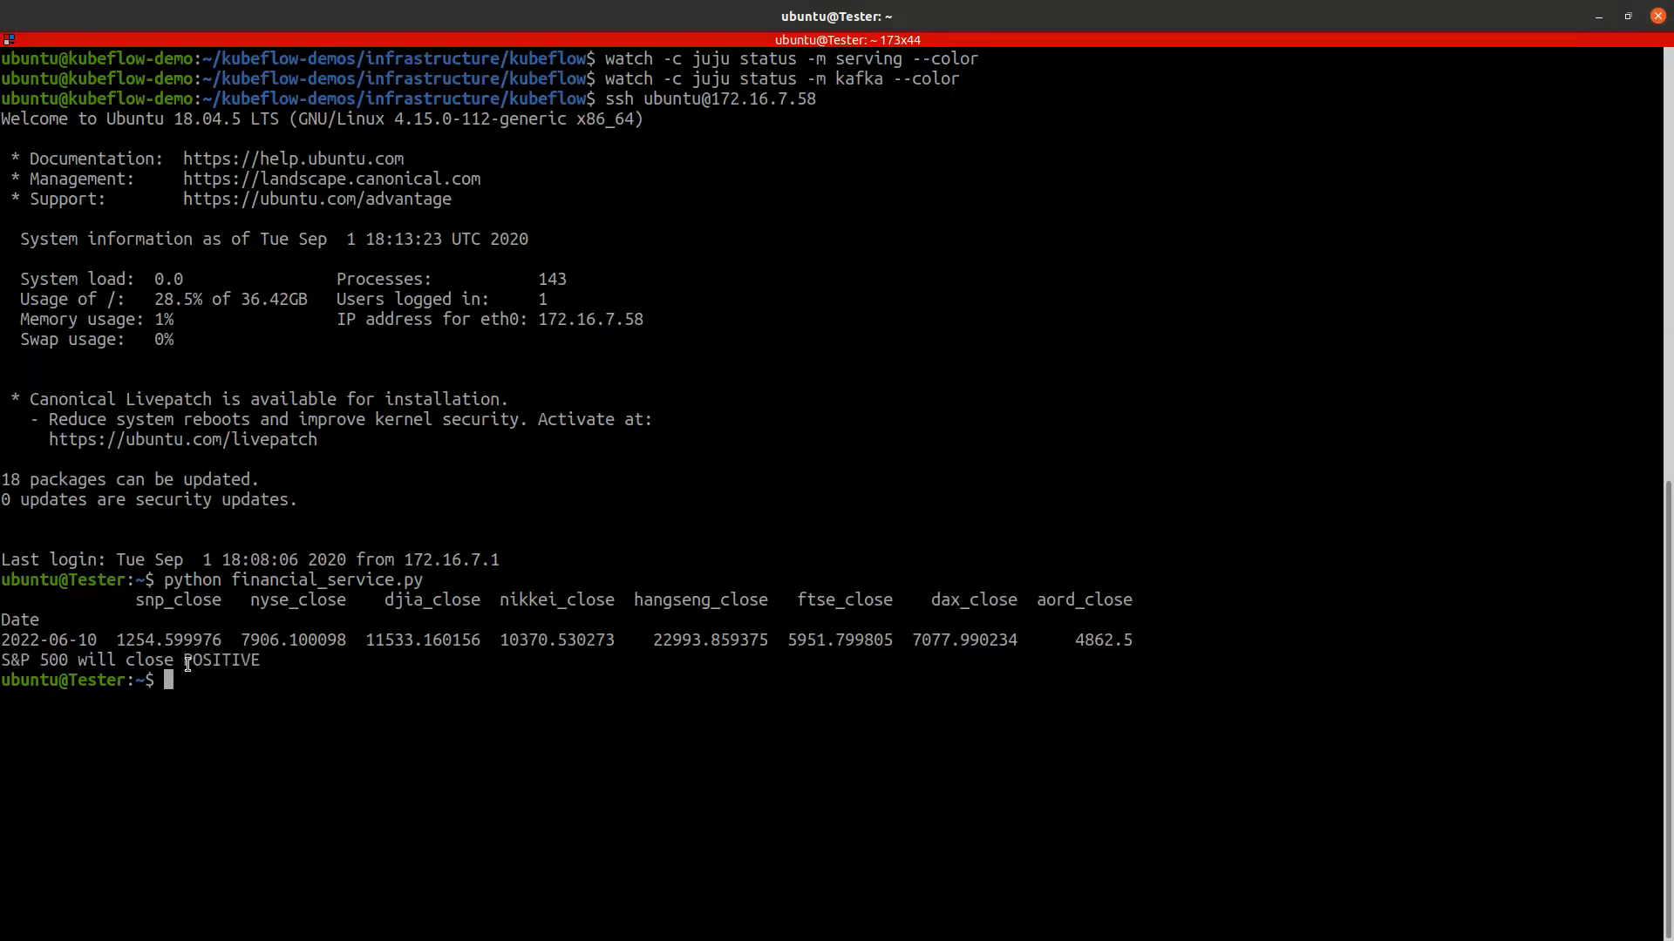
{"action": "double_click", "coordinate": [219, 660]}
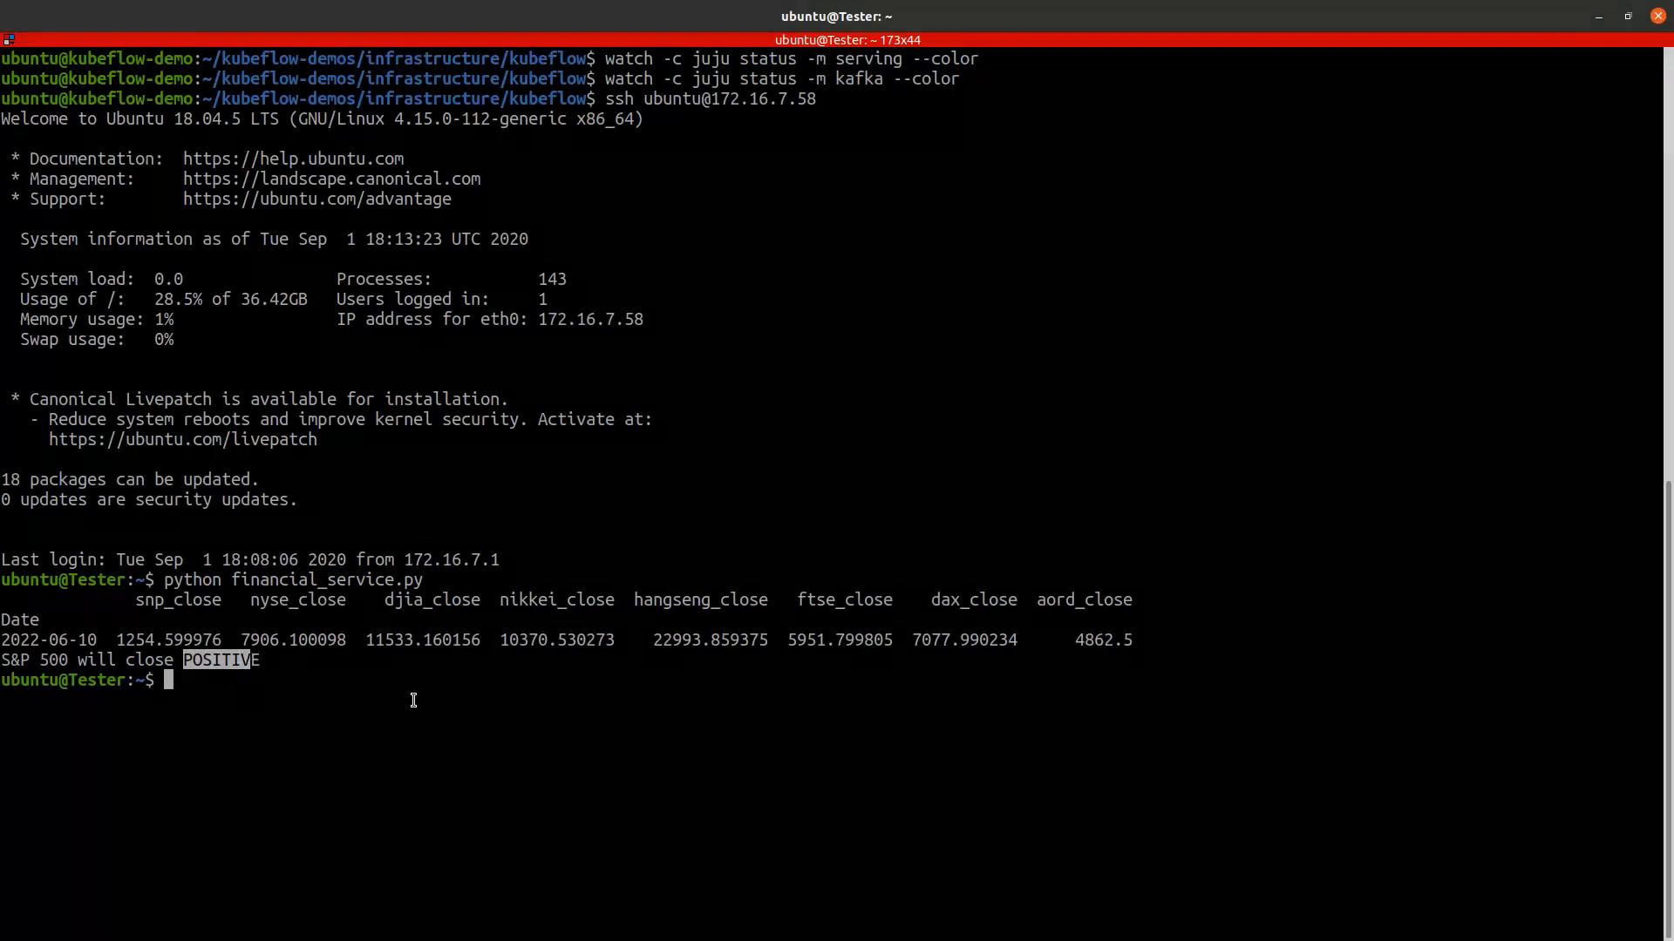
{"action": "mouse_move", "coordinate": [428, 689]}
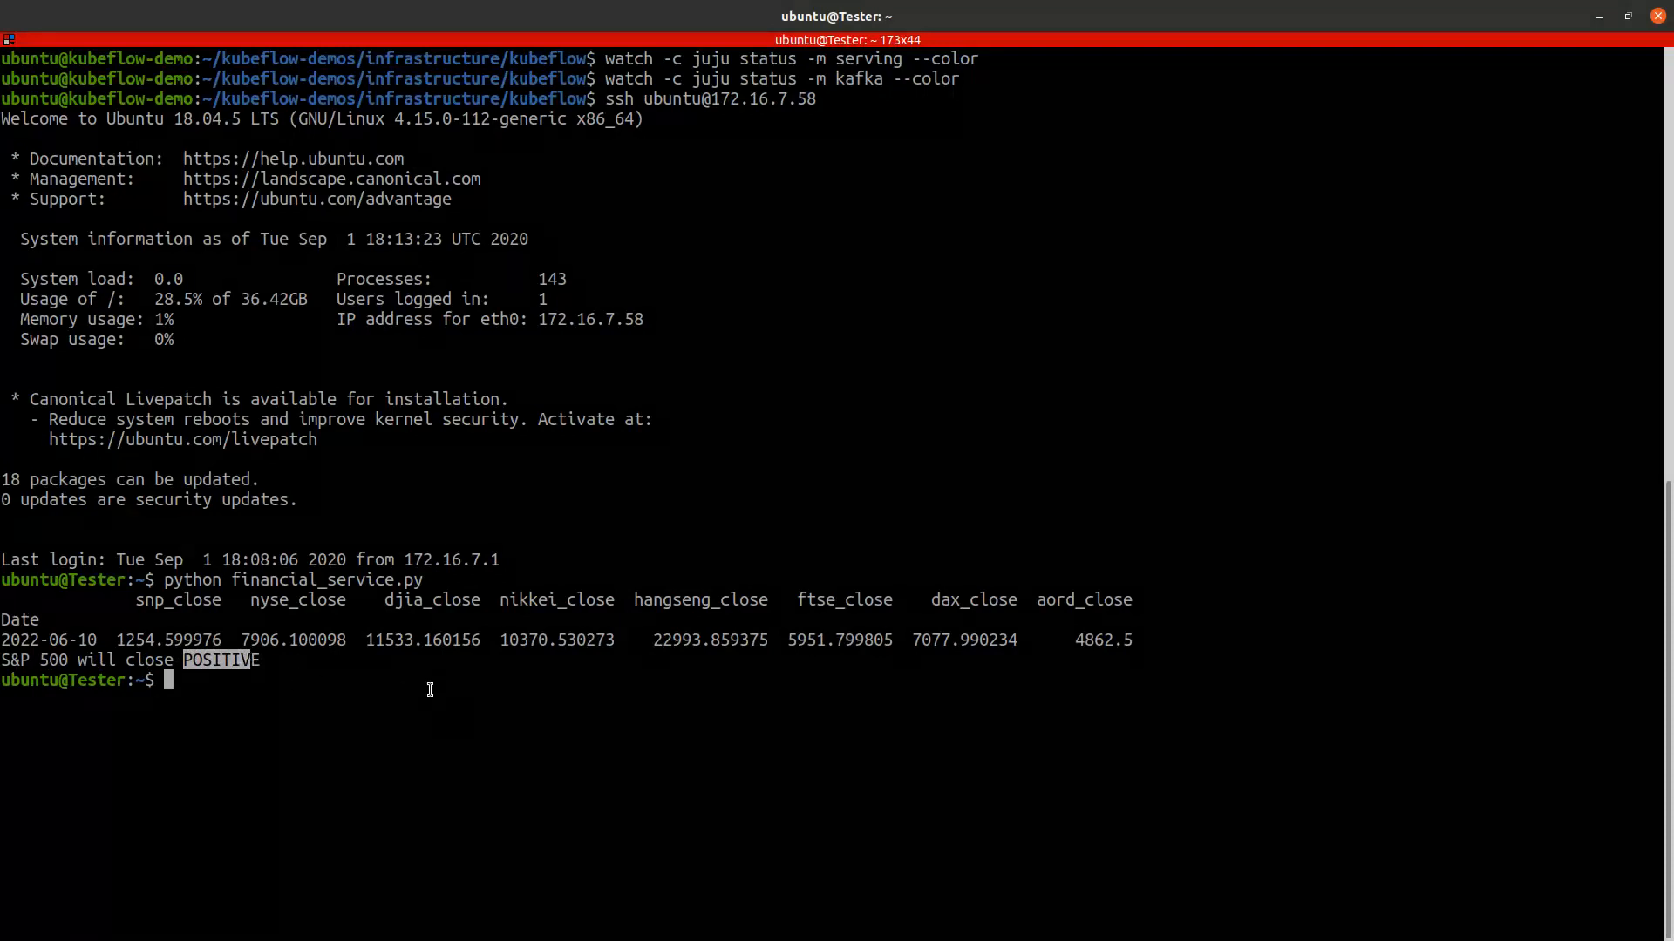